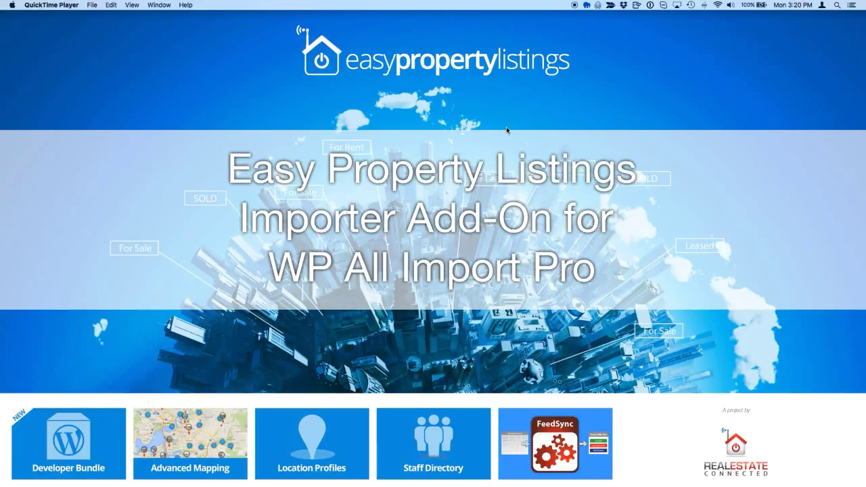
mouse_move(684, 213)
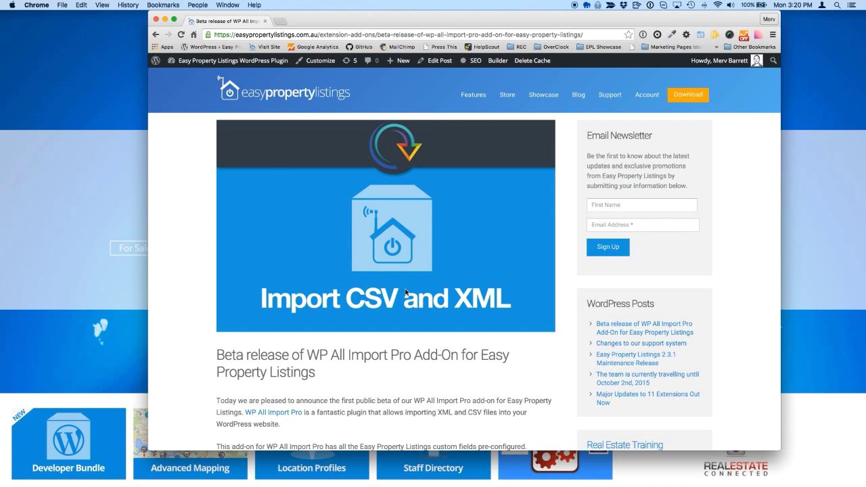
Scroll the beta-release post down to the 'How to modify WP All Import Pro' section
scroll("down", 3)
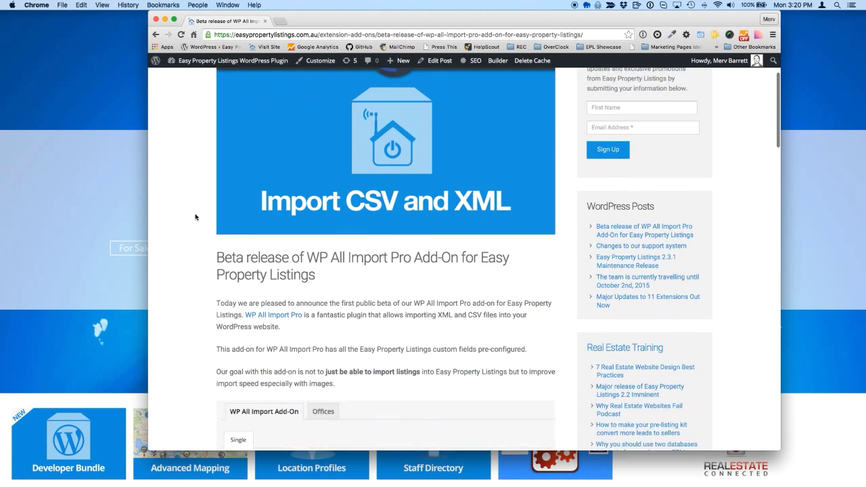
scroll("down", 3)
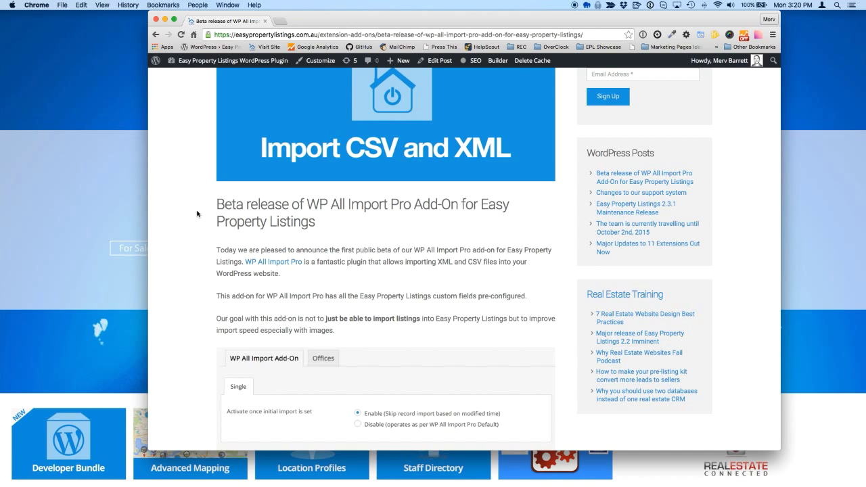
scroll("down", 3)
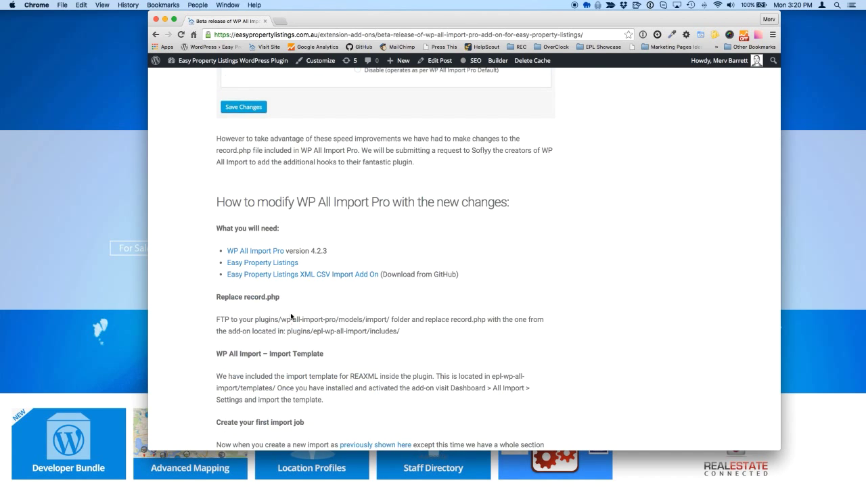
mouse_move(253, 279)
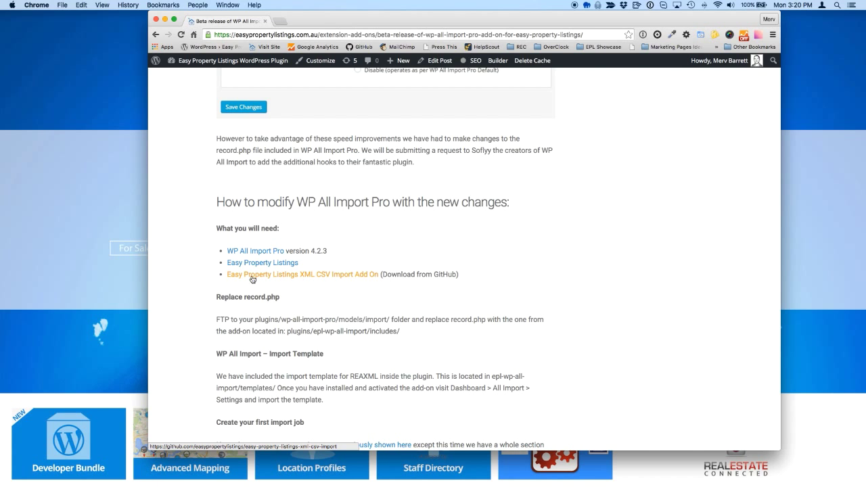
Download the easy-property-listings-xml-csv-import repository as a ZIP from GitHub and start entering the training site address
left_click(289, 276)
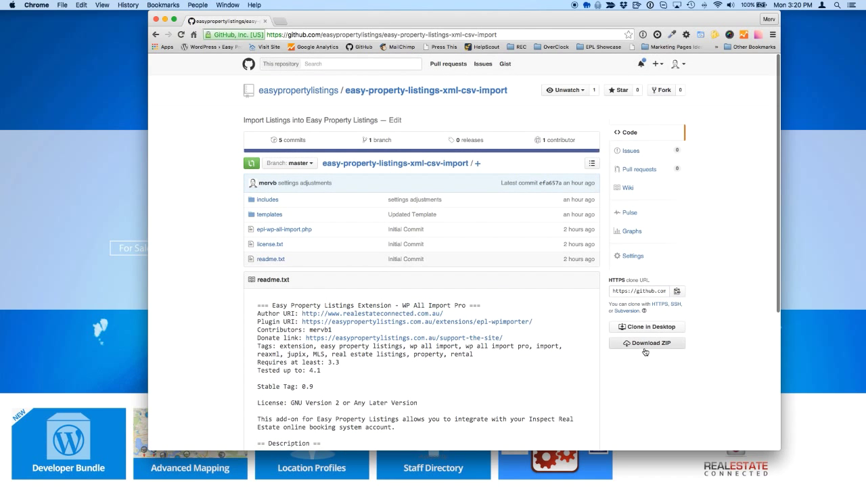
left_click(646, 344)
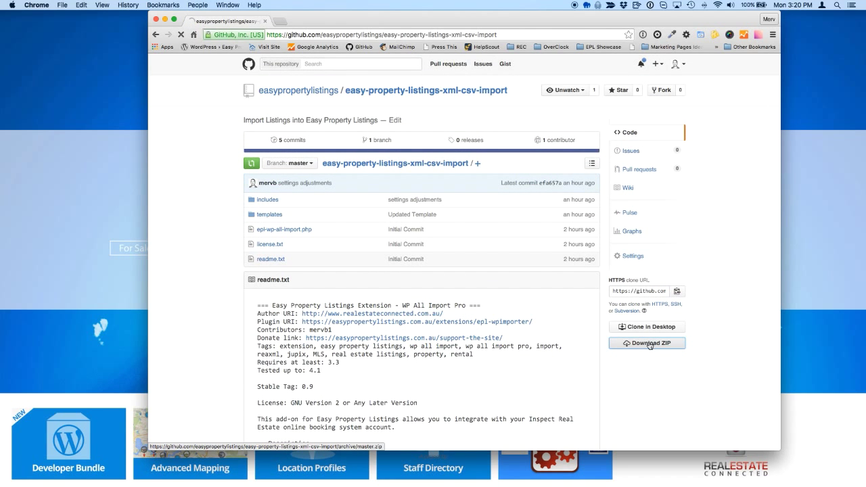
left_click(647, 343)
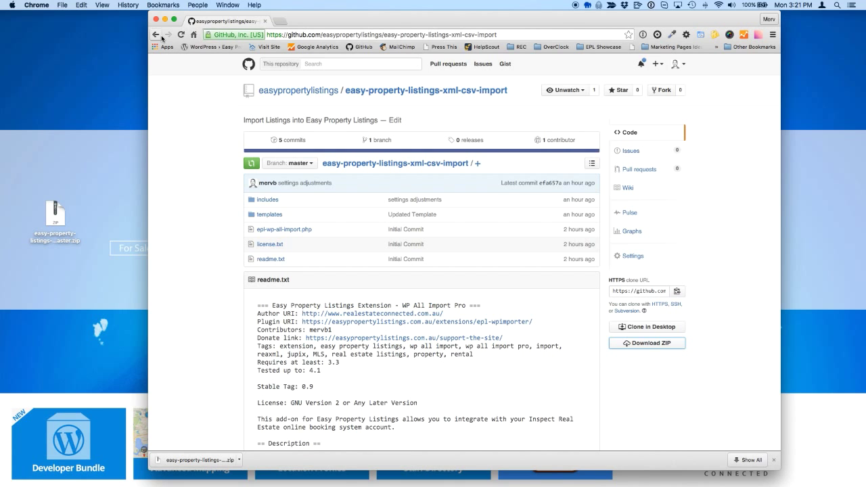
left_click(158, 35)
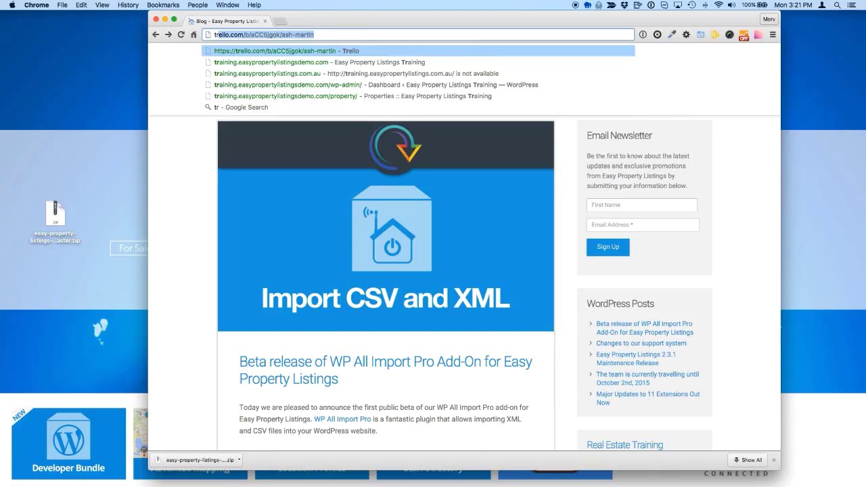
Go to training.easypropertylistingsdemo.com admin and reach the plugin zip upload picker
type("training.easypropertylistingsdemo.com")
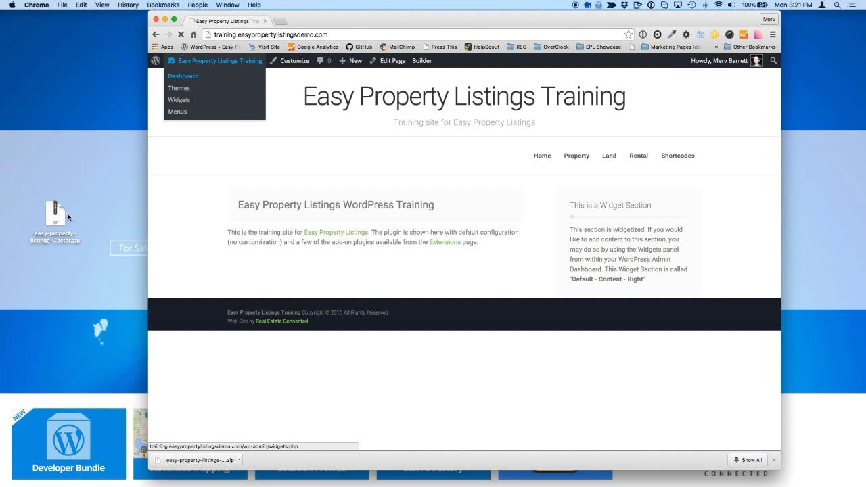
left_click(184, 76)
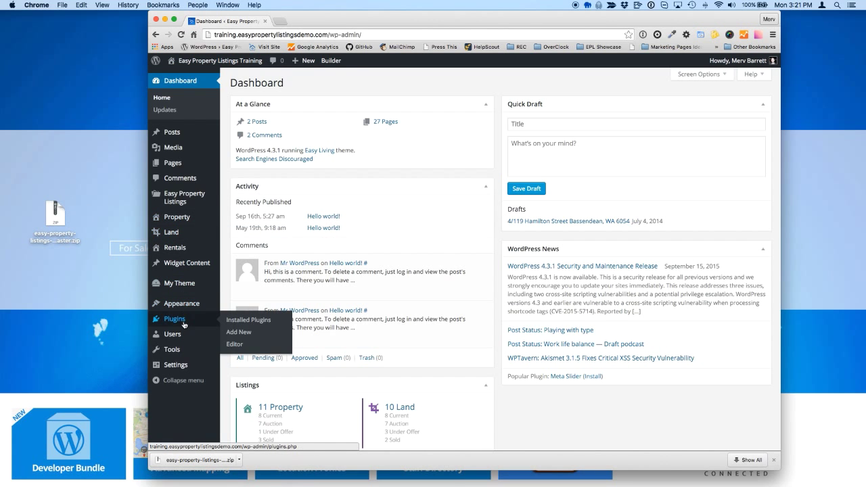
left_click(249, 319)
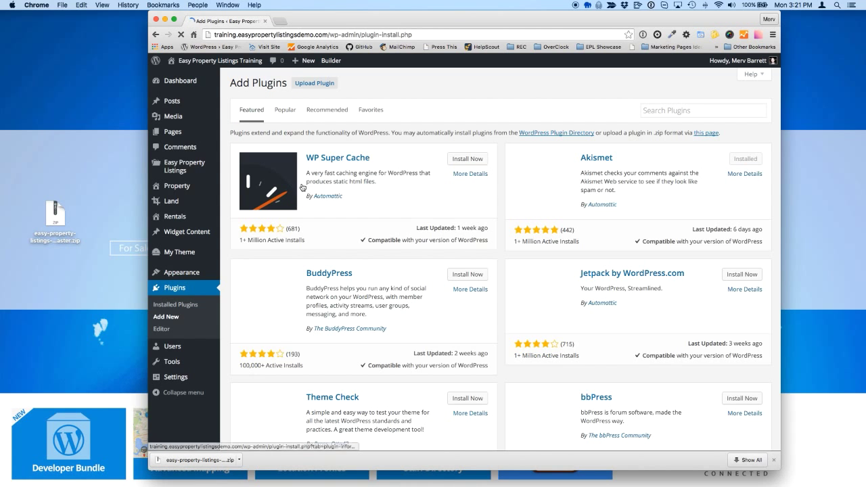
left_click(314, 83)
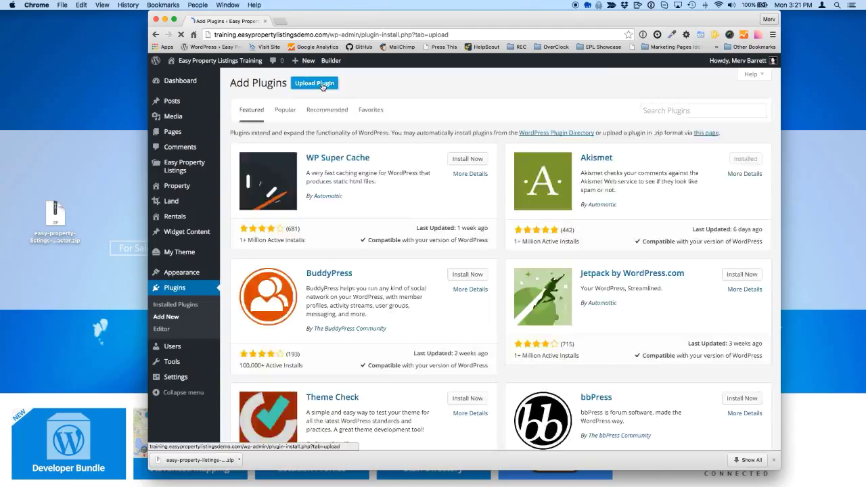
left_click(314, 82)
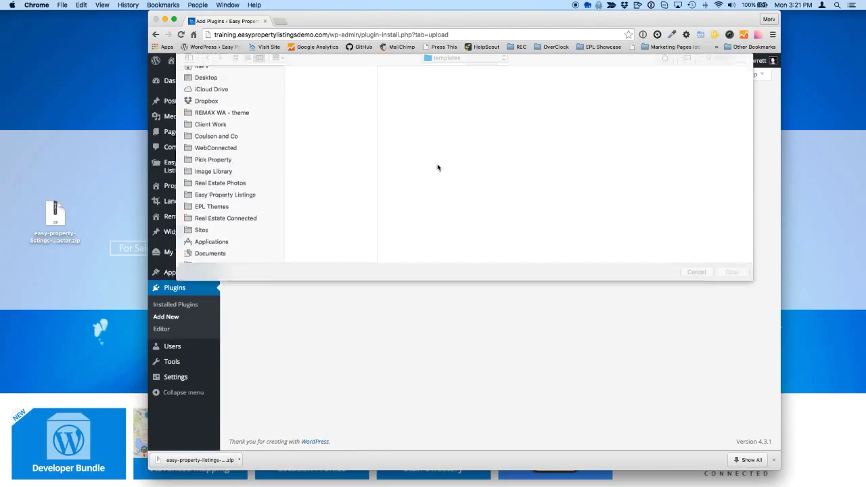
Upload the add-on master zip from the desktop, install it and activate the plugin
left_click(207, 99)
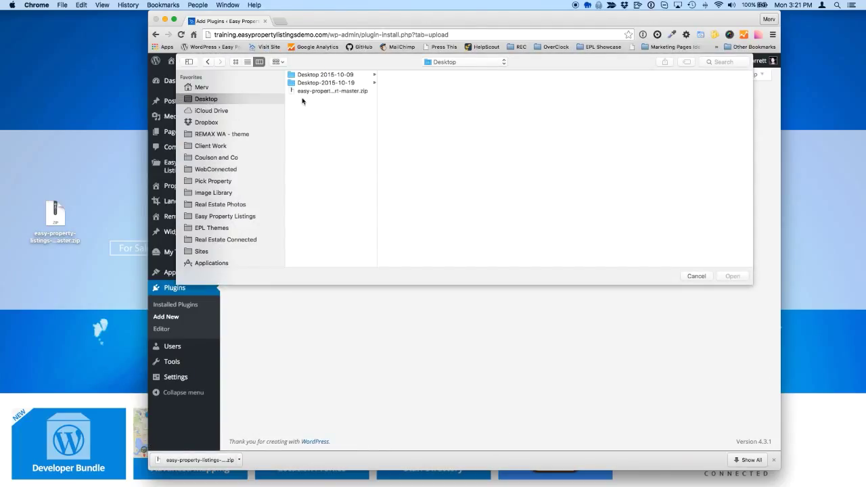
left_click(695, 276)
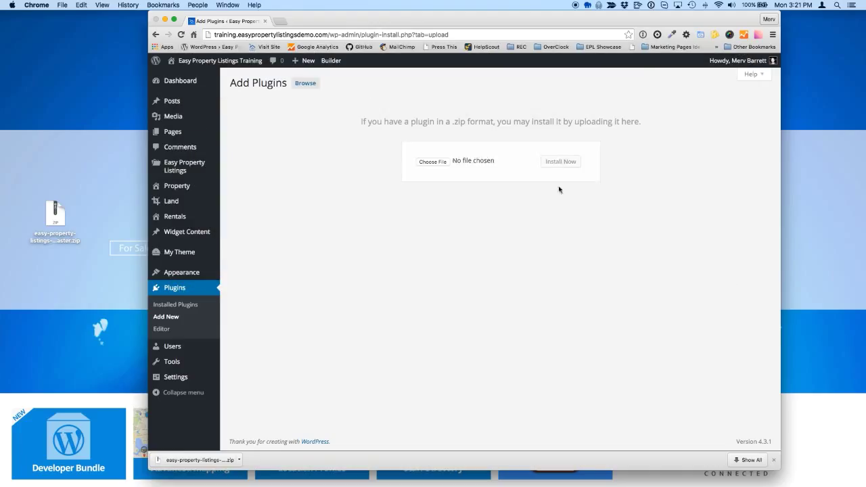
left_click(560, 161)
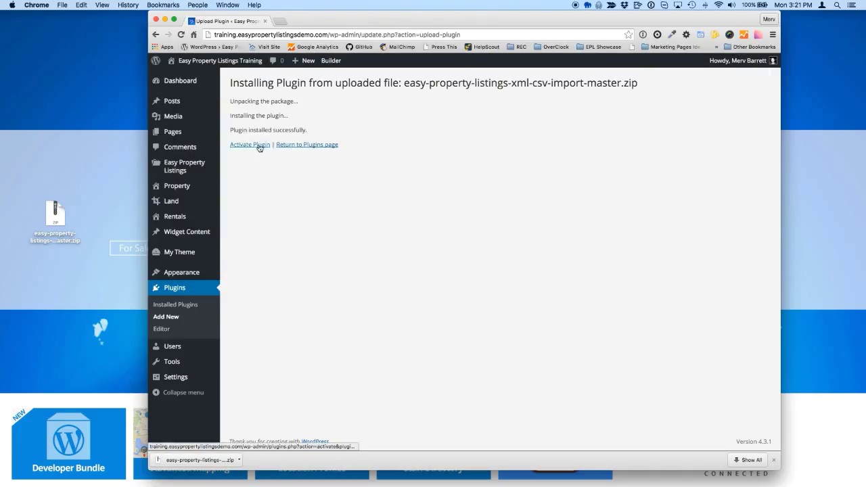
left_click(249, 144)
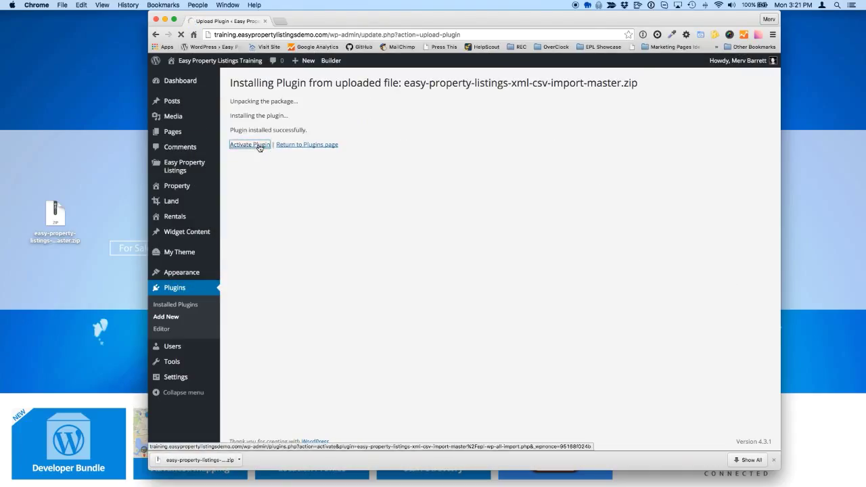
left_click(249, 143)
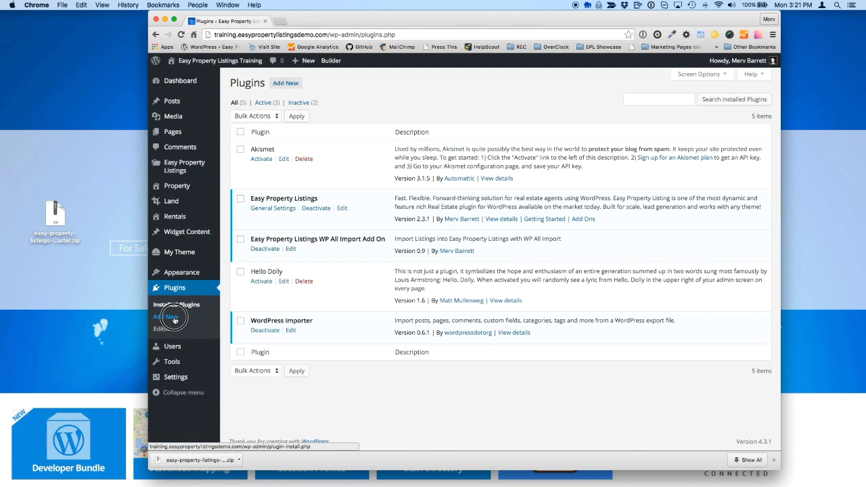
Upload wp-all-import-pro.4.2.3 zip, install it and activate WP All Import Pro
left_click(165, 317)
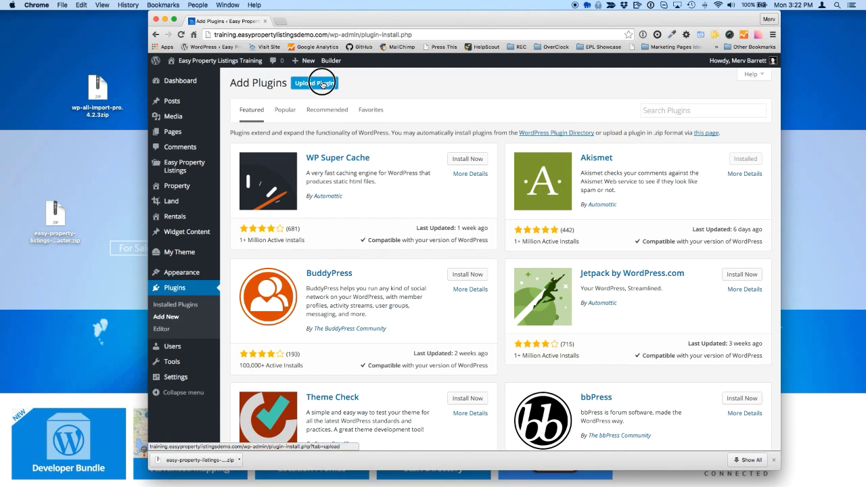
left_click(315, 83)
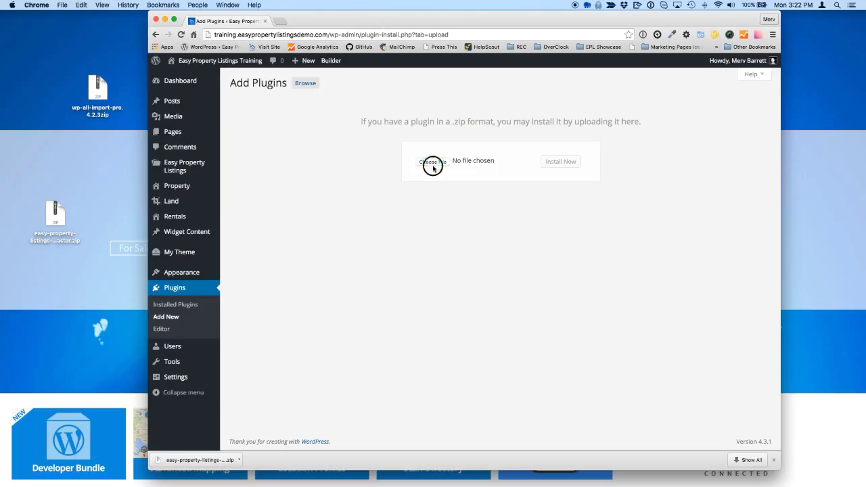
left_click(433, 165)
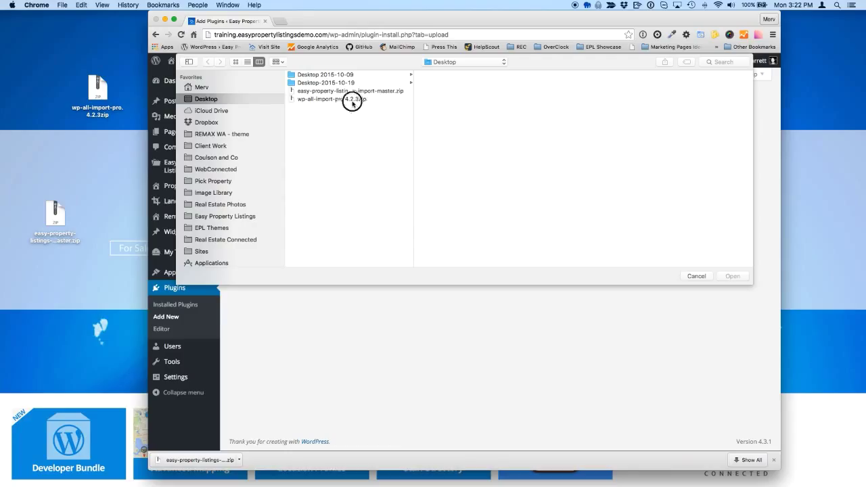
left_click(331, 99)
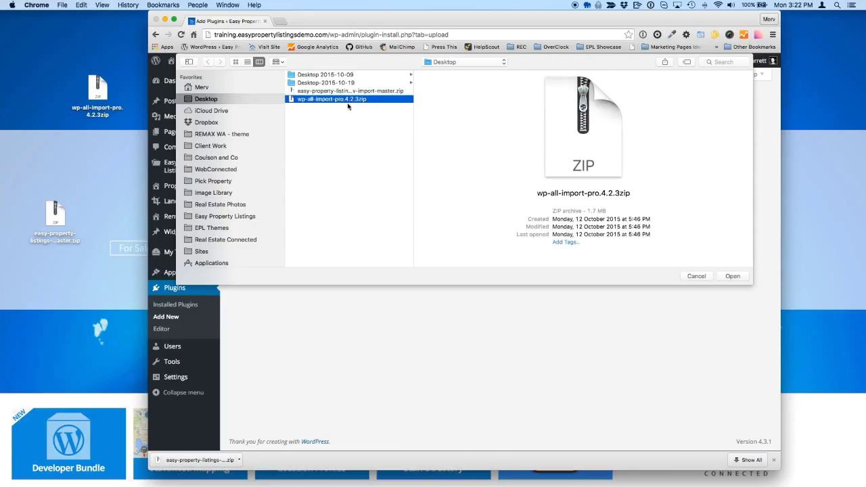
mouse_move(725, 280)
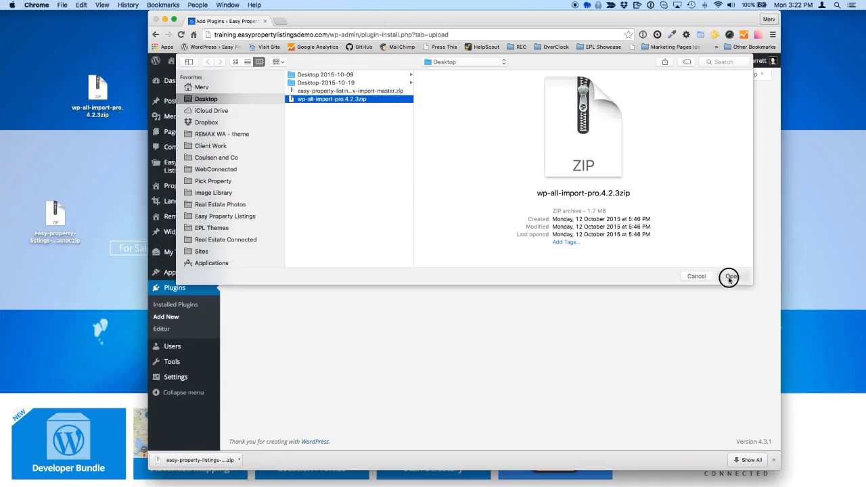
left_click(728, 276)
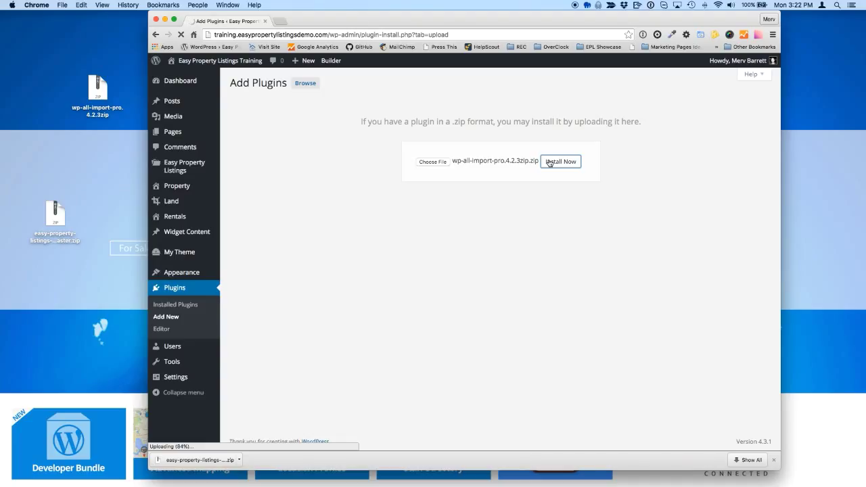
left_click(560, 161)
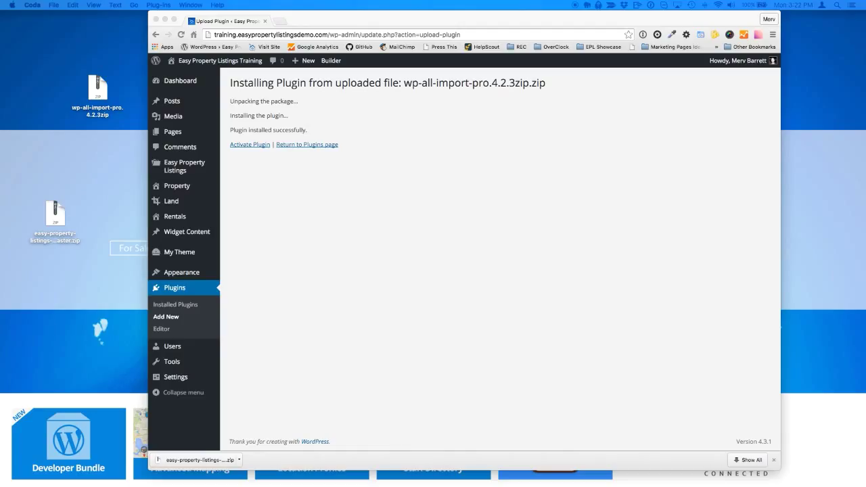
mouse_move(262, 154)
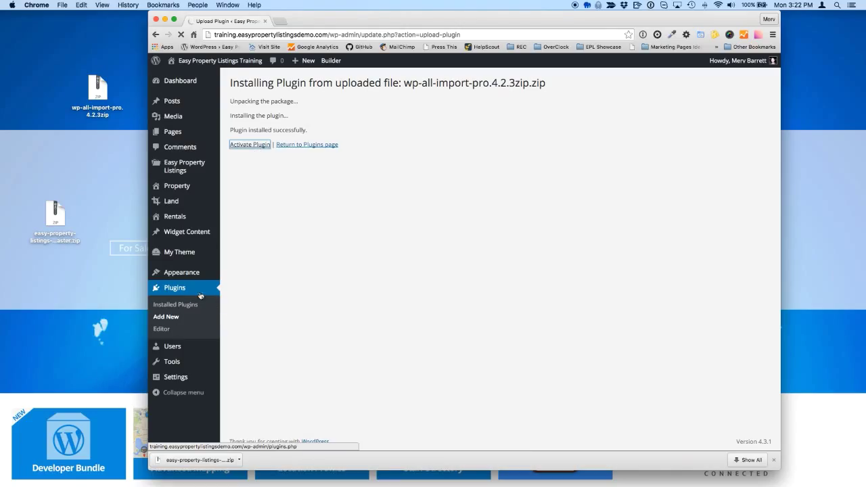
left_click(249, 143)
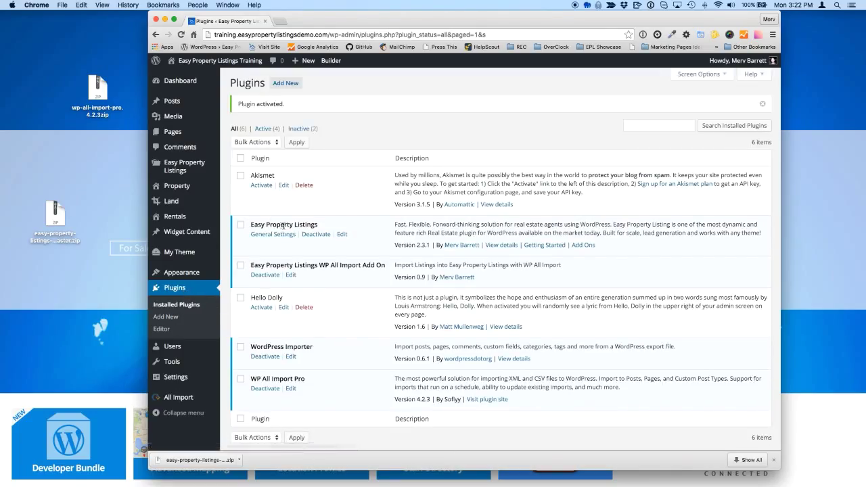
mouse_move(385, 268)
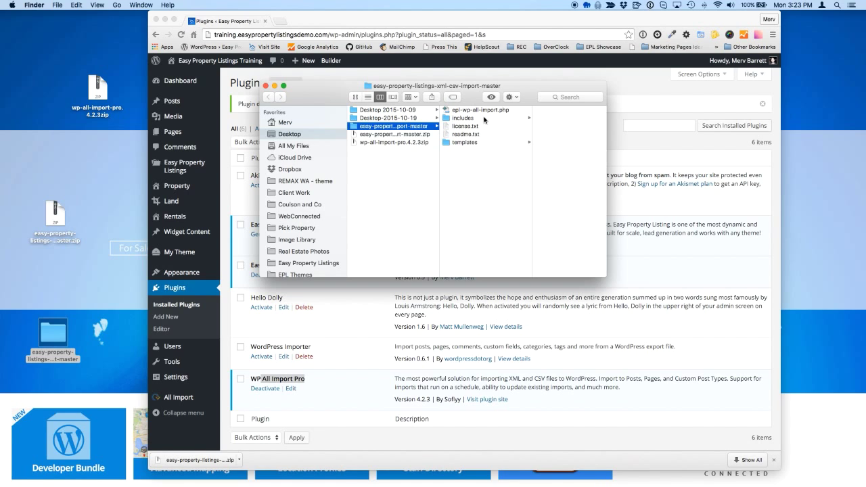
Browse into the add-on's templates folder and drag record.php onto the desktop
left_click(462, 142)
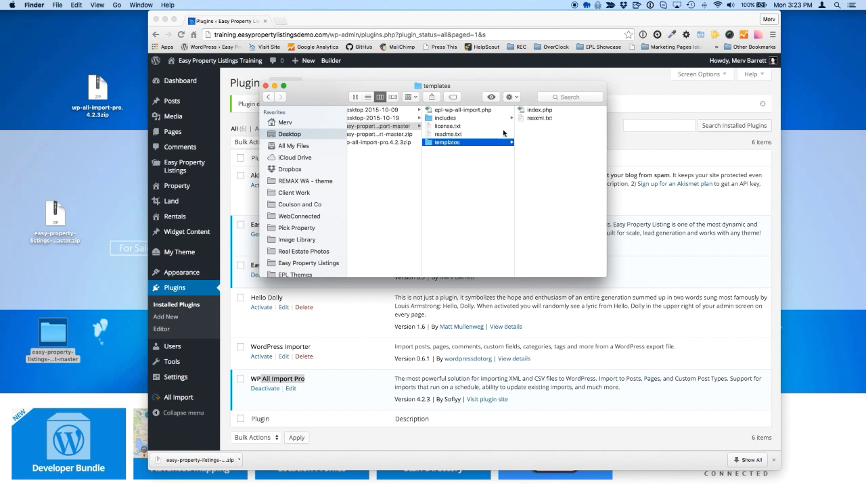
left_click_drag(534, 118, 52, 152)
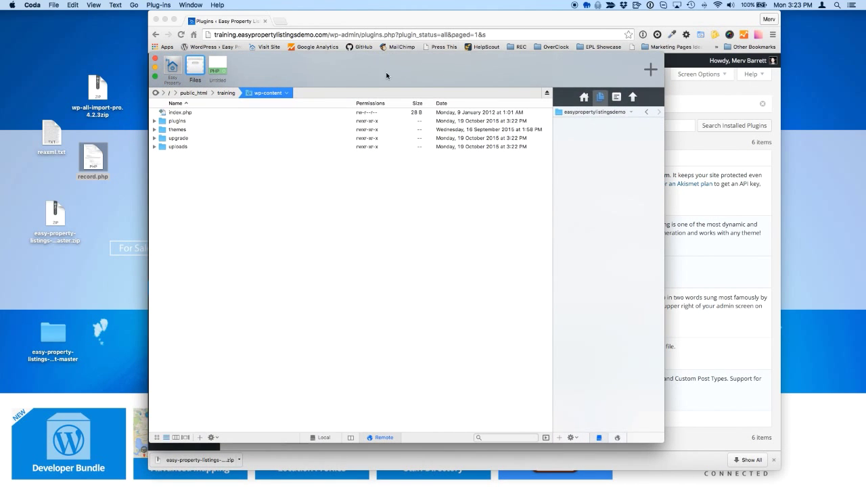
mouse_move(395, 202)
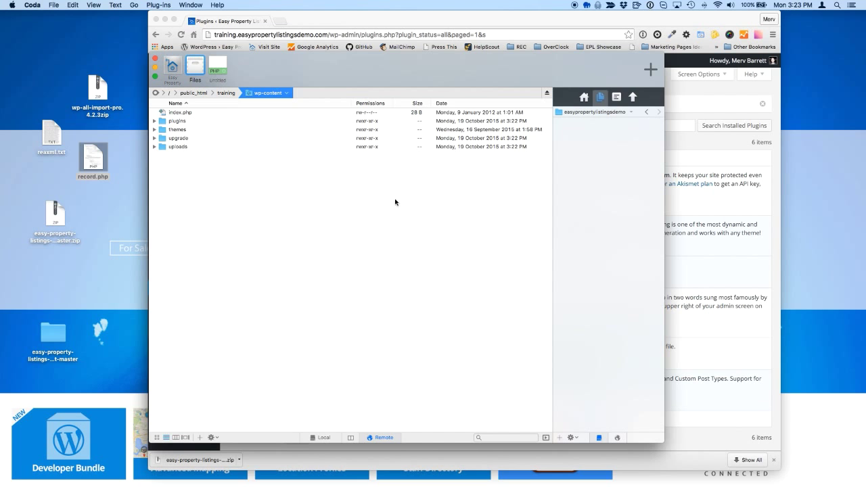
Browse to plugins/wp-all-import-pro/models/import on the server and select record.php to keep as record-backup.php
double_click(176, 120)
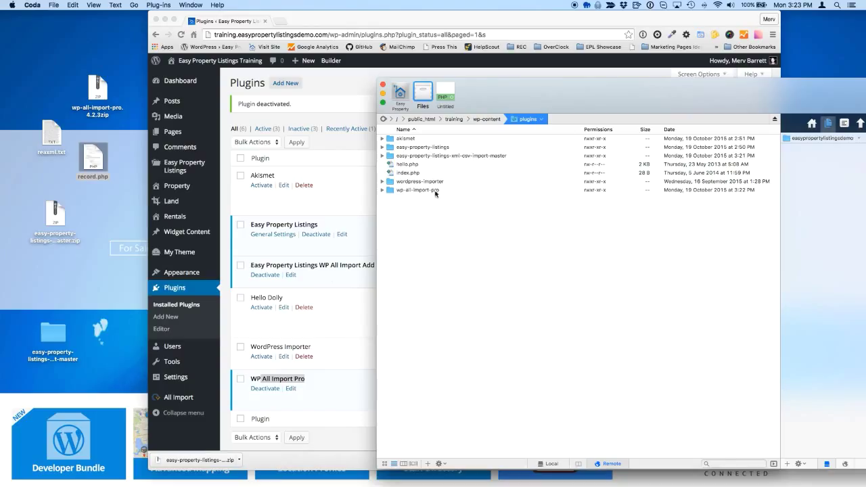
double_click(416, 189)
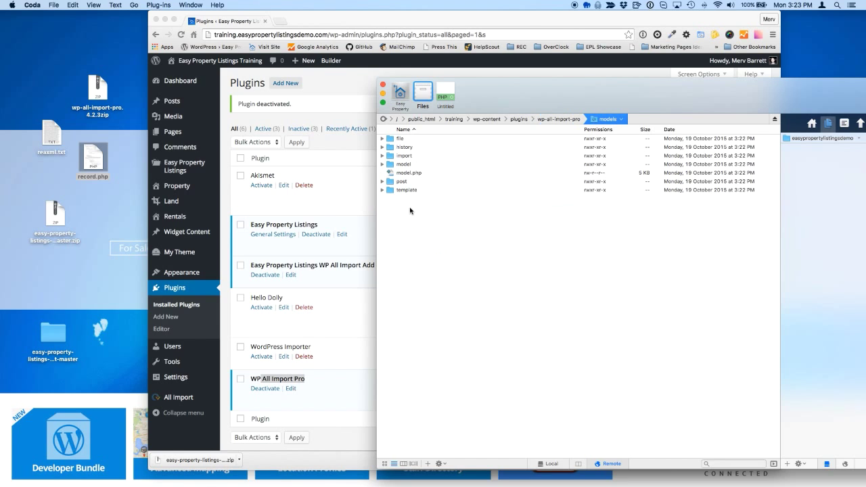
double_click(403, 155)
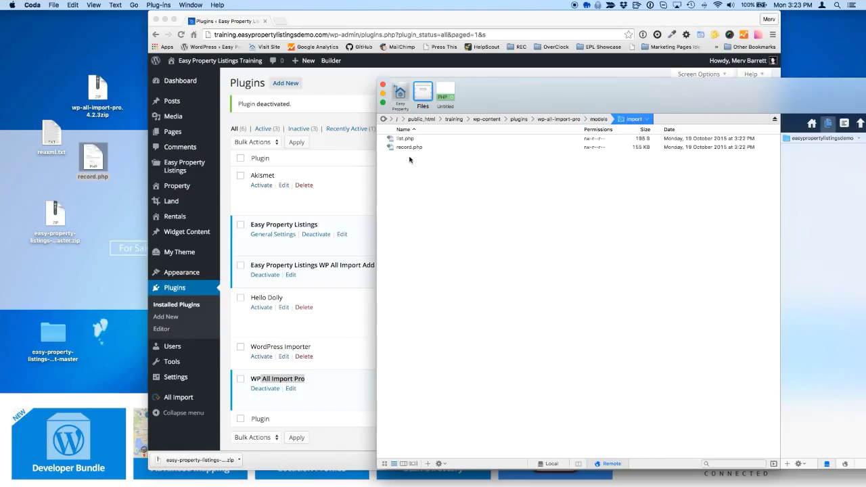
left_click(409, 147)
type("-backup")
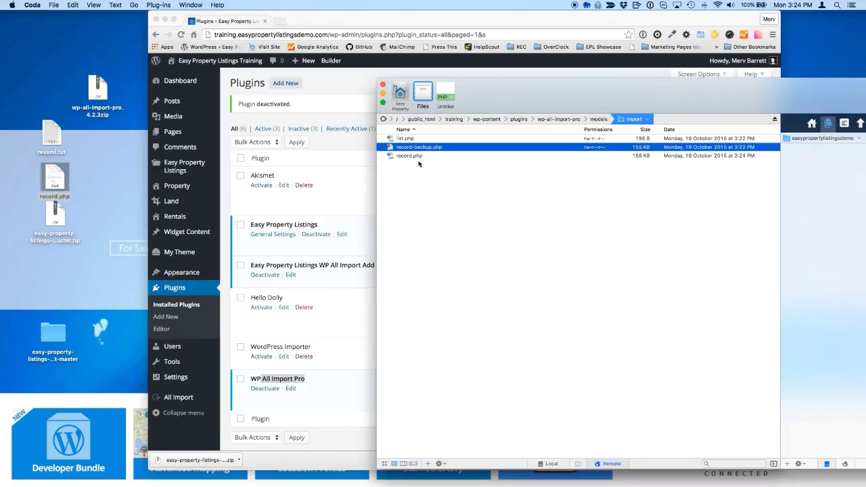
mouse_move(422, 159)
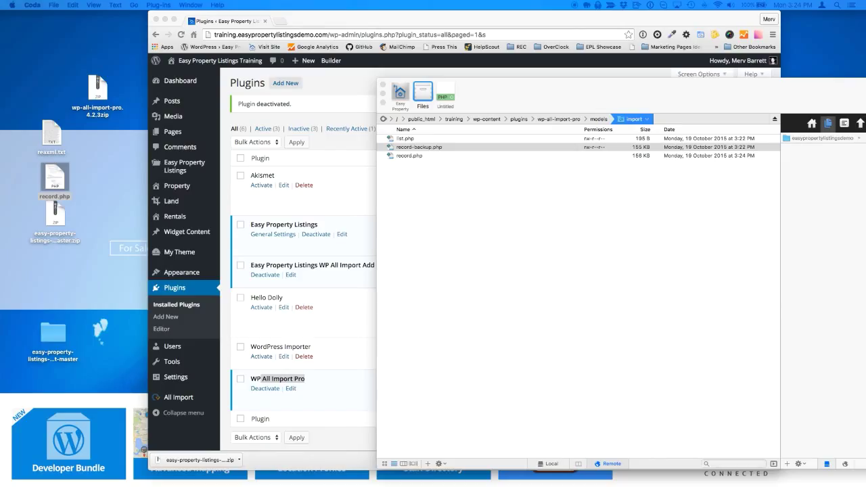
mouse_move(427, 232)
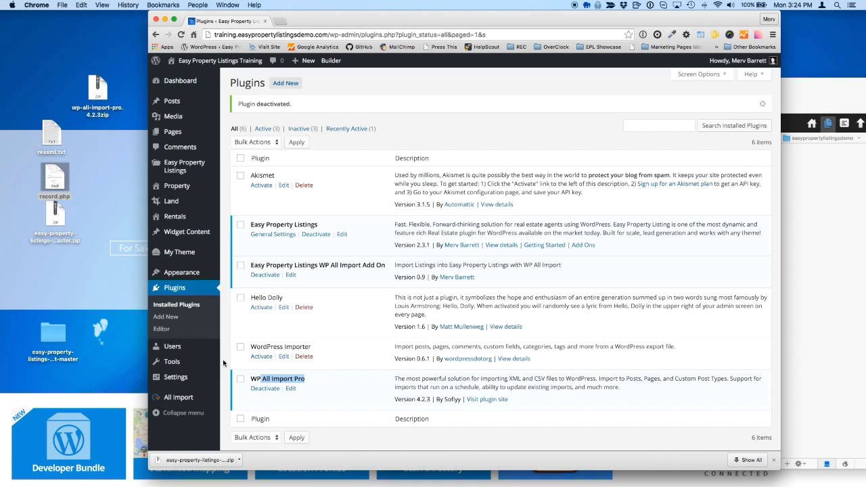
mouse_move(178, 398)
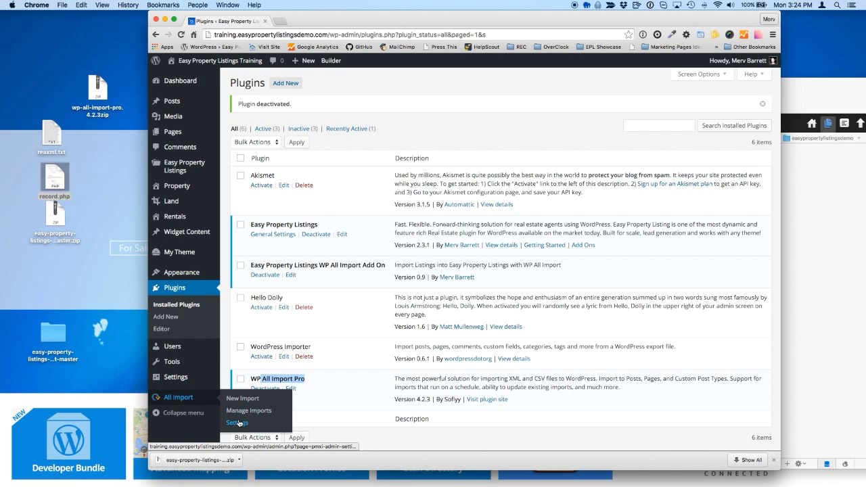
In All Import Settings, pick reaxml.txt from the desktop and import it into the saved templates
left_click(237, 422)
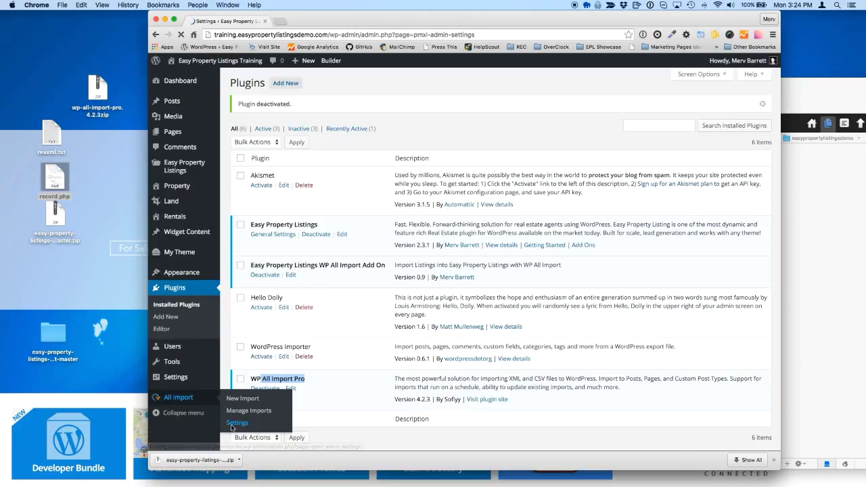
left_click(236, 422)
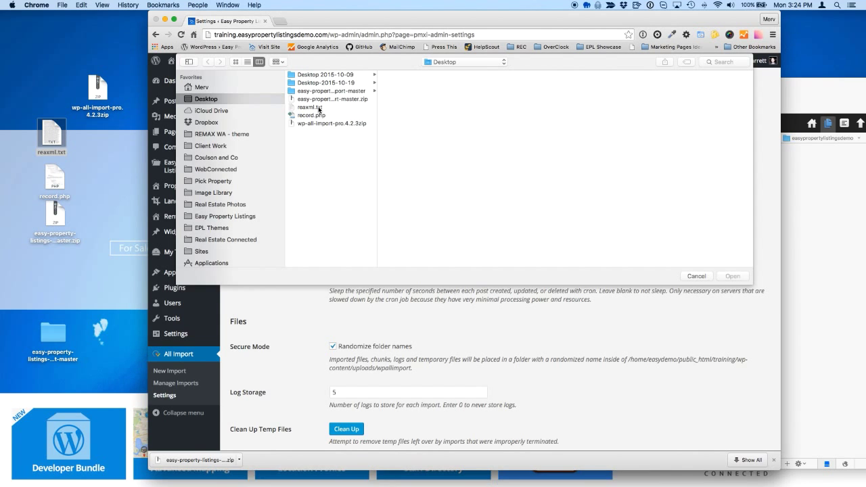
left_click(695, 276)
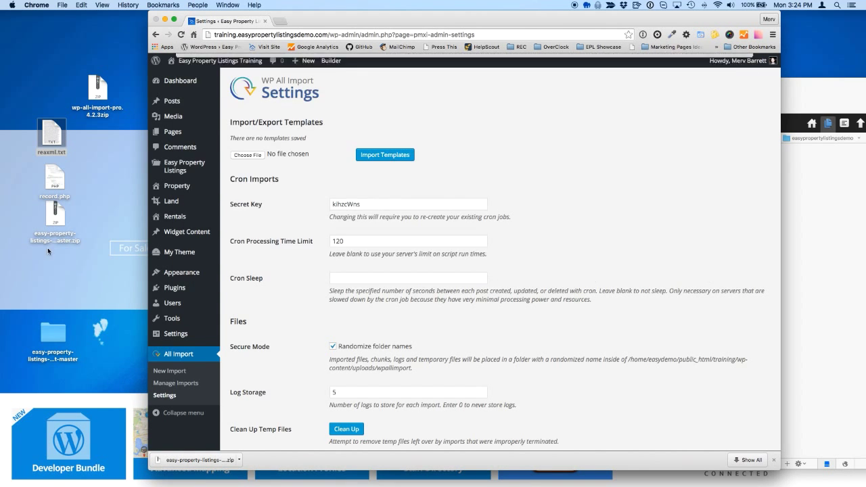
left_click(384, 154)
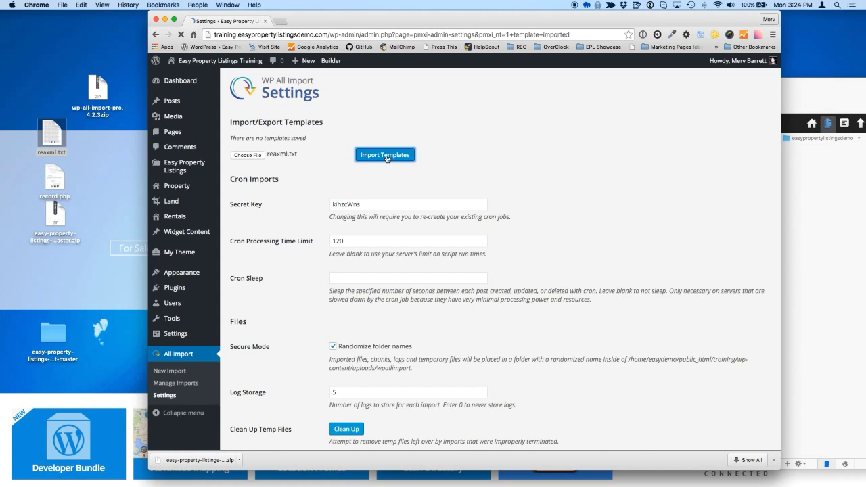
left_click(384, 154)
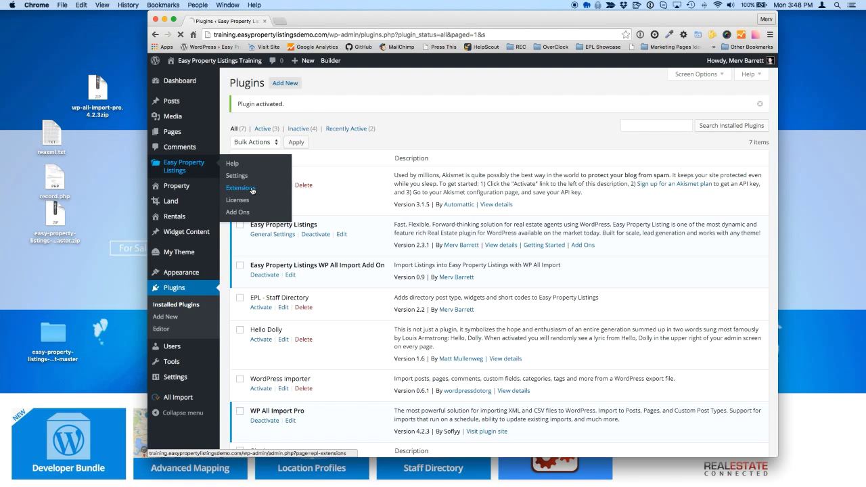
Open Easy Property Listings > Extensions showing the WP All Import Add-On option set to Disable
left_click(239, 186)
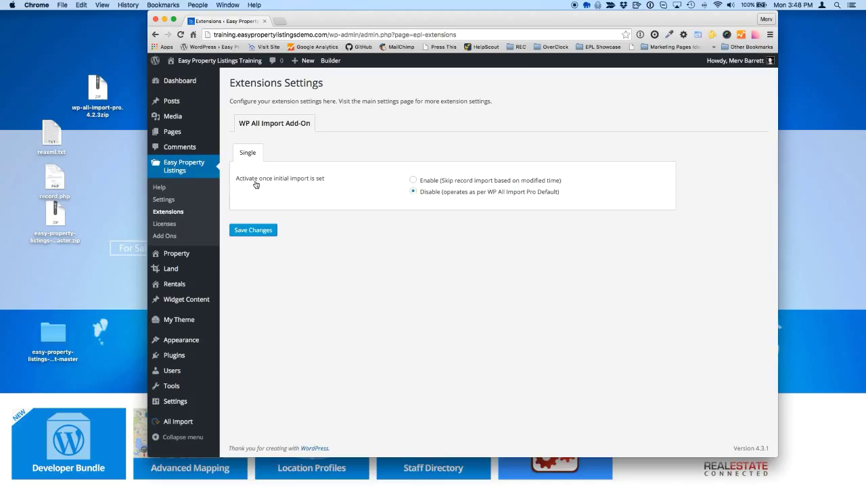
mouse_move(276, 184)
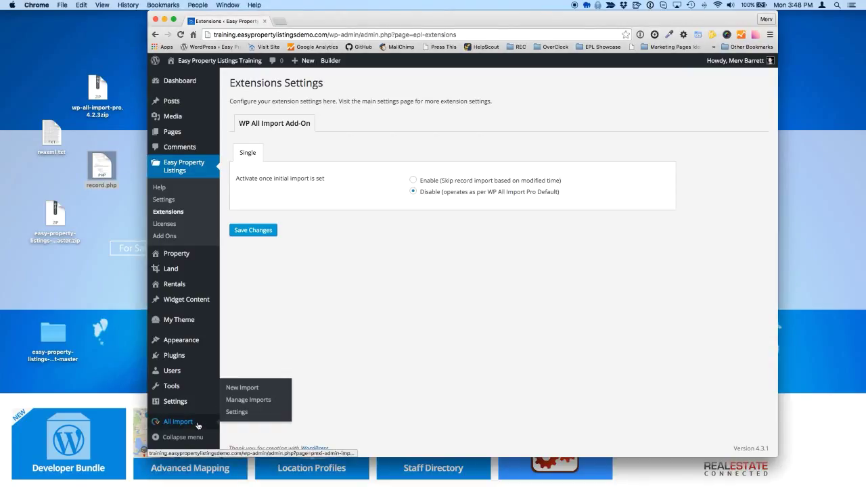
mouse_move(420, 187)
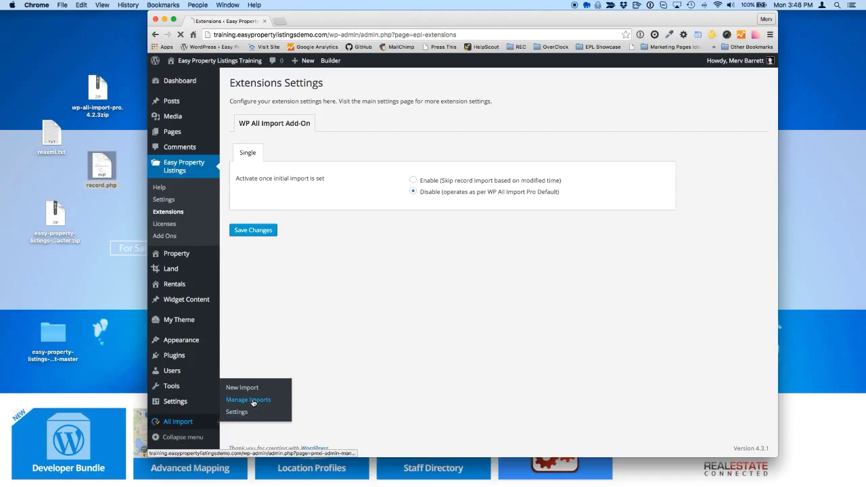
Start a new import downloading the REAXML feed URL with &status=current appended
left_click(247, 399)
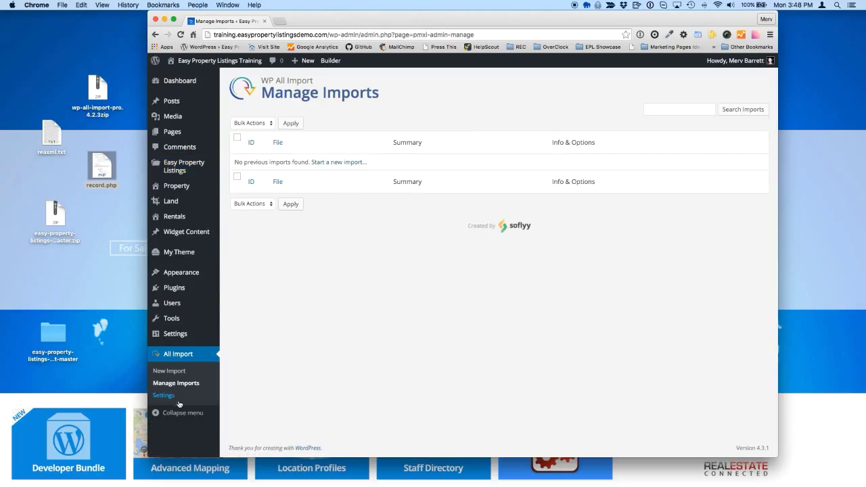
mouse_move(188, 395)
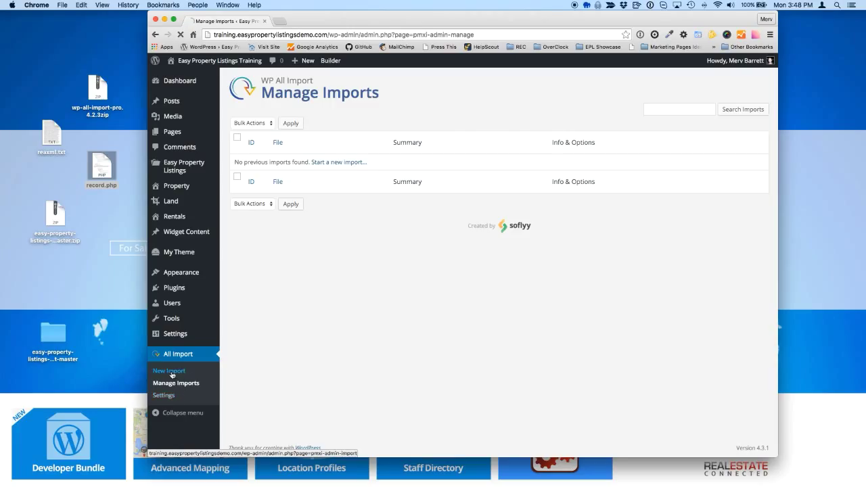
left_click(168, 371)
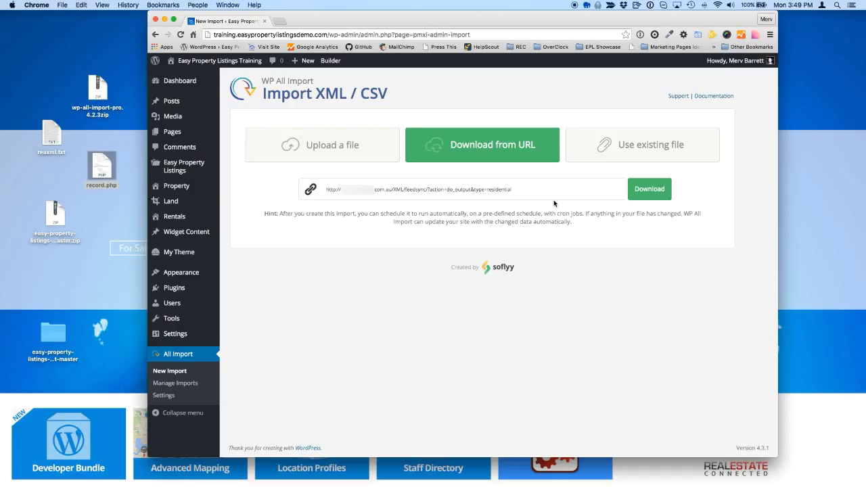
type("&a")
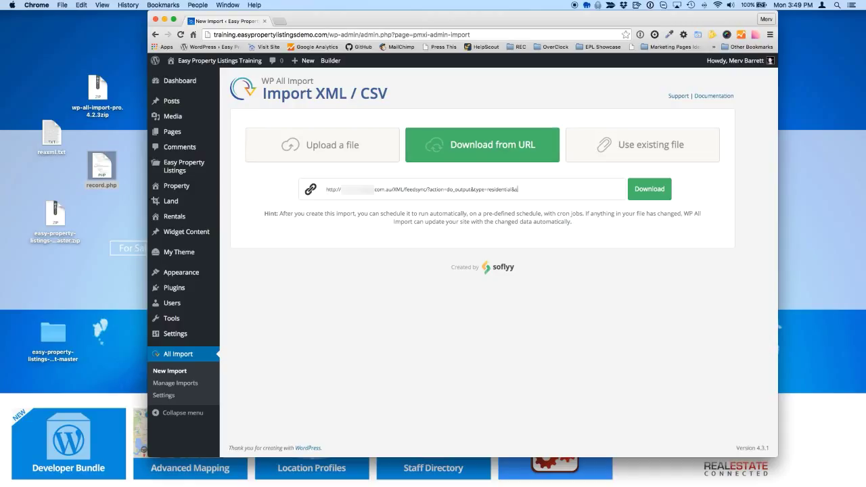
type("&status=current")
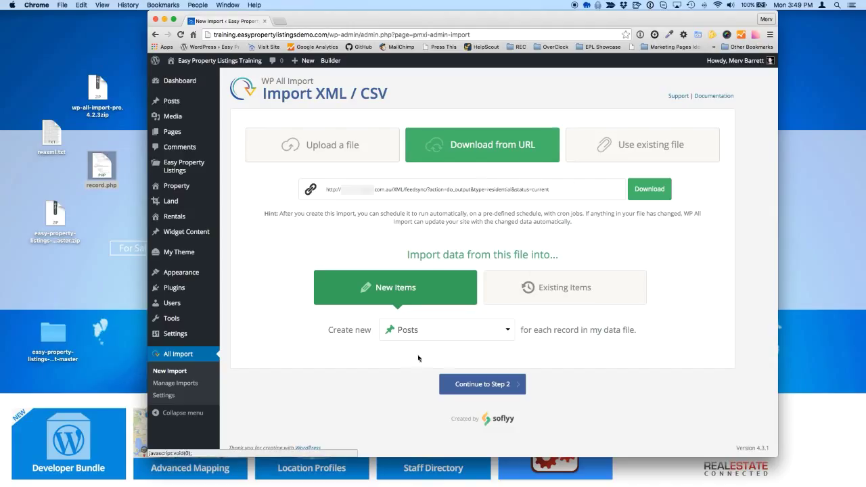
Choose New Items and set each record to create Properties
left_click(447, 330)
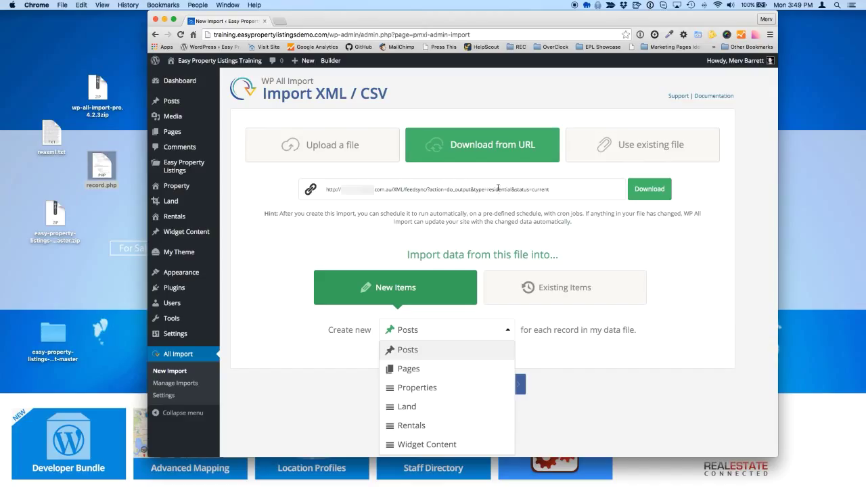
left_click(417, 387)
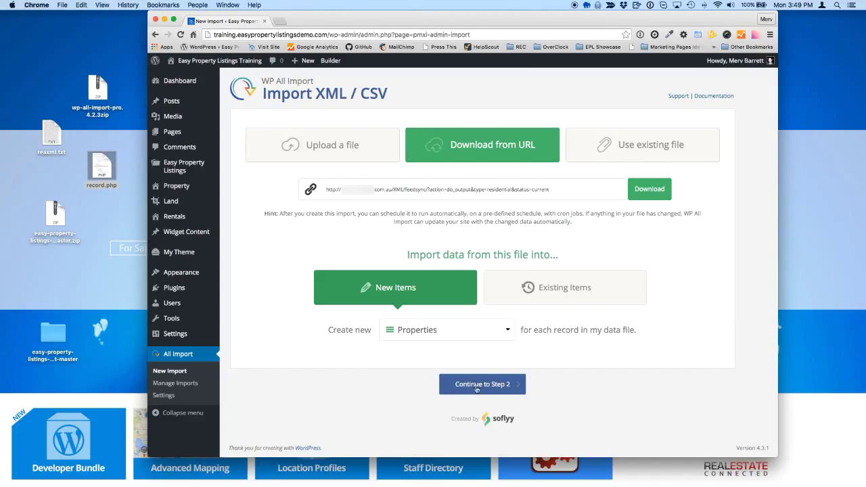
At Step 2, make residential the repeating record element so 20 listings will be imported
left_click(482, 384)
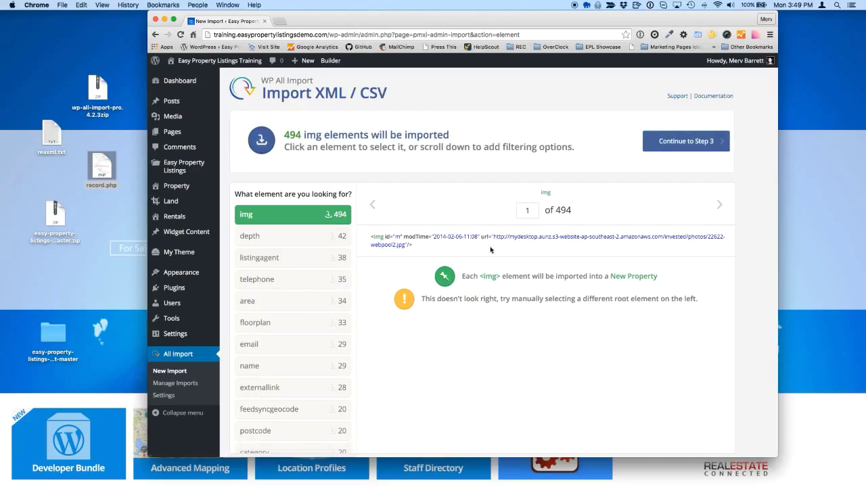
mouse_move(322, 226)
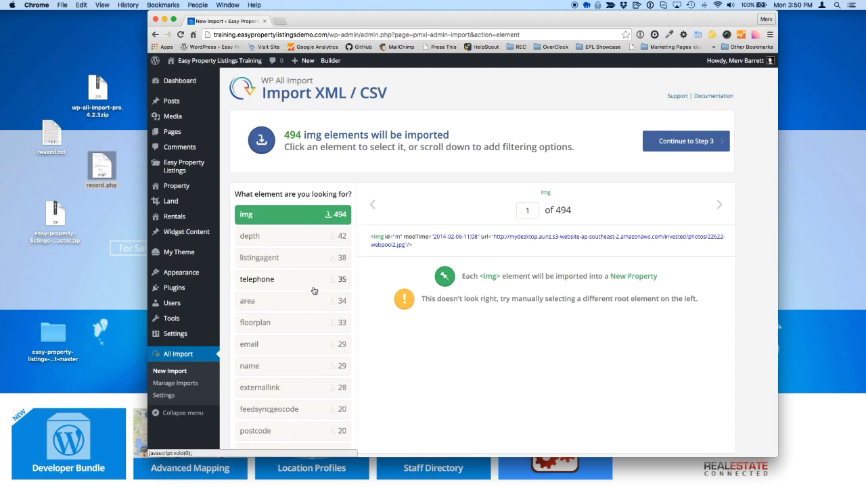
scroll("down", 3)
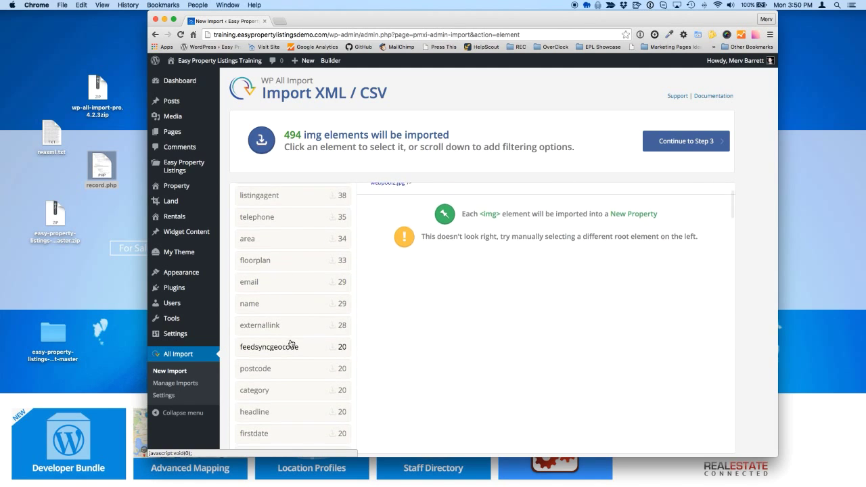
scroll("down", 3)
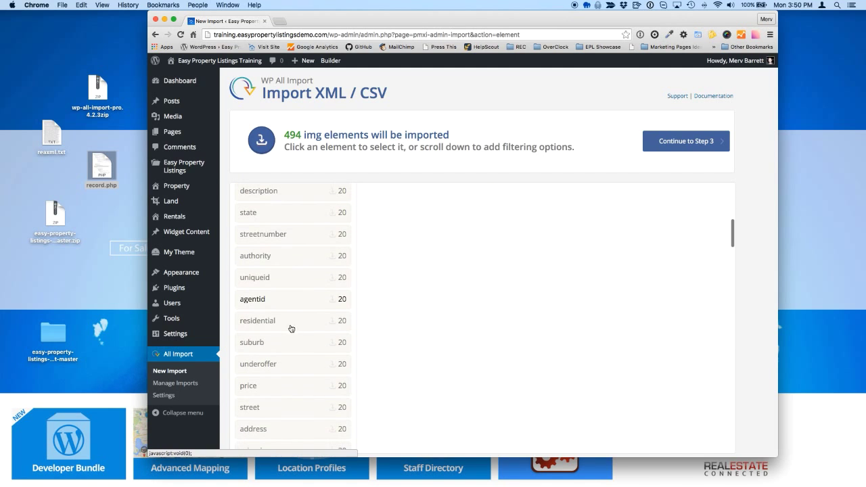
left_click(274, 320)
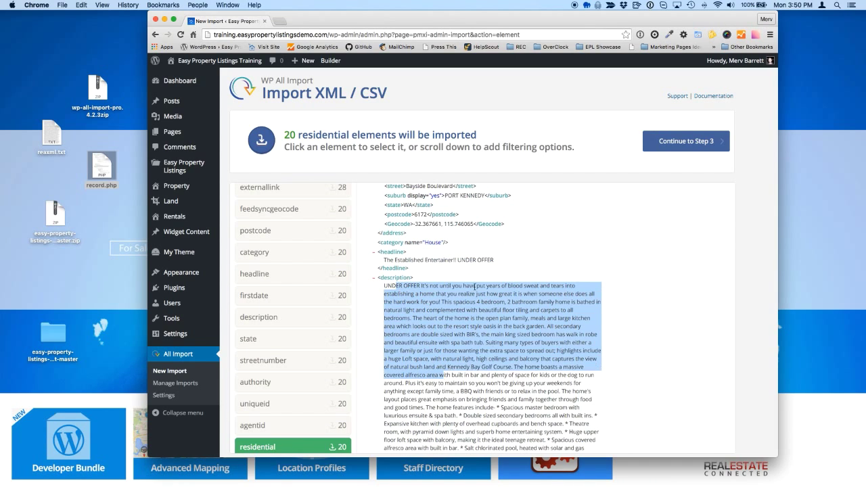
scroll("down", 3)
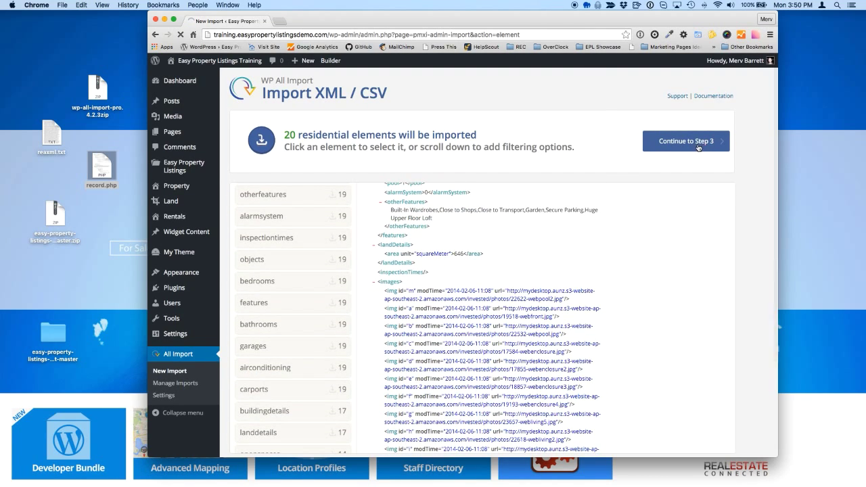
Move to the field mapping step and reach the Easy Property Listings custom fields
left_click(686, 141)
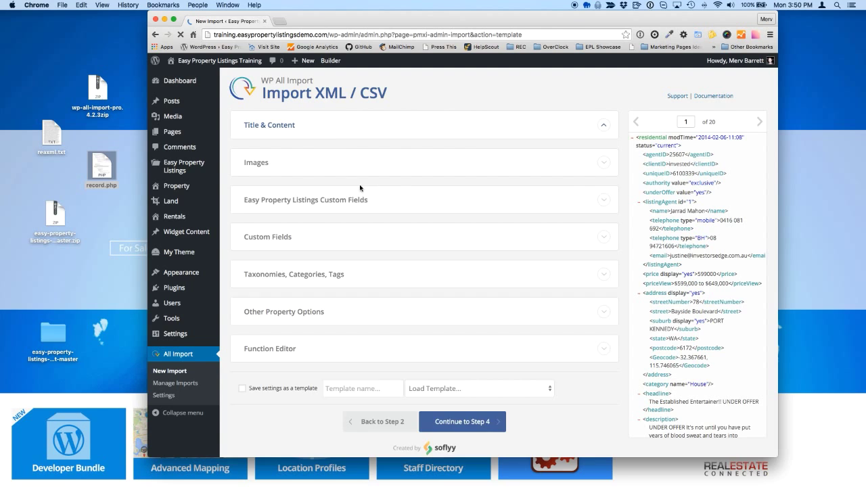
left_click(268, 125)
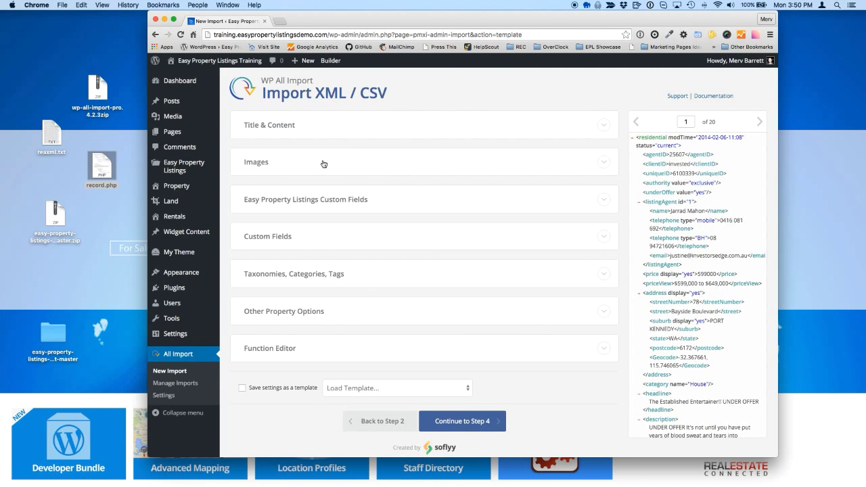
mouse_move(316, 319)
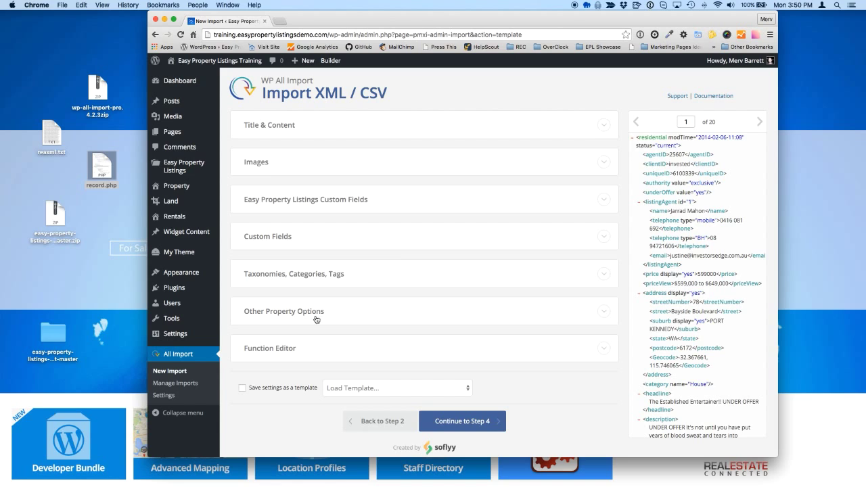
mouse_move(295, 209)
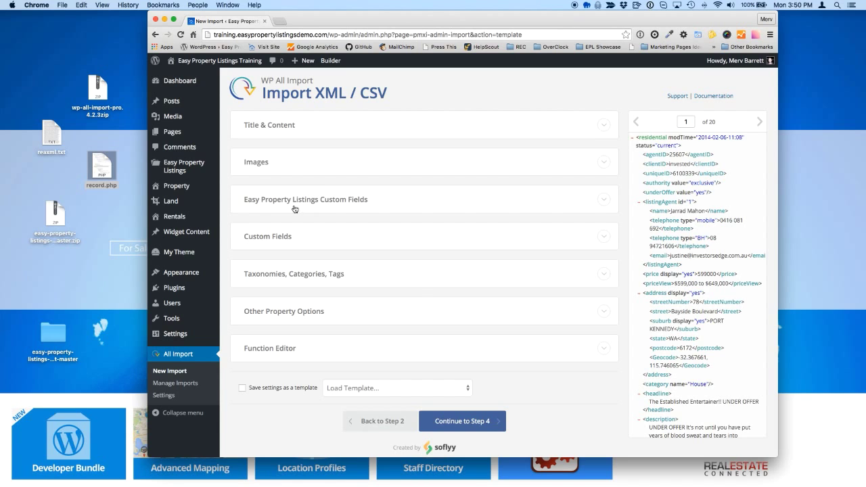
mouse_move(418, 200)
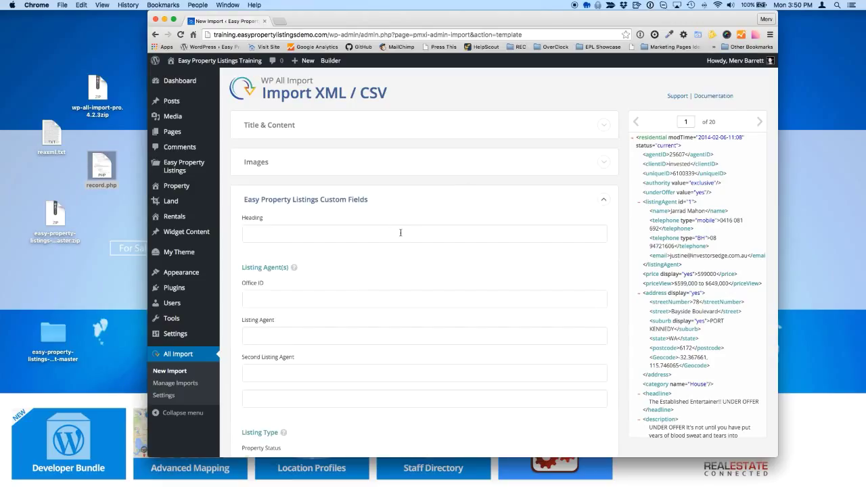
mouse_move(315, 322)
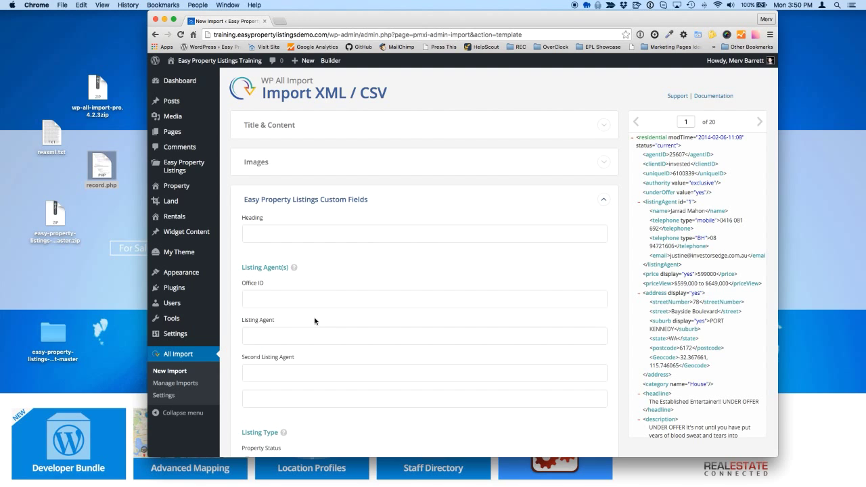
scroll("down", 3)
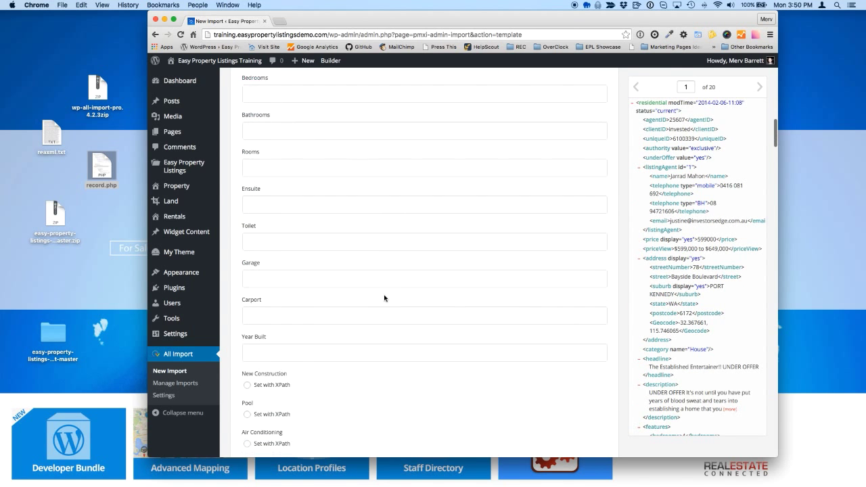
scroll("down", 3)
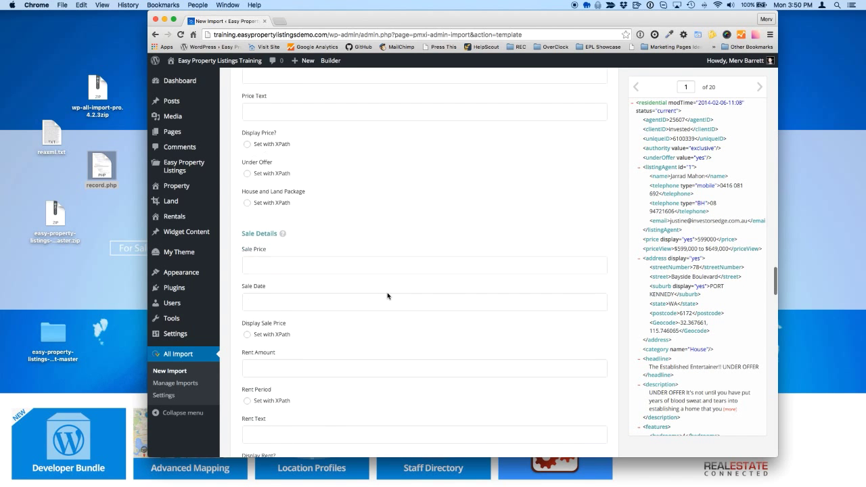
scroll("down", 3)
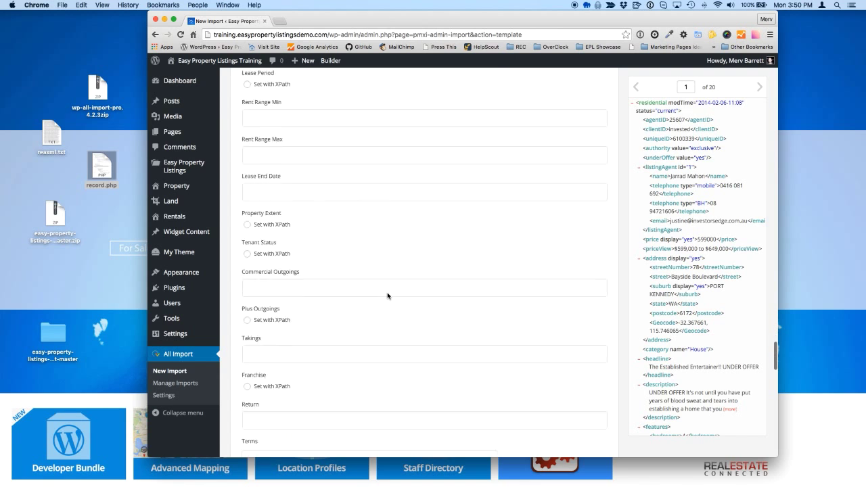
scroll("down", 3)
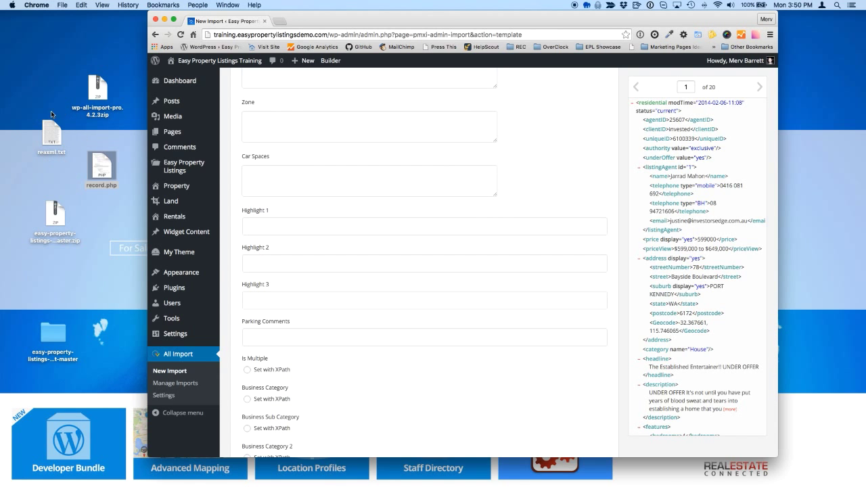
scroll("down", 3)
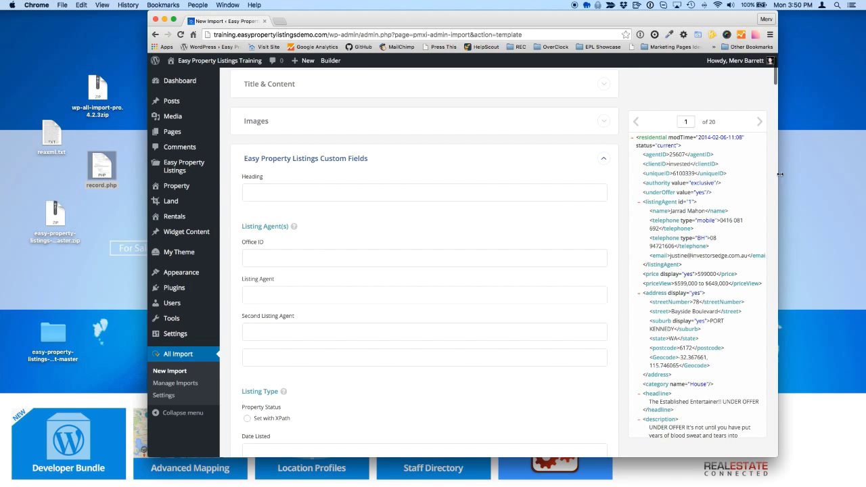
scroll("down", 3)
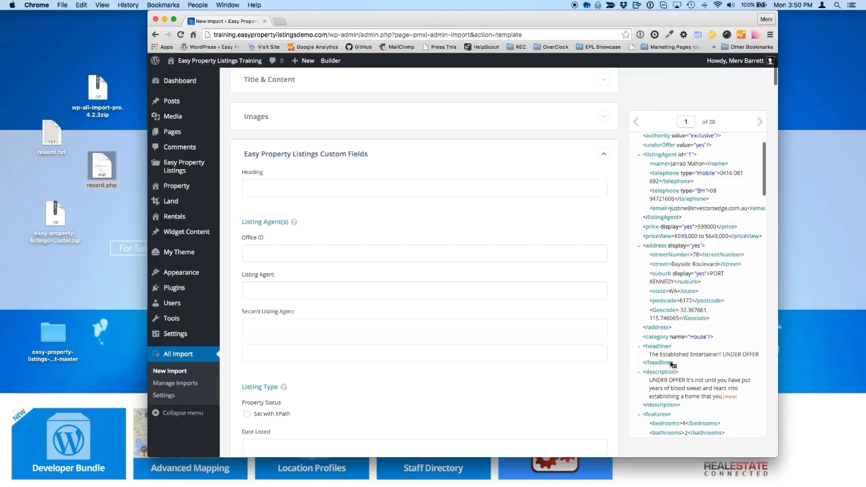
mouse_move(176, 190)
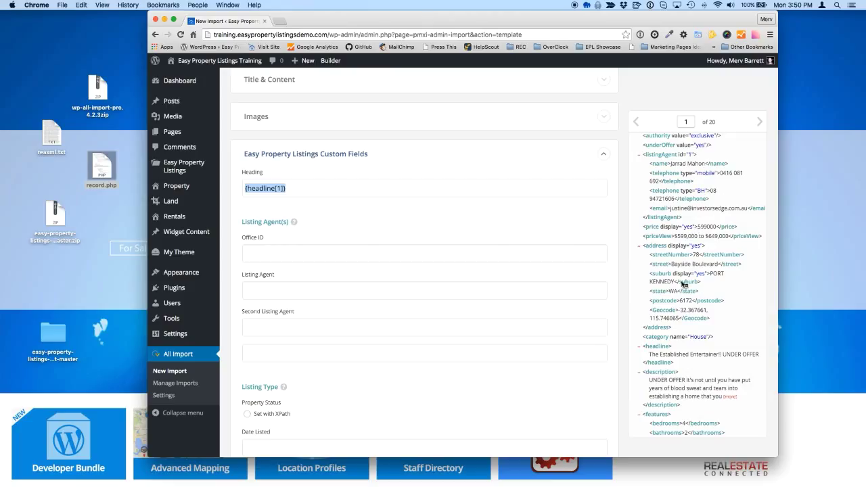
mouse_move(693, 235)
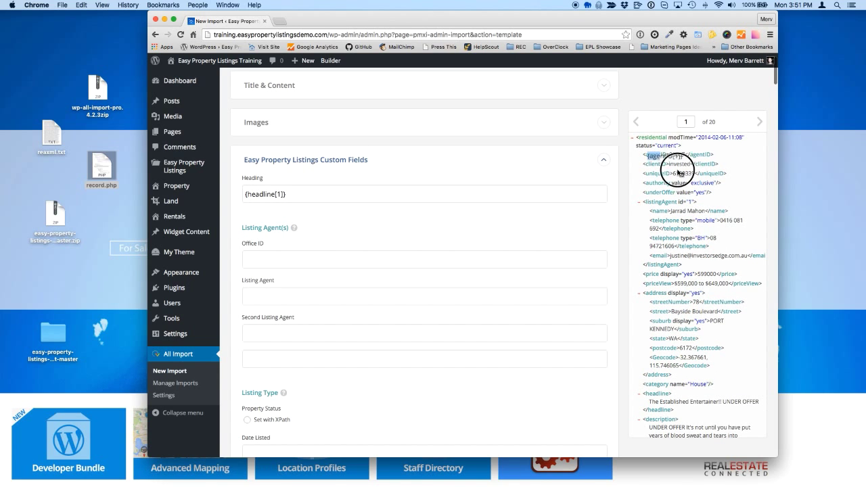
Fill Office ID from the feed's agentID and Listing Agent from listingAgent/name
double_click(663, 154)
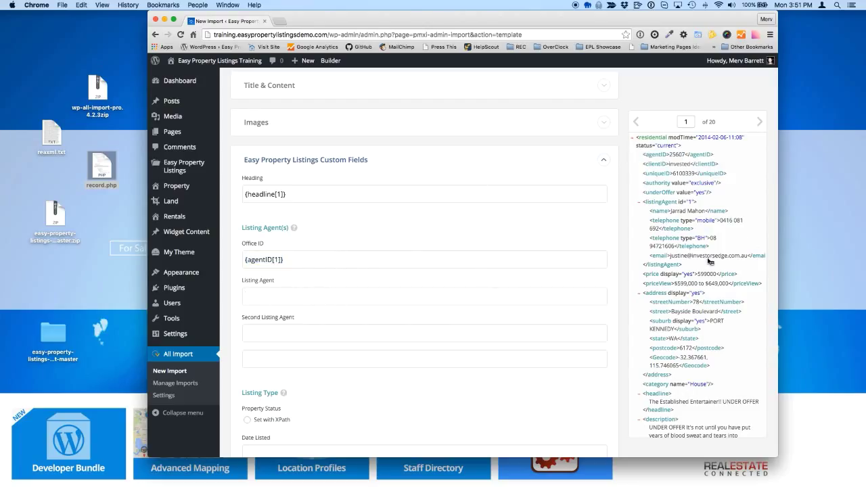
double_click(661, 211)
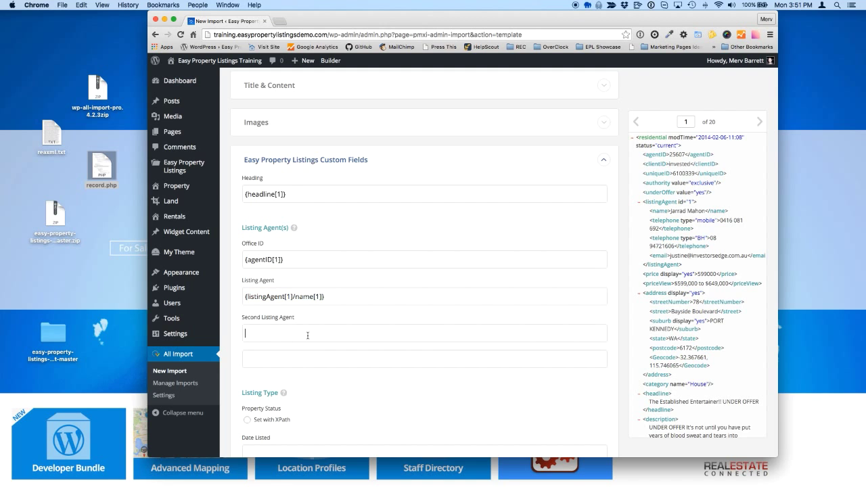
scroll("down", 3)
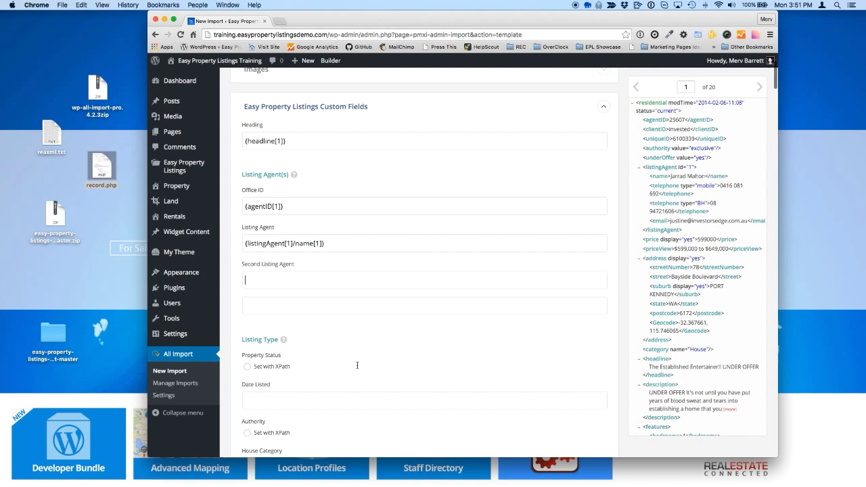
scroll("down", 3)
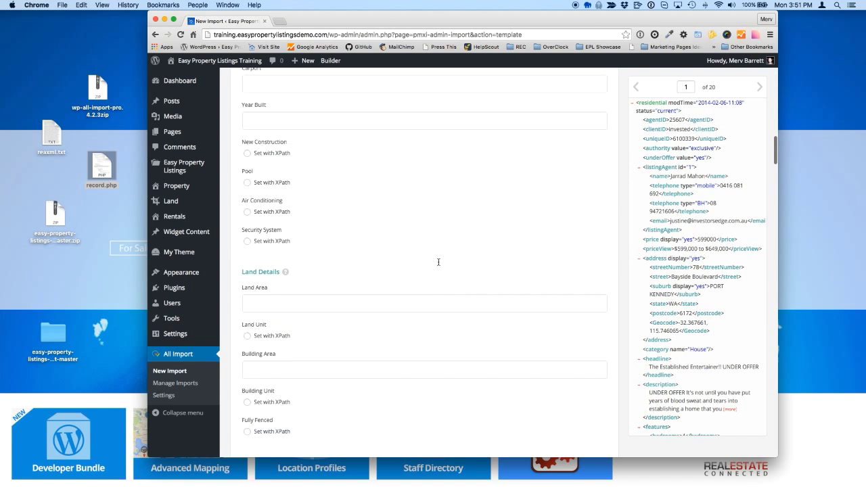
scroll("down", 3)
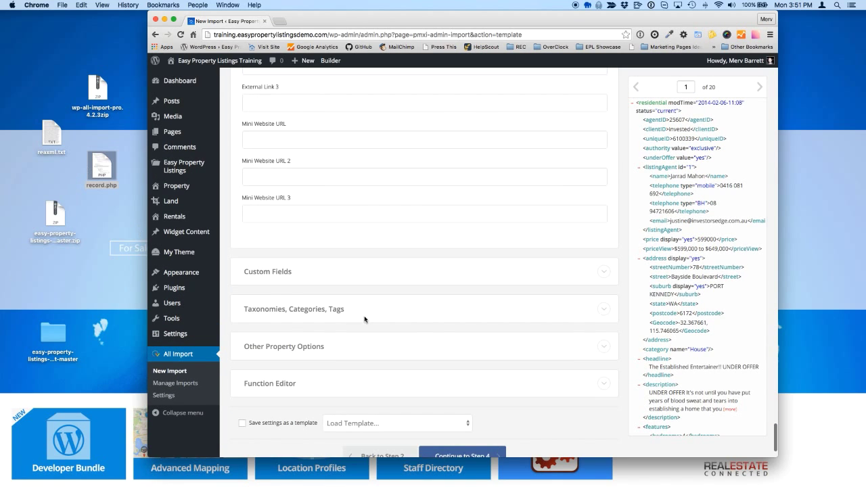
scroll("down", 3)
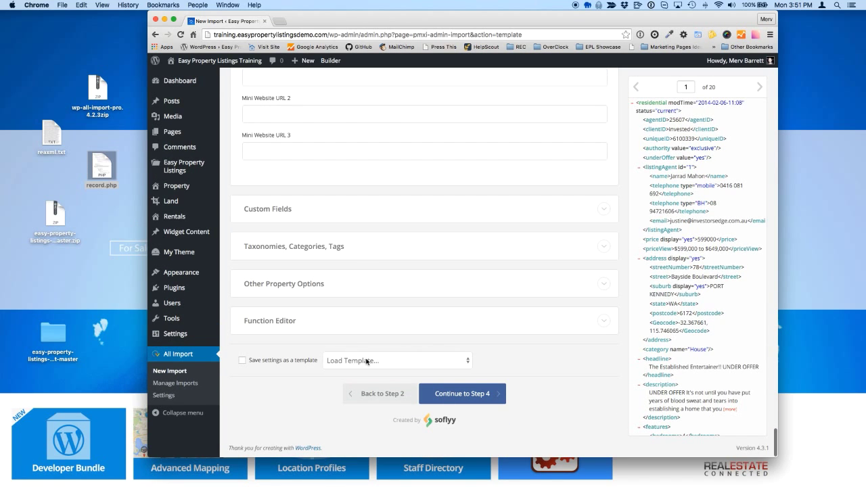
Load the EPL REAXML import script template and review the filled image shortcode expression
left_click(398, 360)
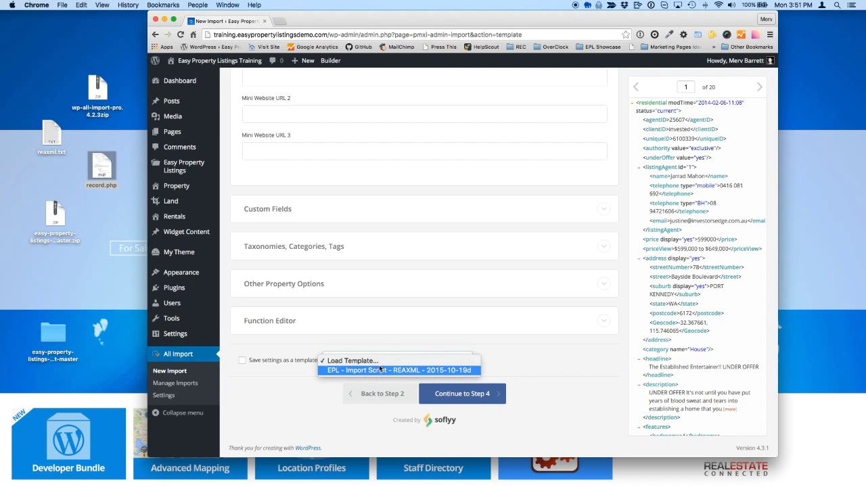
mouse_move(359, 373)
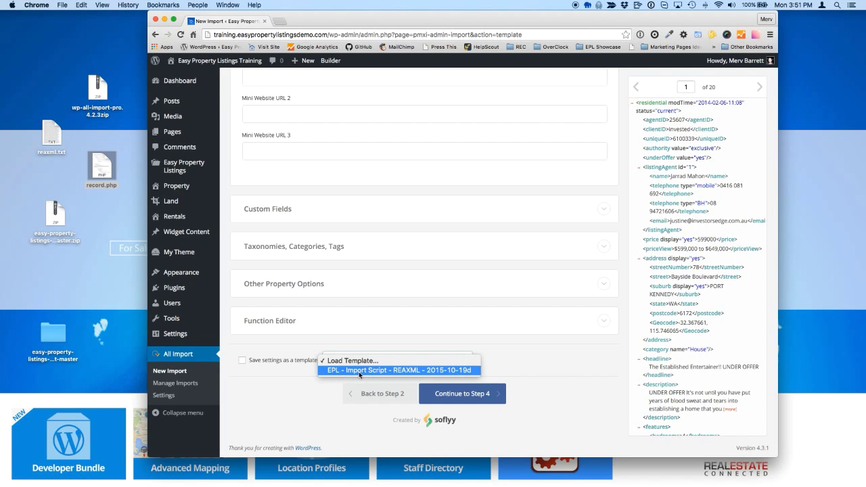
left_click(400, 370)
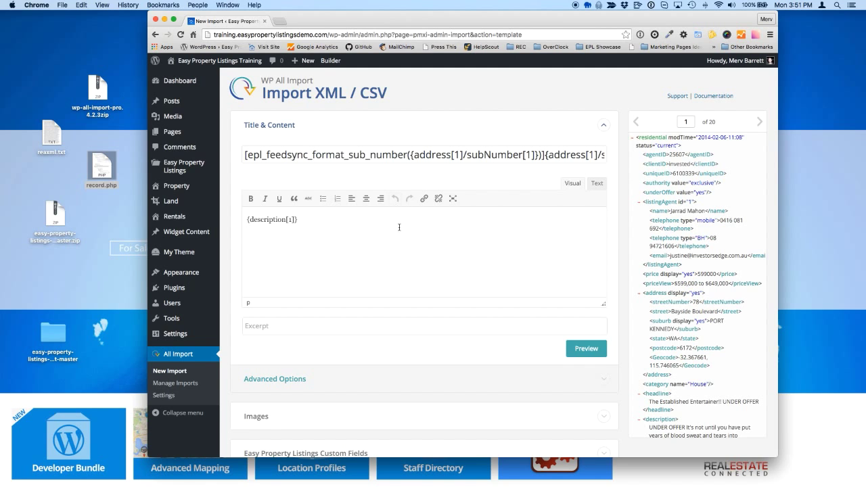
mouse_move(425, 197)
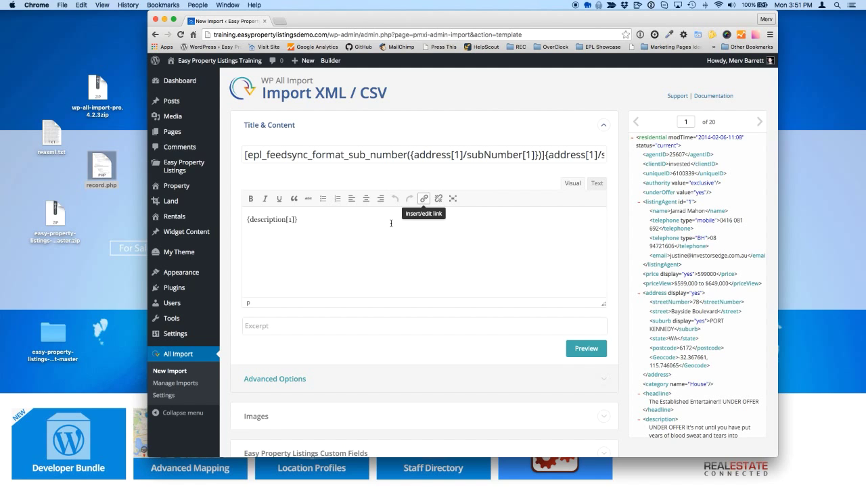
scroll("down", 3)
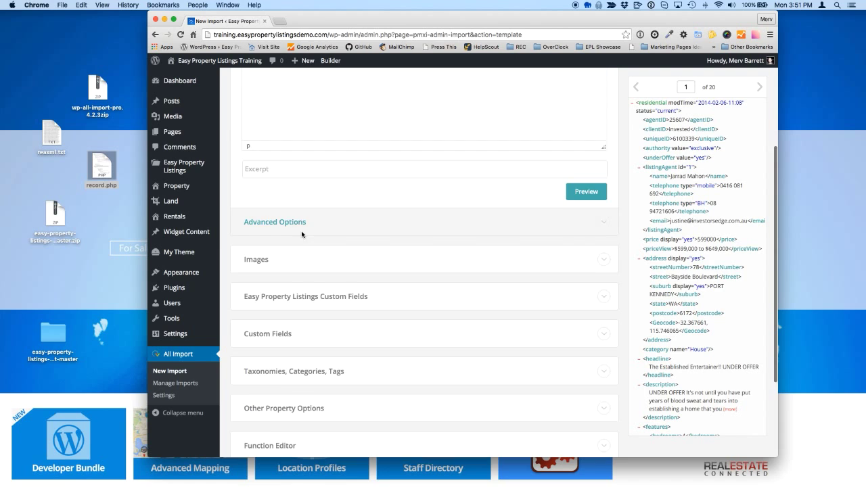
left_click(256, 260)
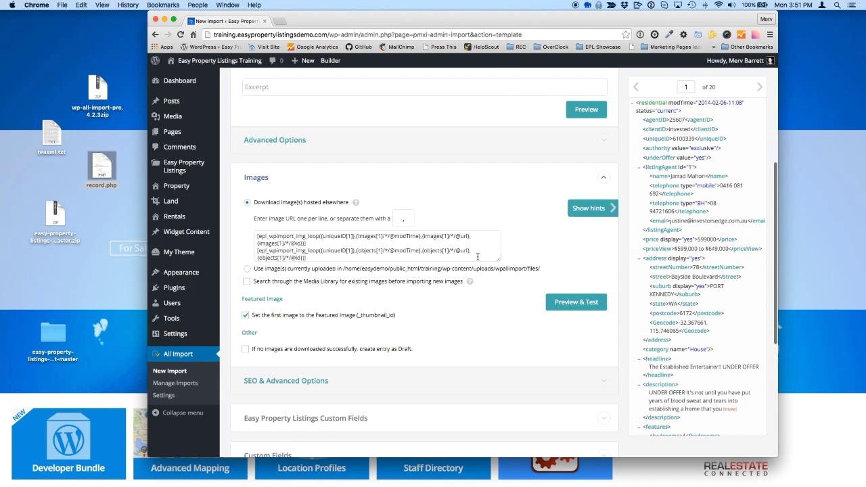
triple_click(372, 246)
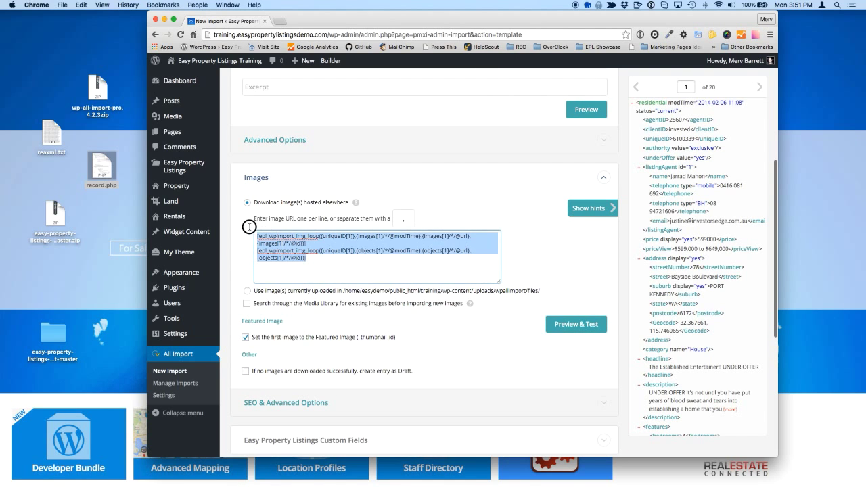
left_click(303, 262)
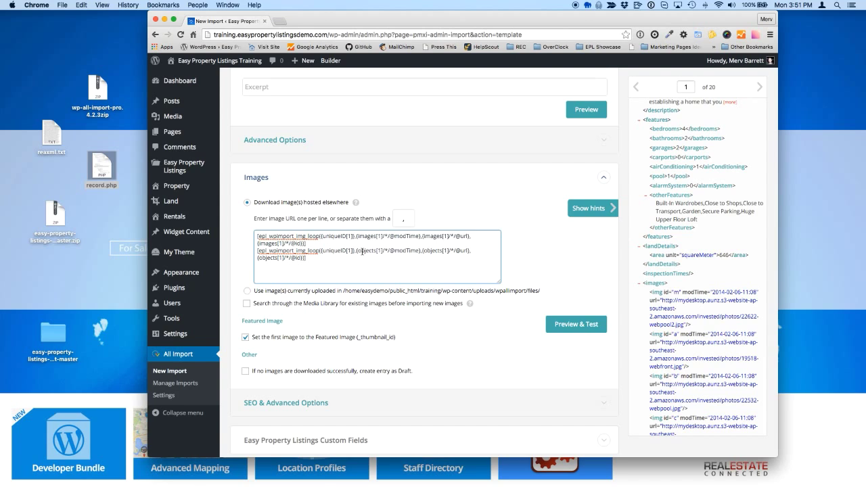
mouse_move(649, 292)
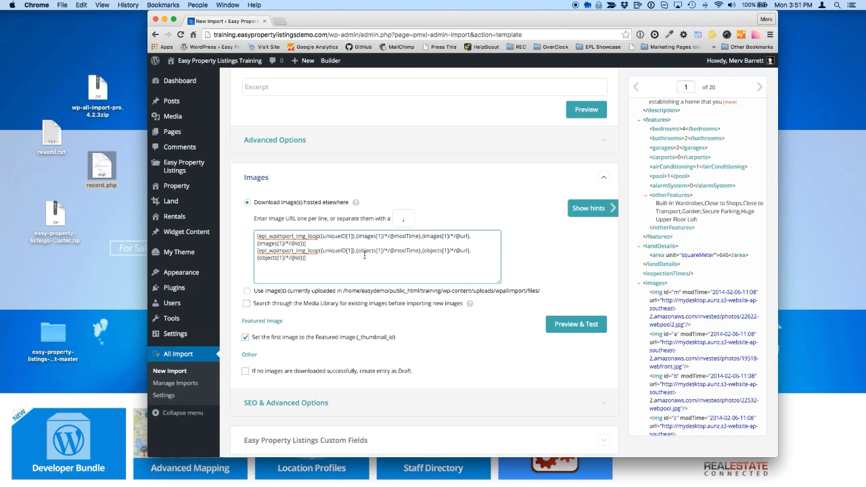
mouse_move(554, 339)
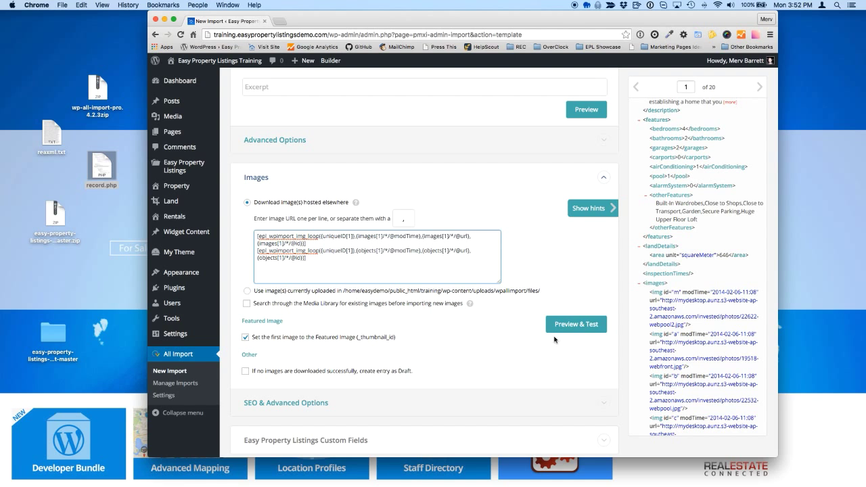
left_click(577, 324)
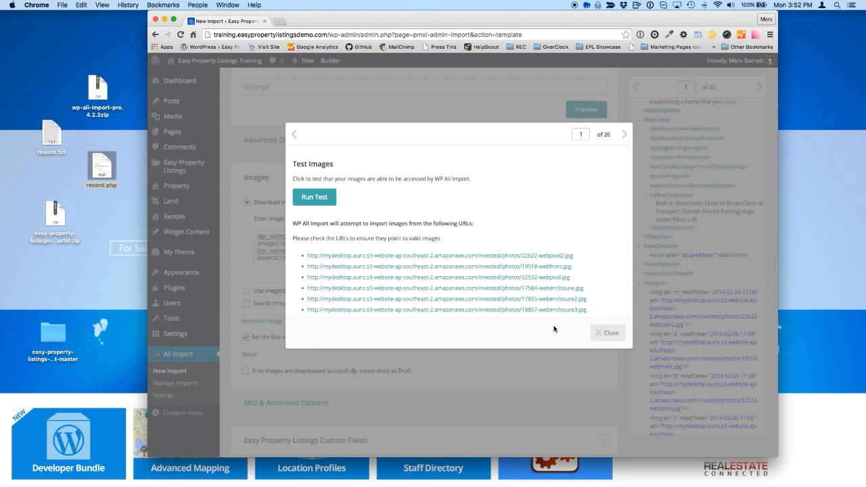
left_click(314, 197)
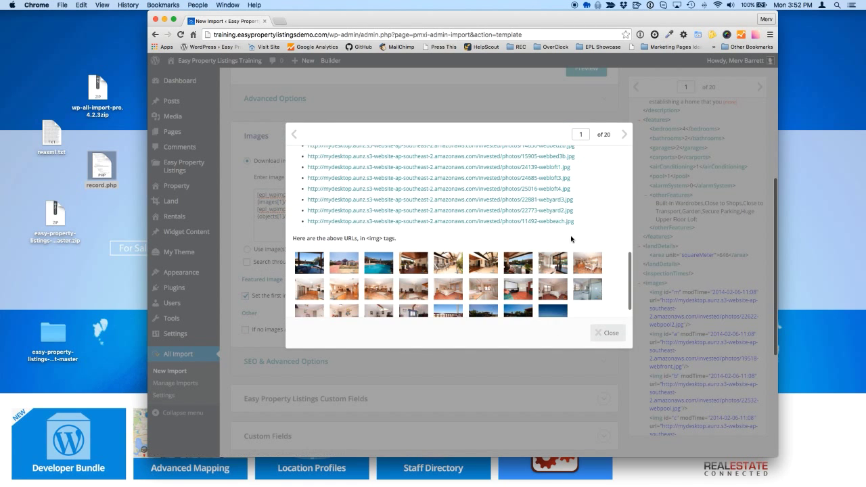
left_click(608, 332)
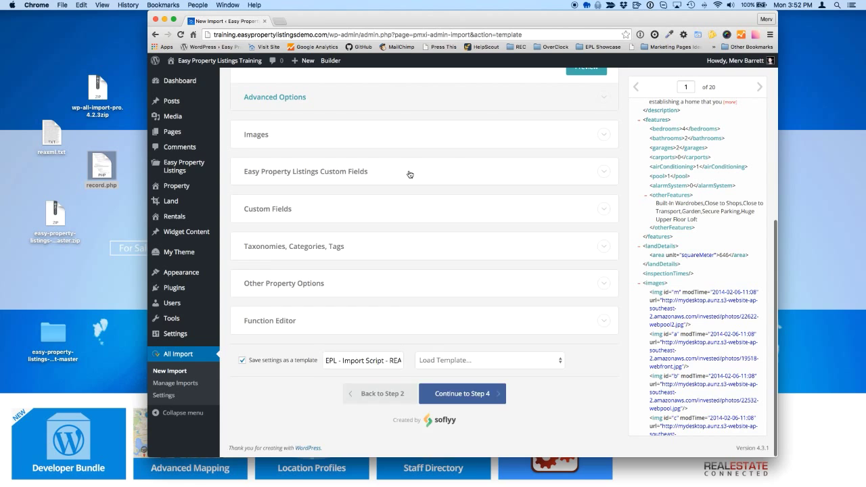
left_click(305, 170)
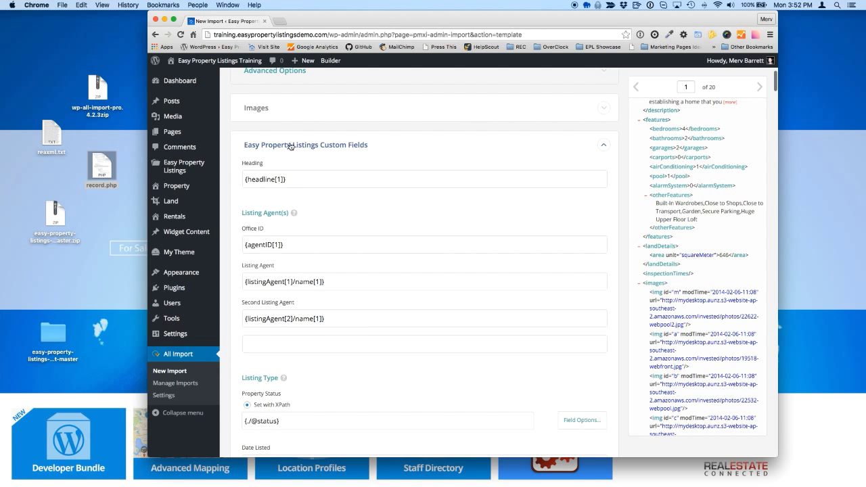
mouse_move(345, 199)
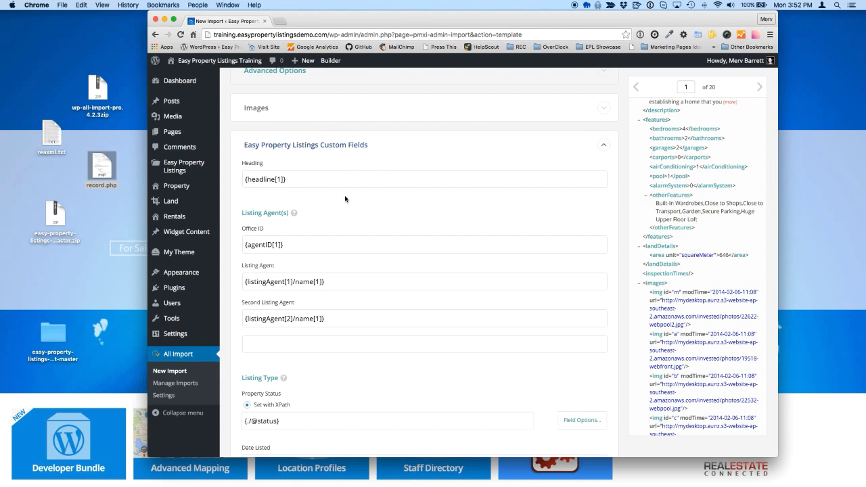
scroll("down", 3)
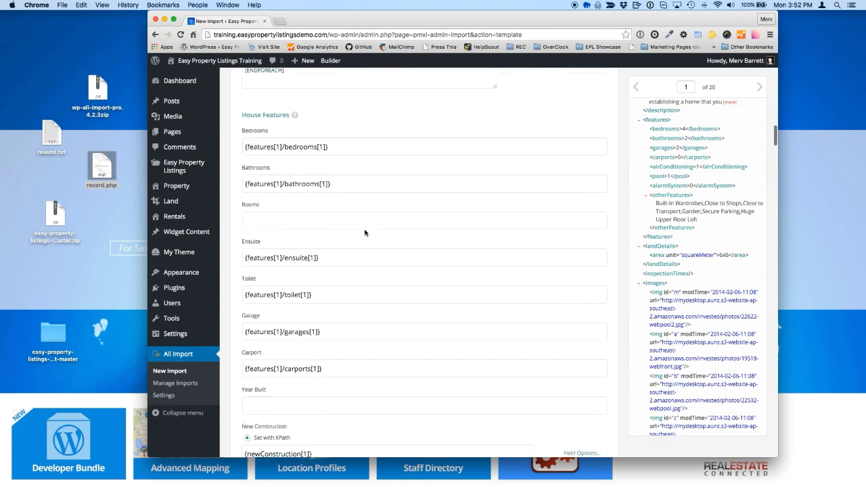
scroll("down", 3)
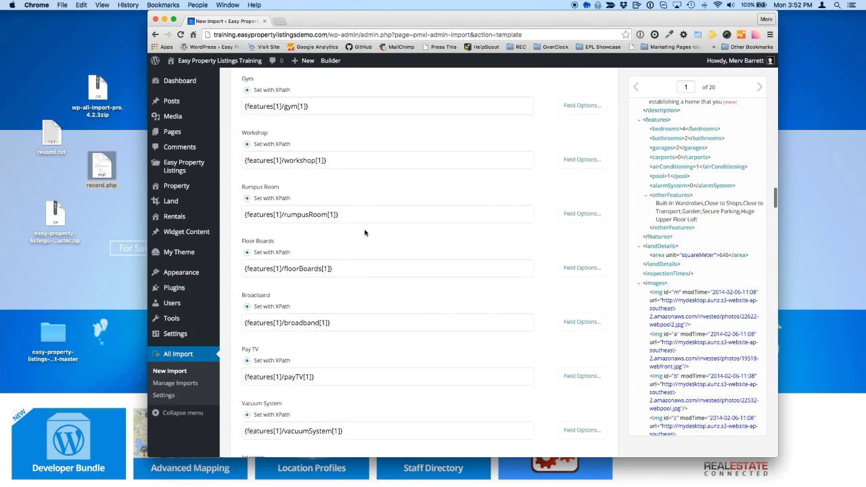
scroll("down", 3)
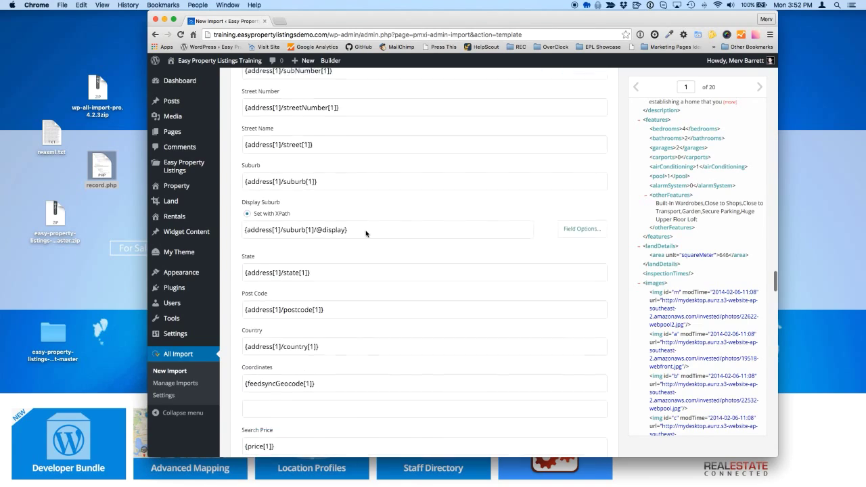
scroll("down", 3)
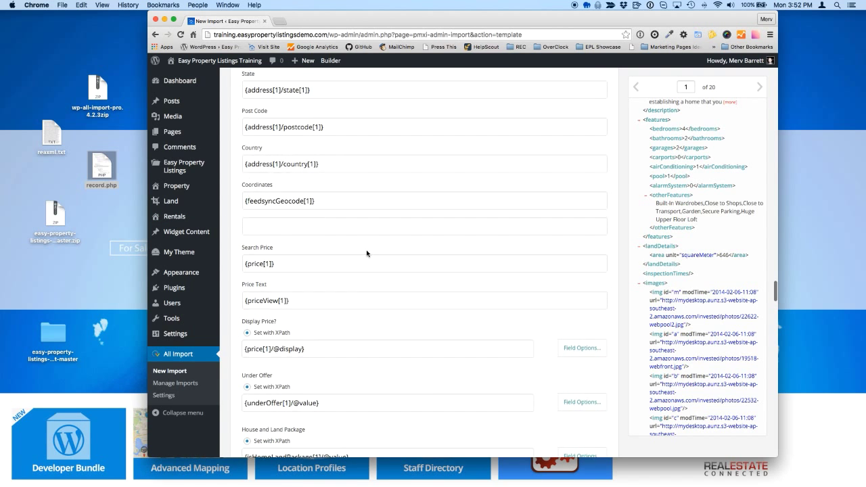
scroll("down", 3)
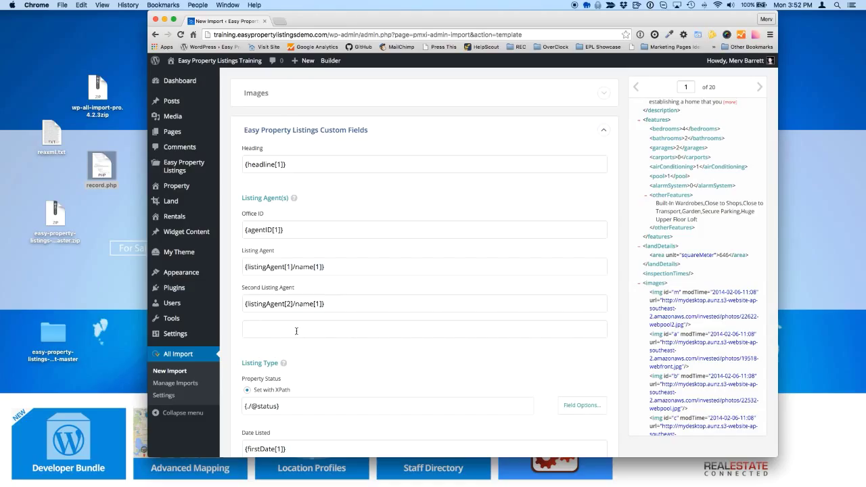
right_click(271, 329)
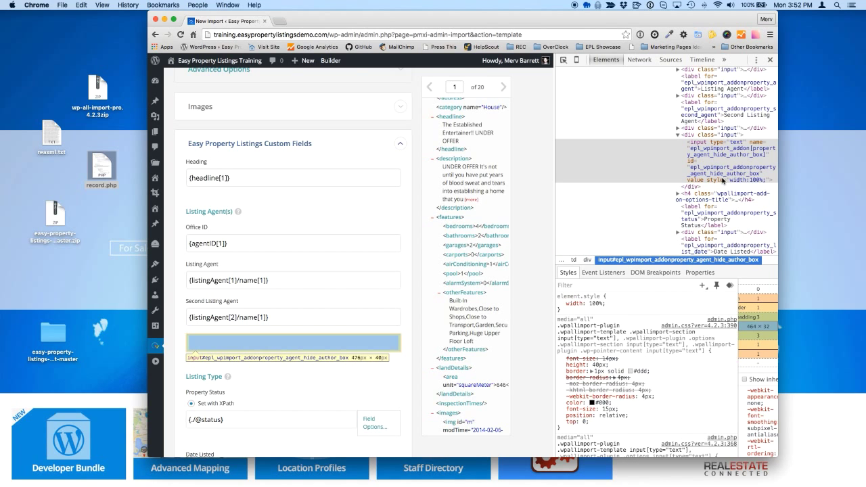
mouse_move(722, 178)
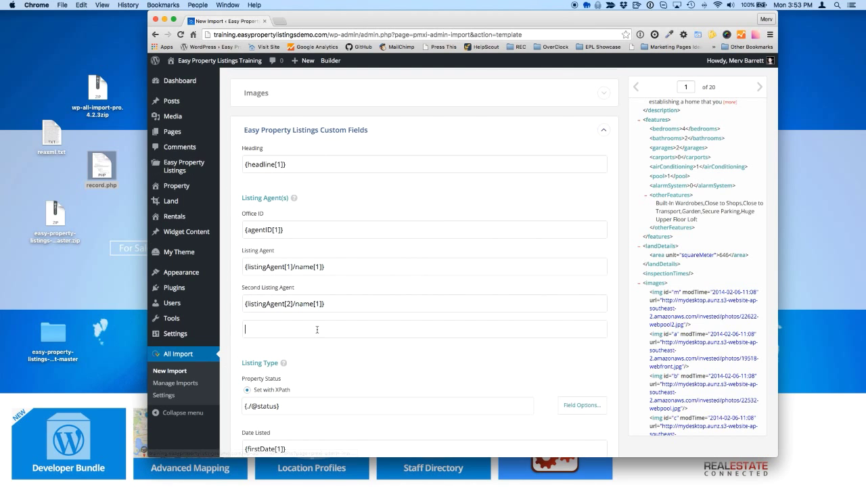
mouse_move(260, 328)
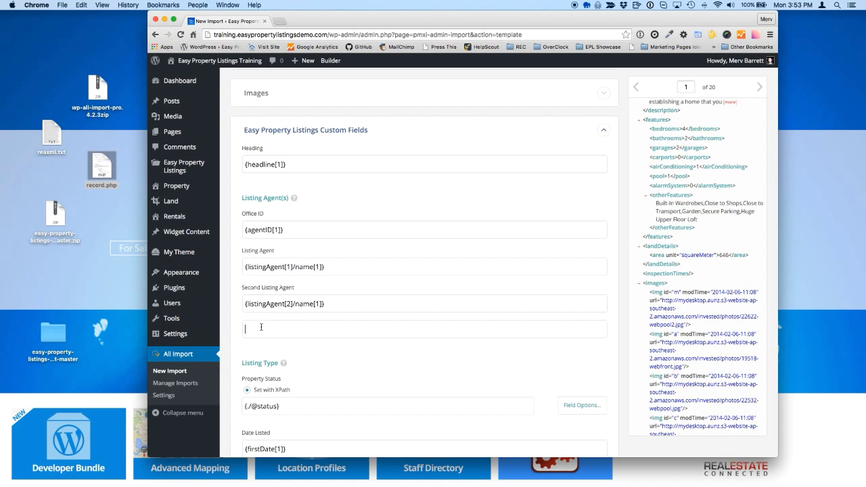
scroll("down", 3)
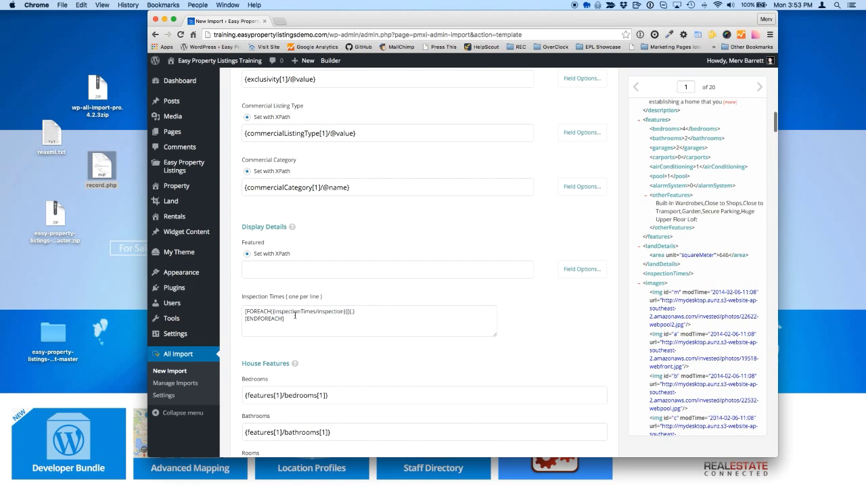
scroll("down", 3)
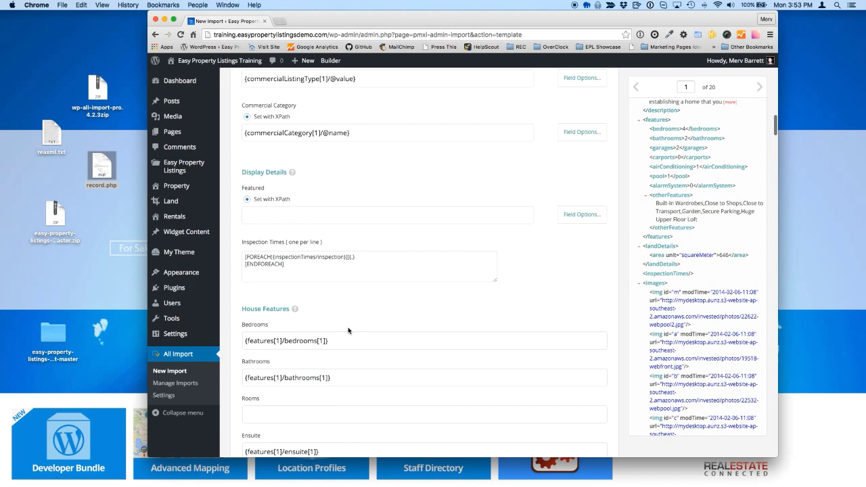
scroll("down", 3)
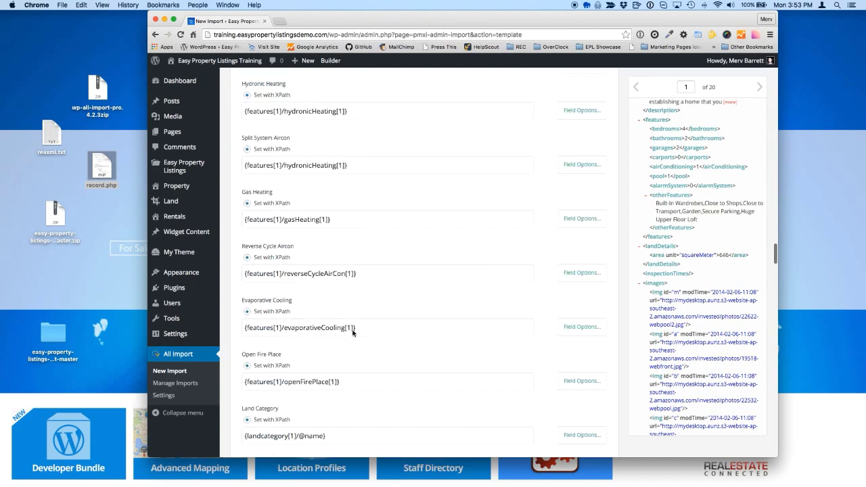
scroll("down", 3)
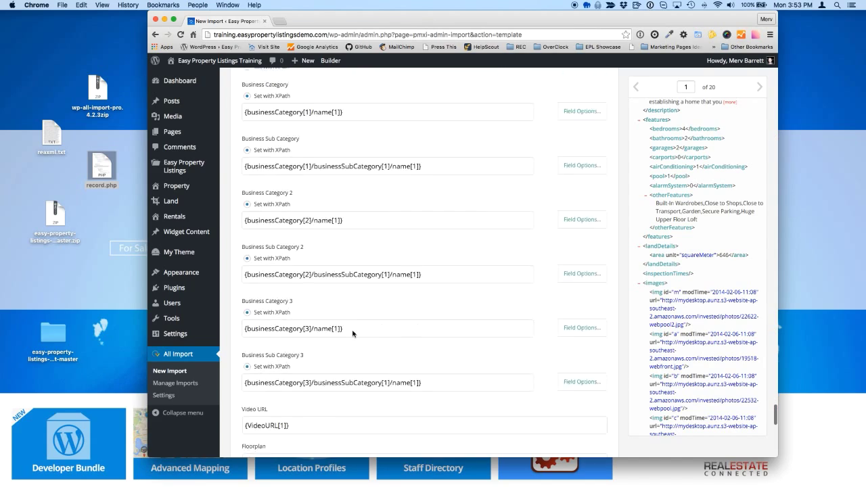
scroll("down", 3)
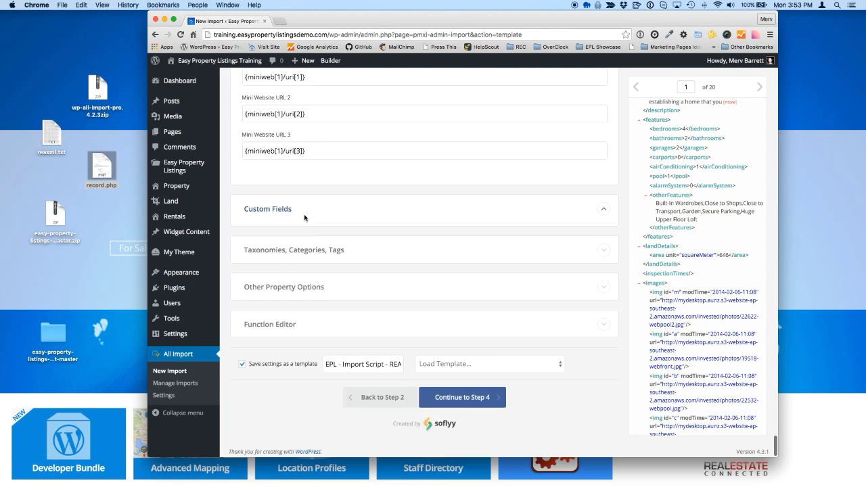
left_click(268, 208)
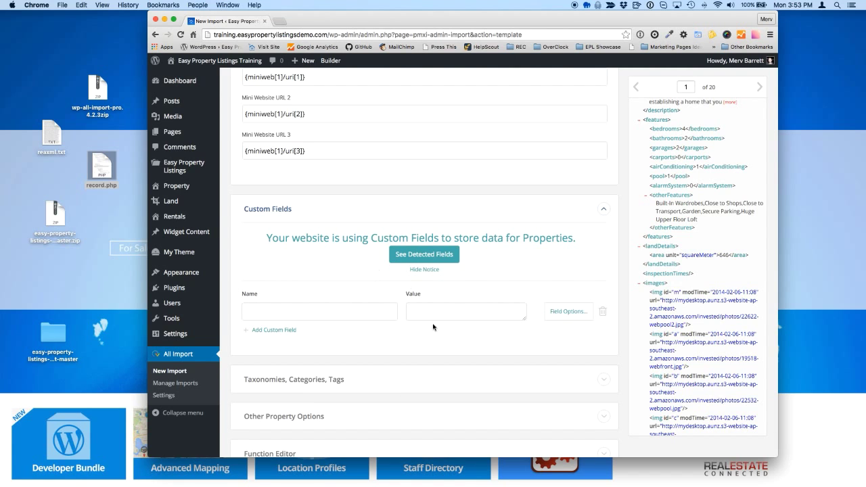
mouse_move(287, 360)
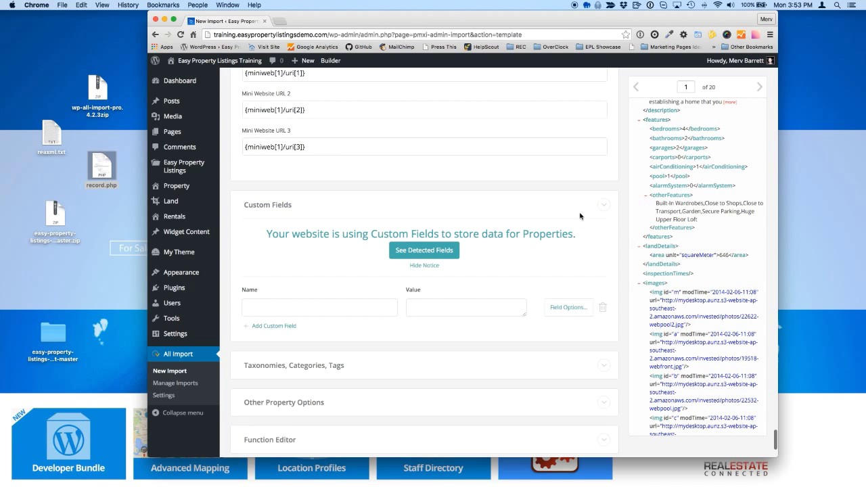
left_click(294, 365)
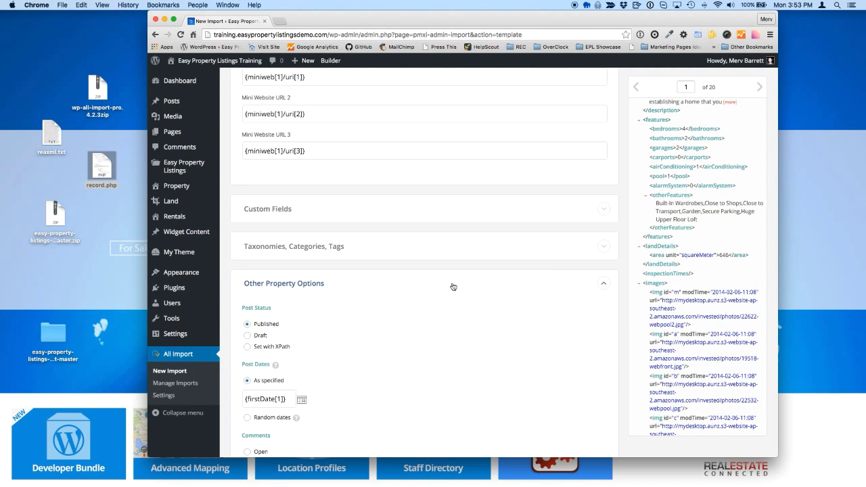
scroll("down", 3)
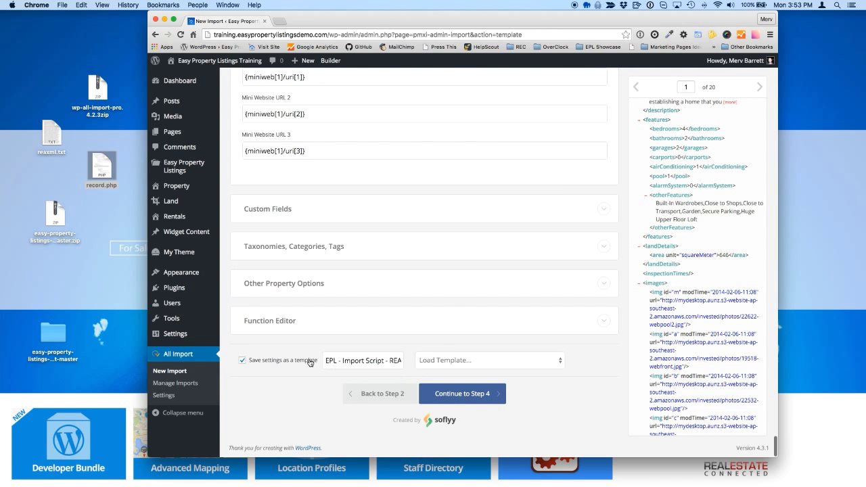
left_click(462, 394)
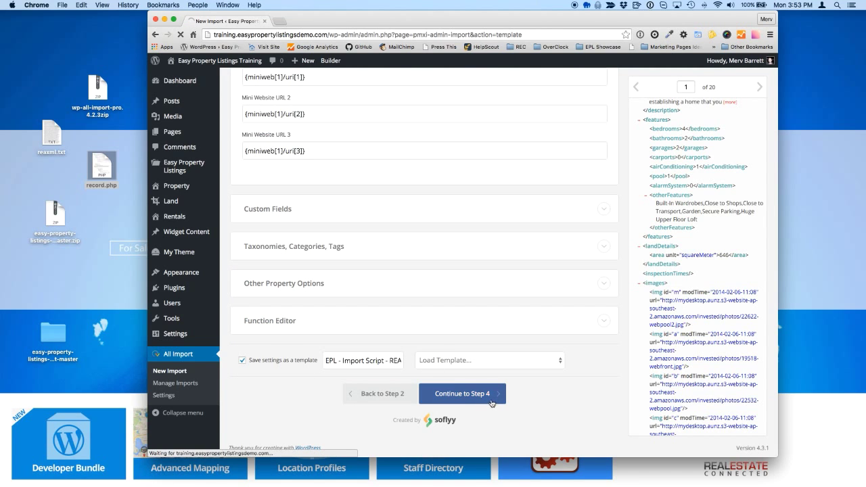
Proceed to import options keeping uniqueID as the Unique Identifier
left_click(462, 392)
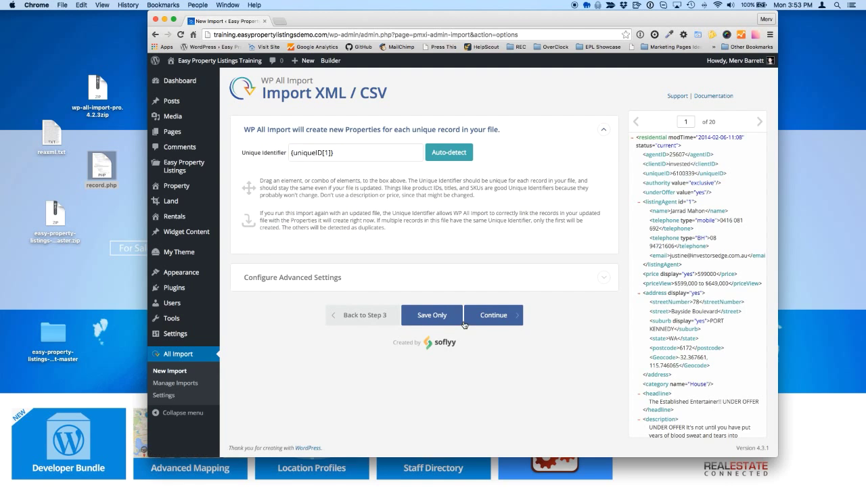
mouse_move(376, 171)
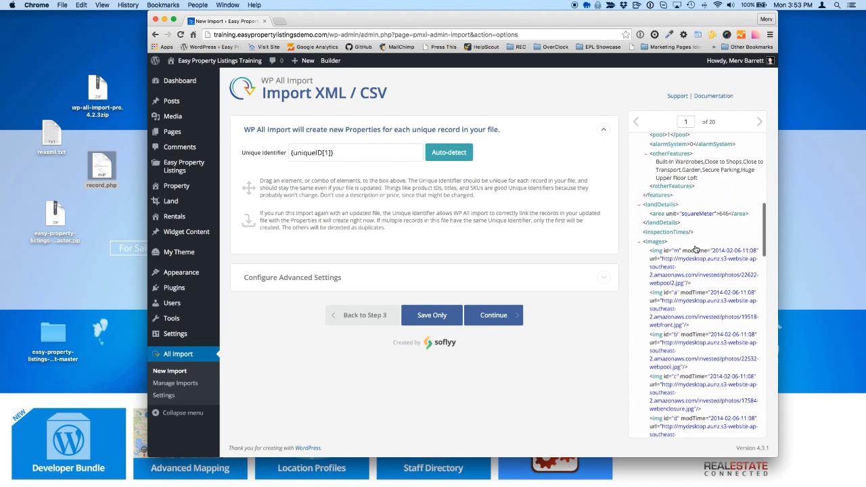
scroll("down", 3)
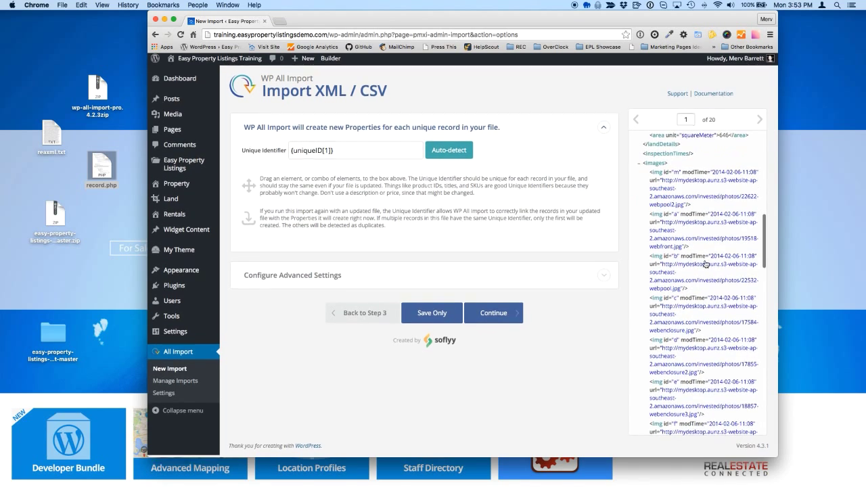
scroll("down", 3)
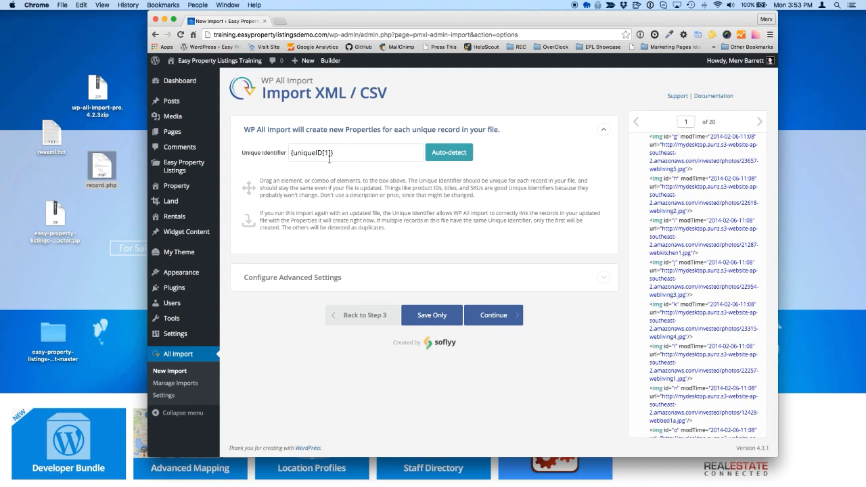
double_click(311, 151)
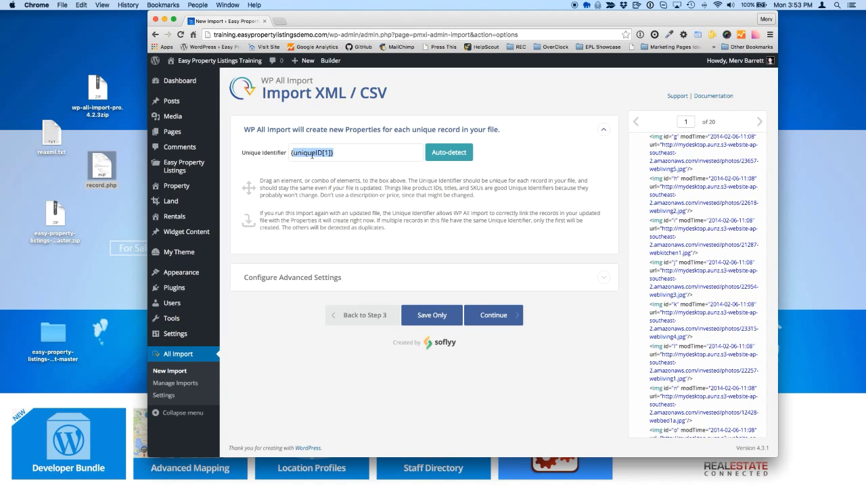
left_click(355, 151)
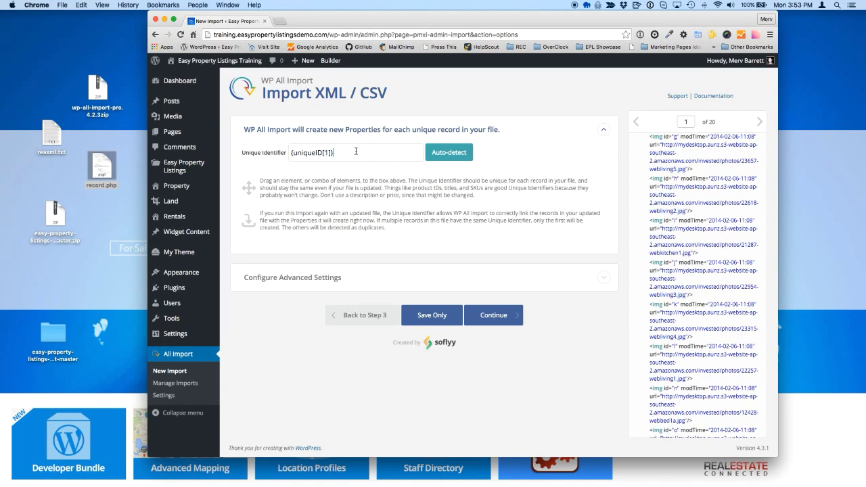
mouse_move(378, 182)
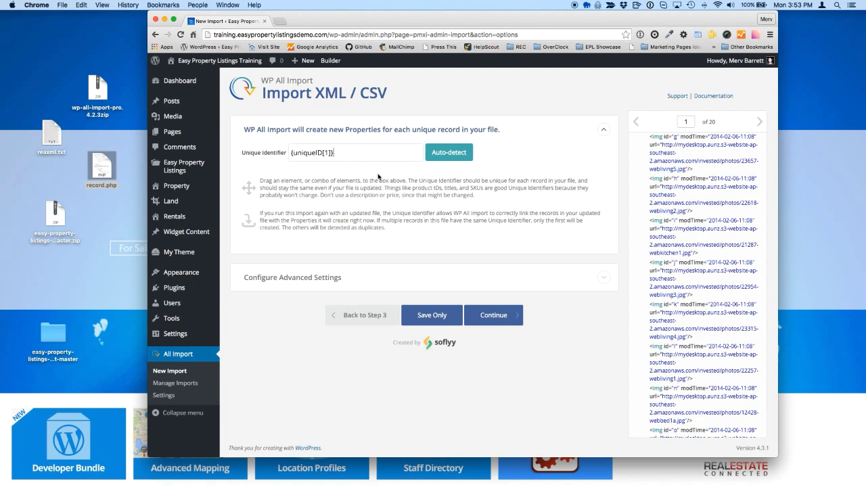
mouse_move(426, 230)
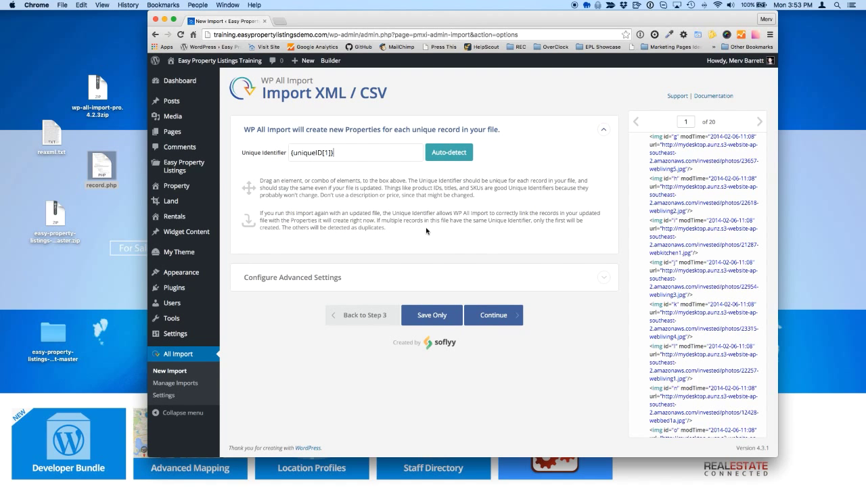
mouse_move(492, 283)
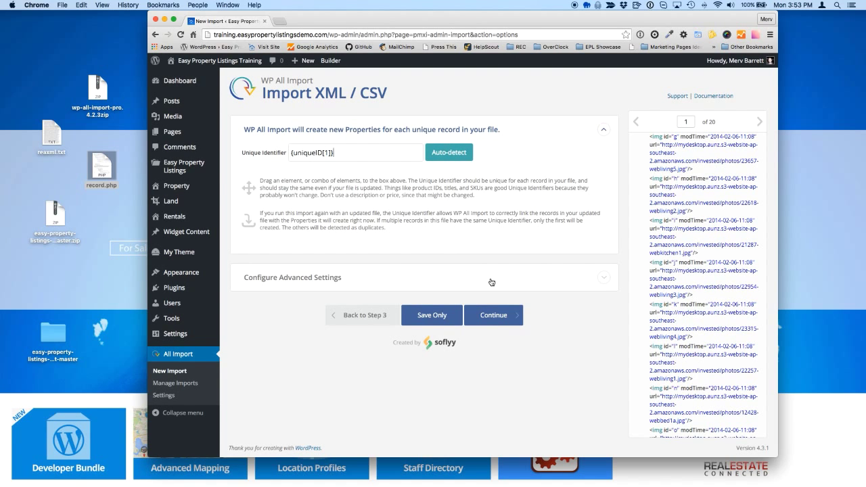
Review the advanced import settings and continue to the import summary ready to run
left_click(291, 277)
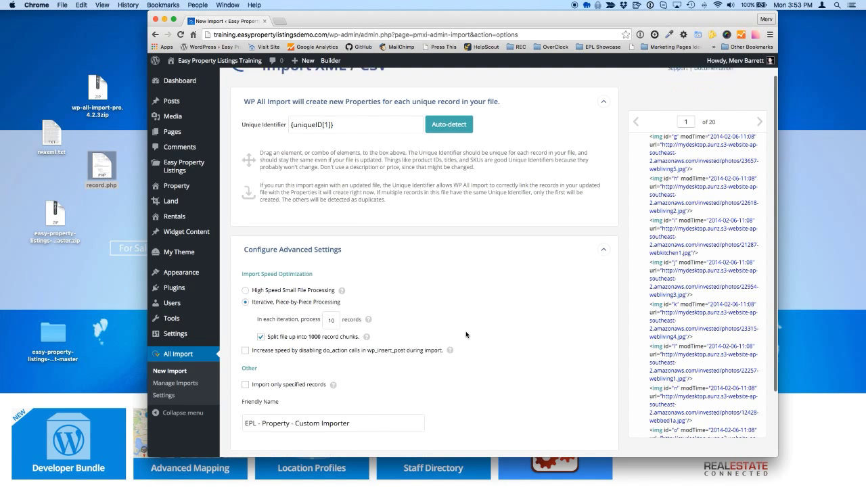
scroll("down", 3)
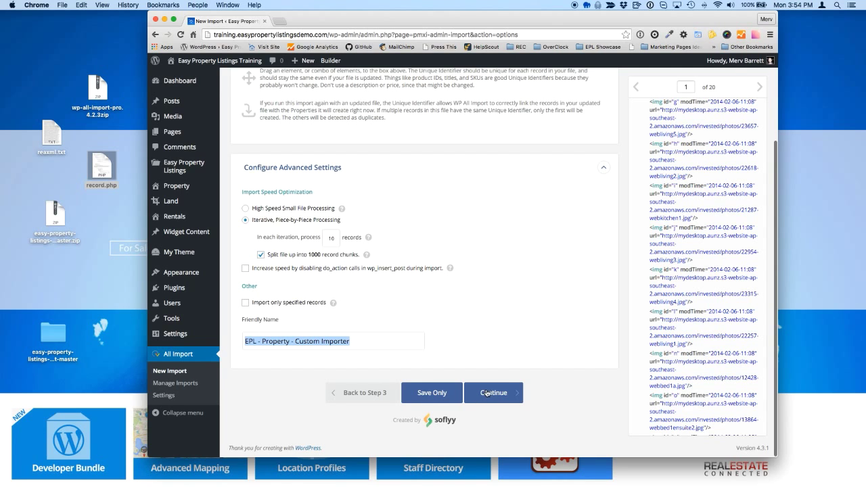
left_click(491, 392)
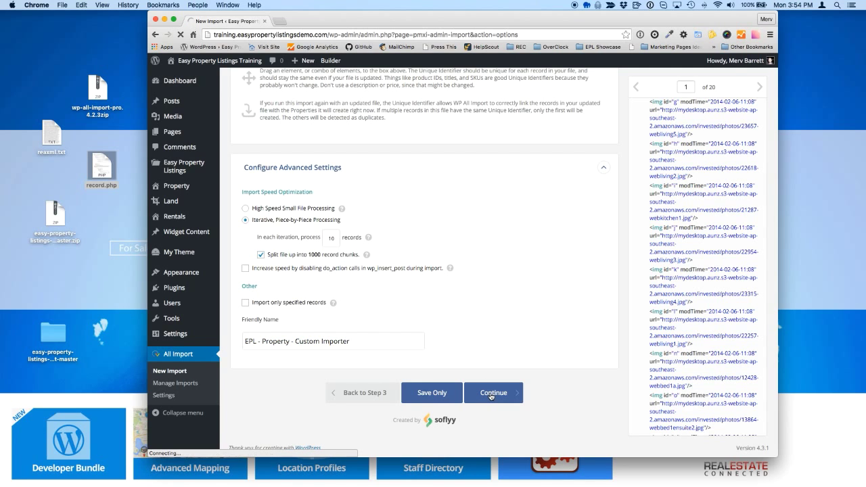
left_click(492, 393)
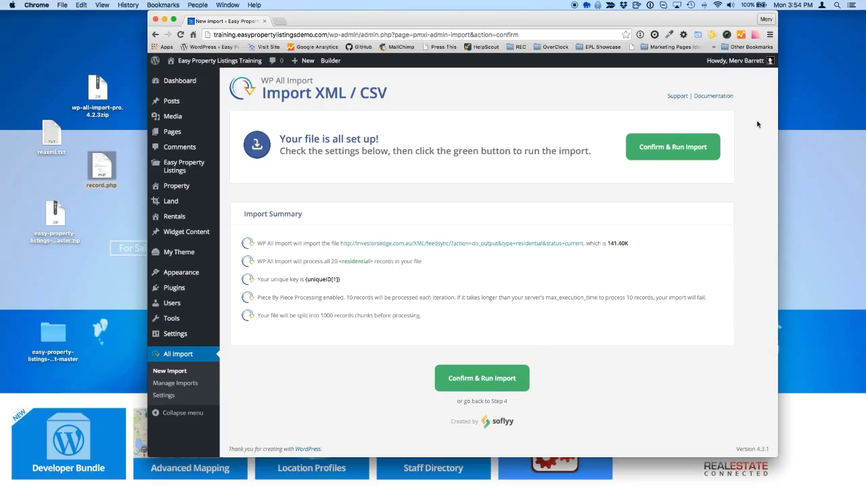
left_click(672, 146)
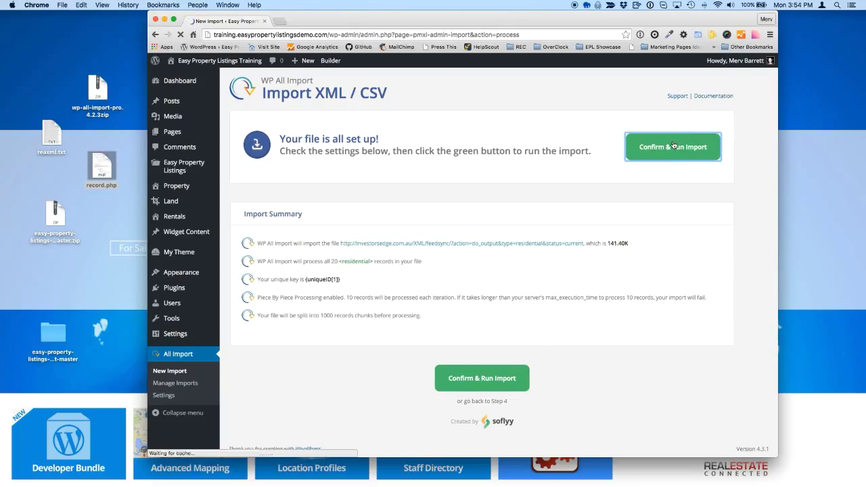
left_click(672, 146)
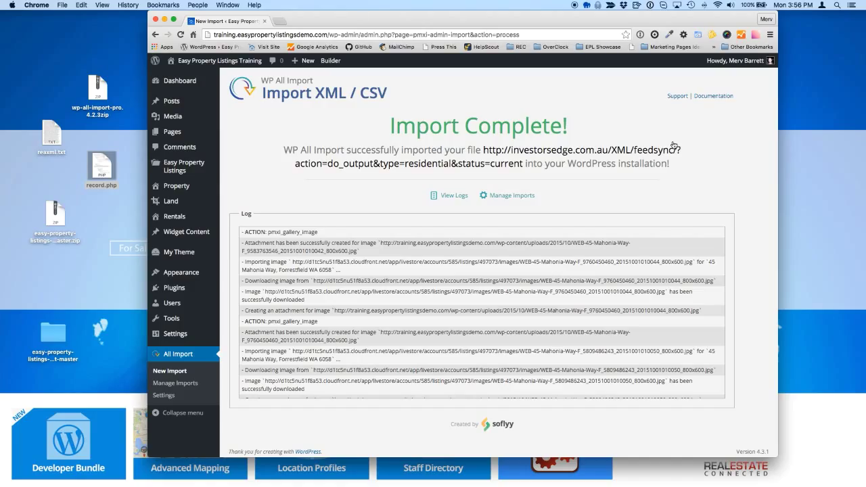
mouse_move(680, 140)
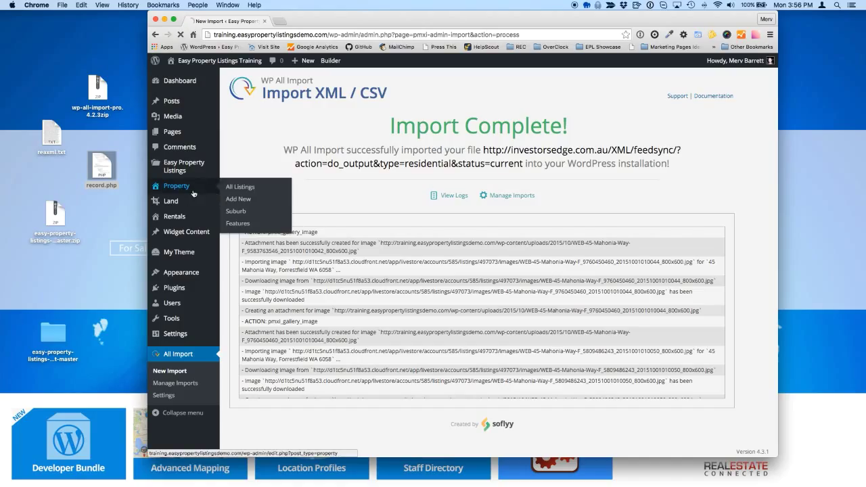
Review the imported Properties under All Listings, then list the saved imports under Manage Imports
left_click(239, 186)
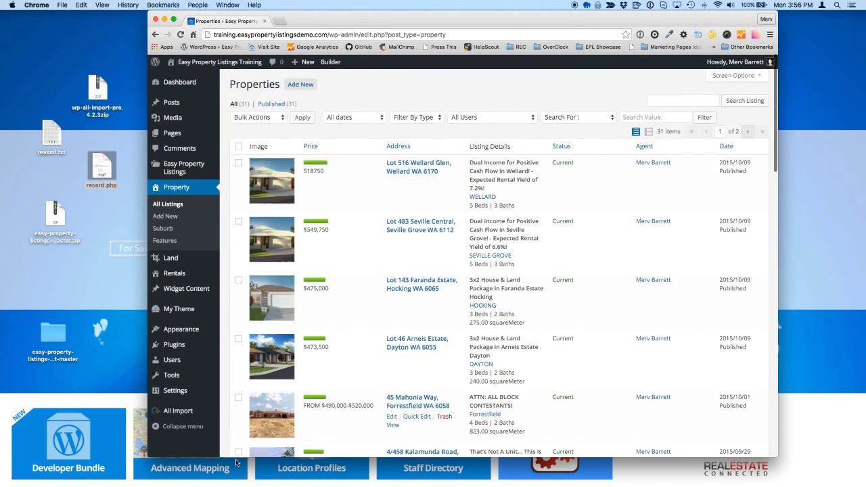
left_click(177, 409)
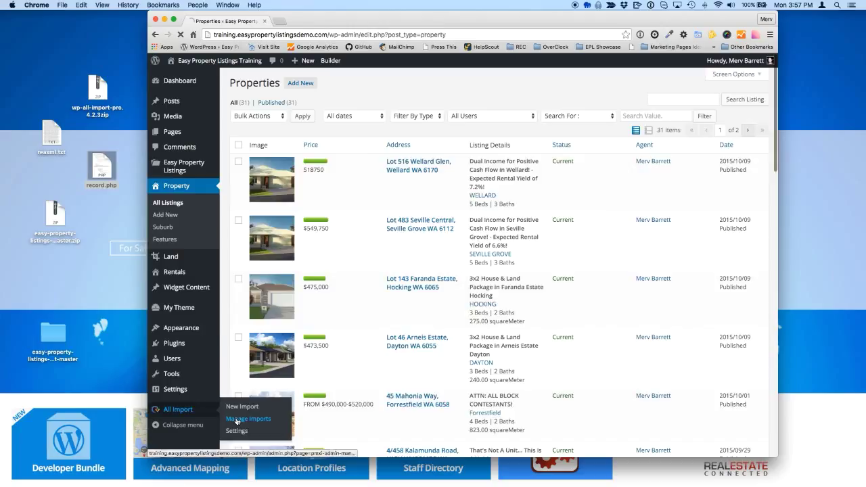
left_click(249, 420)
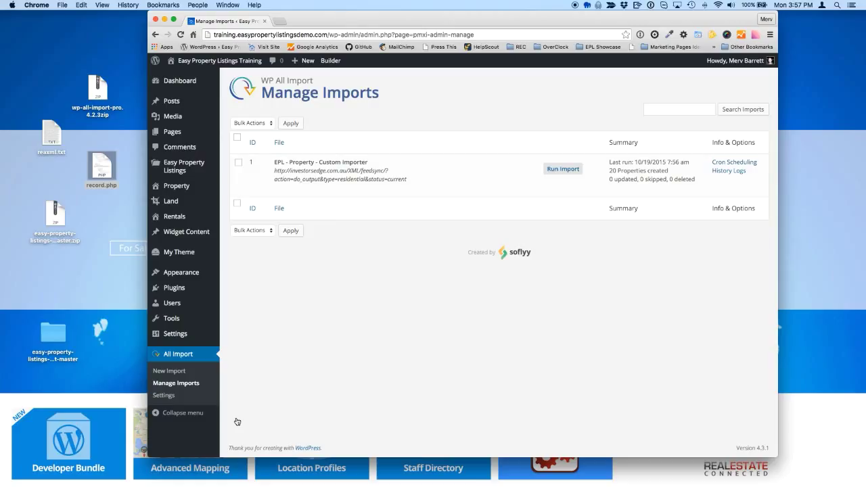
mouse_move(620, 208)
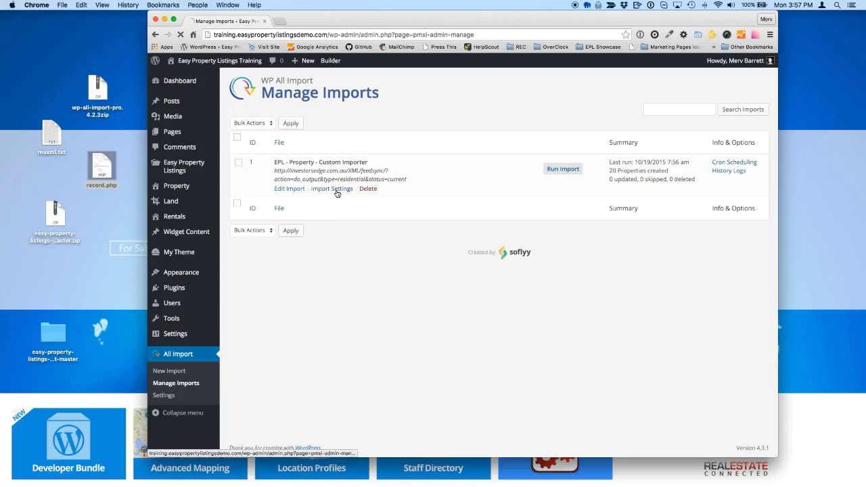
Keep Record Matching on update existing posts, save the import configuration, and go to Easy Property Listings Extensions
left_click(331, 188)
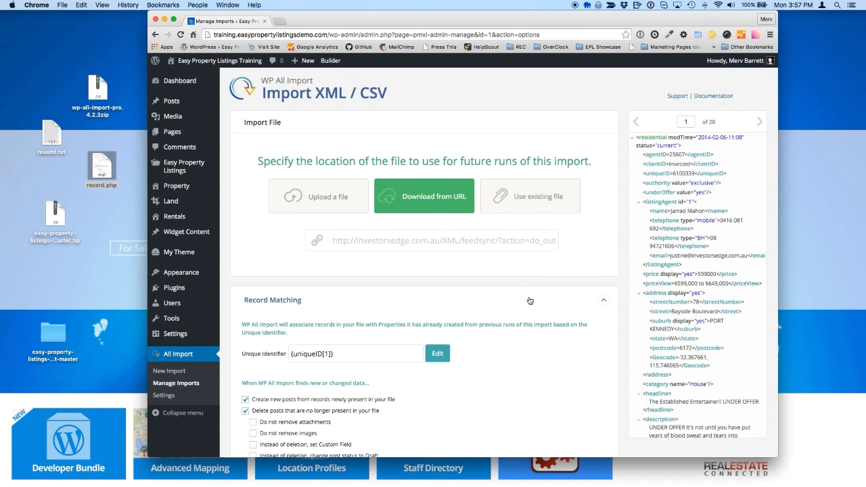
scroll("down", 3)
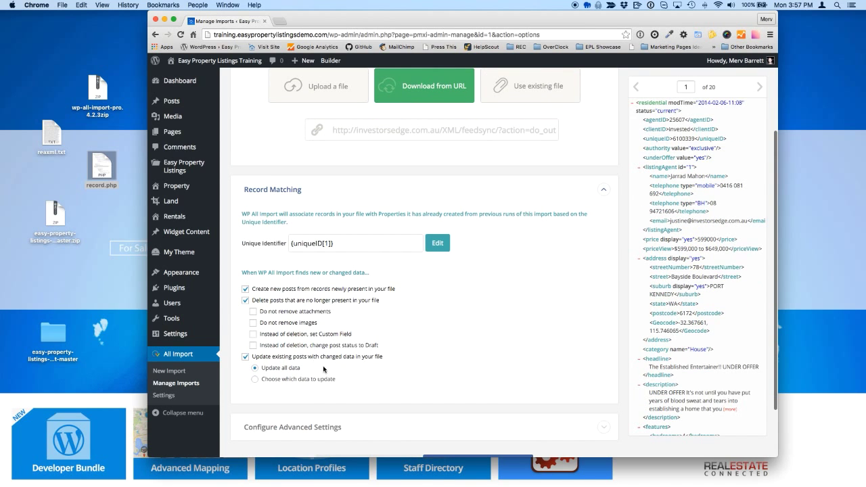
mouse_move(337, 244)
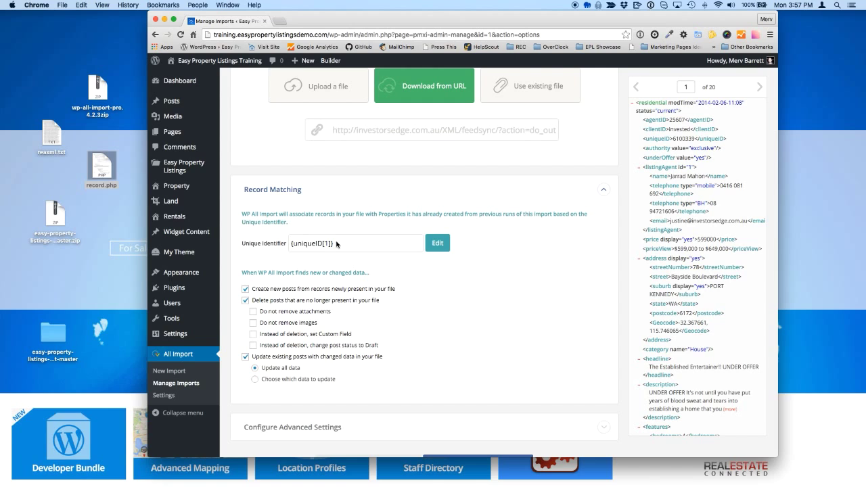
mouse_move(639, 189)
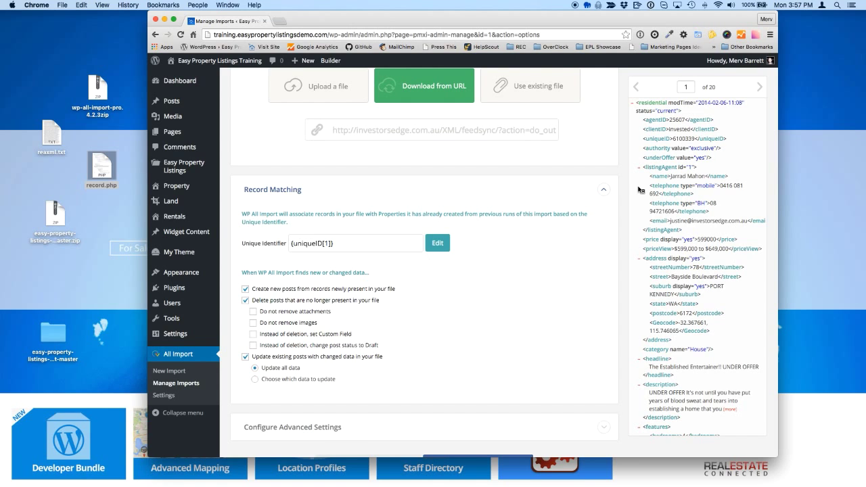
mouse_move(309, 287)
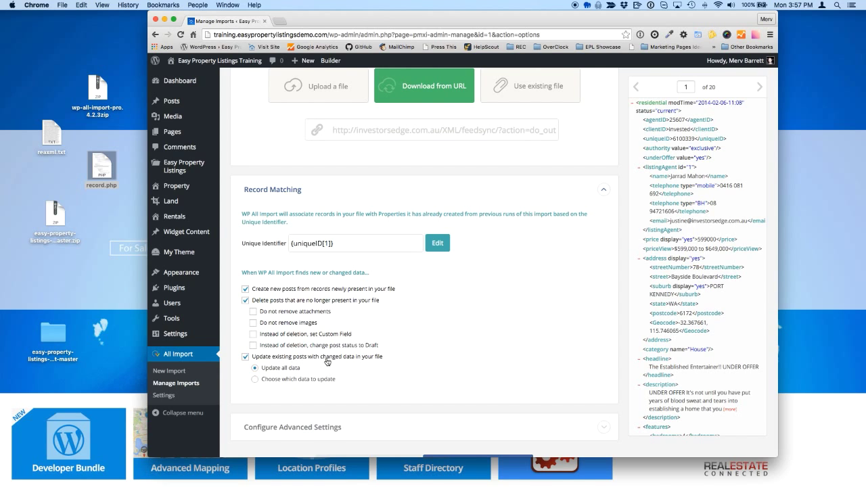
mouse_move(506, 389)
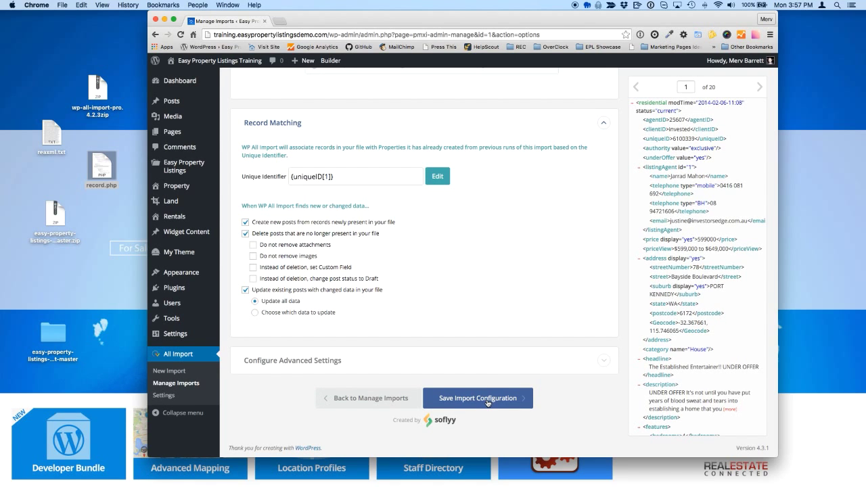
left_click(478, 397)
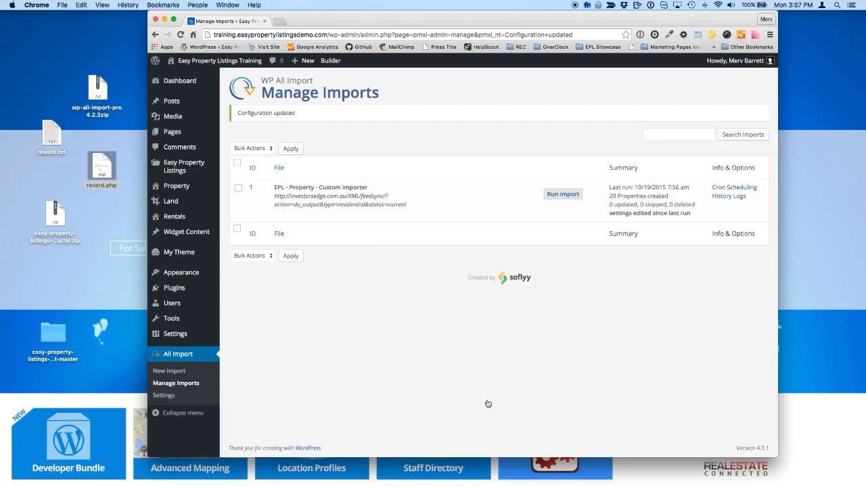
mouse_move(411, 203)
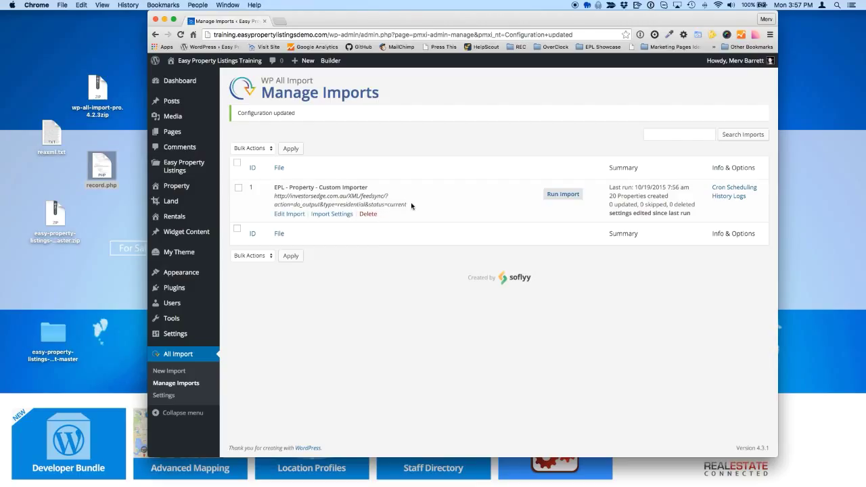
mouse_move(430, 189)
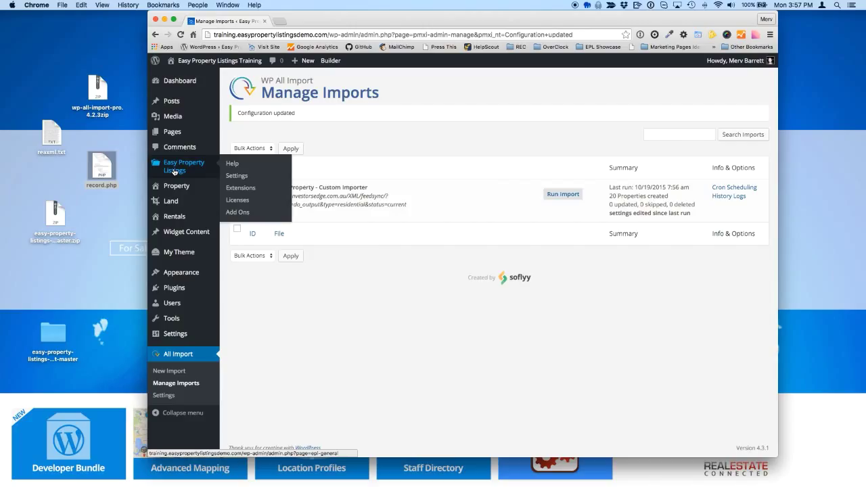
mouse_move(241, 186)
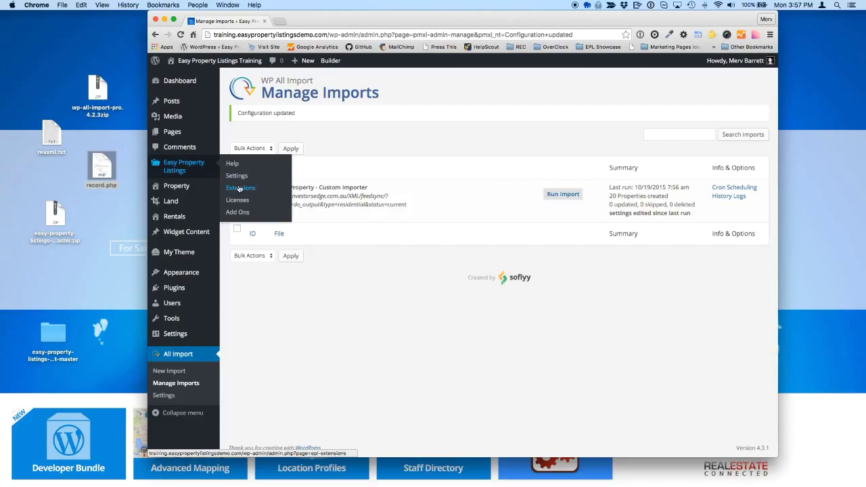
left_click(241, 187)
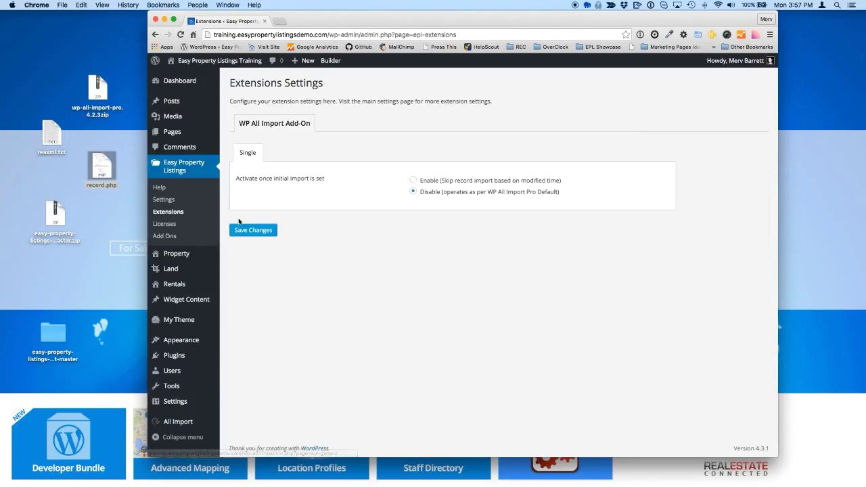
Enable 'Skip record import based on modified time', save changes, and return to Manage Imports
left_click(412, 180)
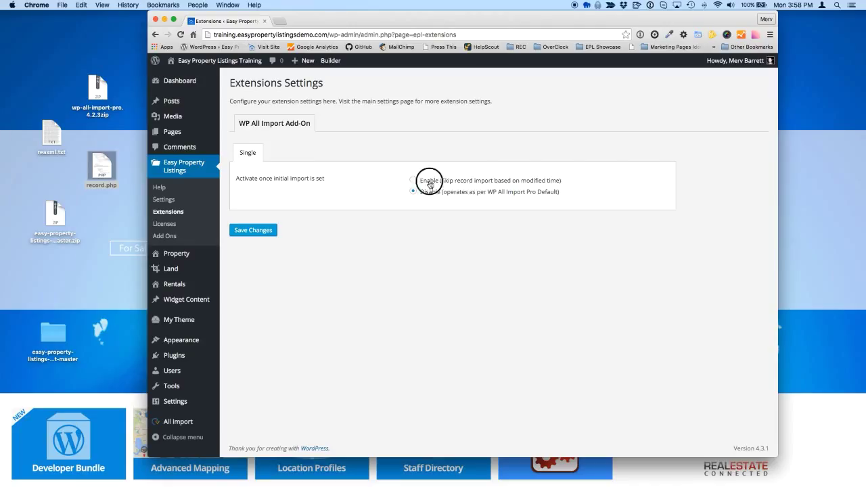
left_click(413, 180)
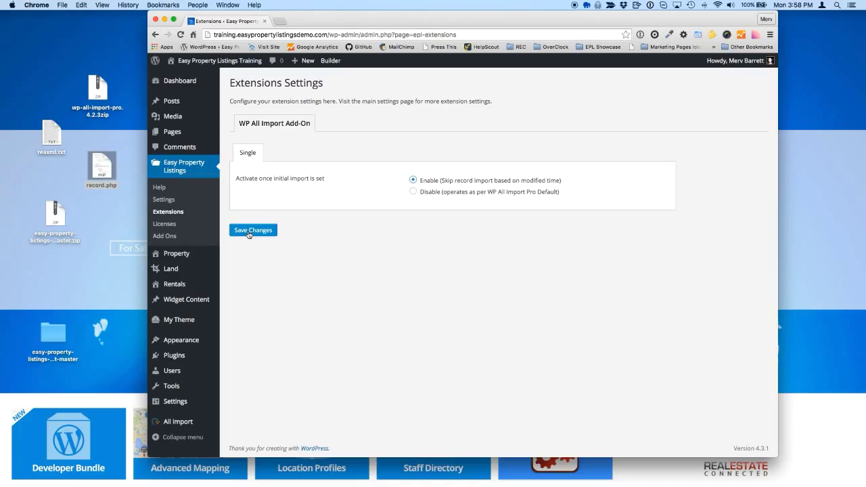
mouse_move(172, 371)
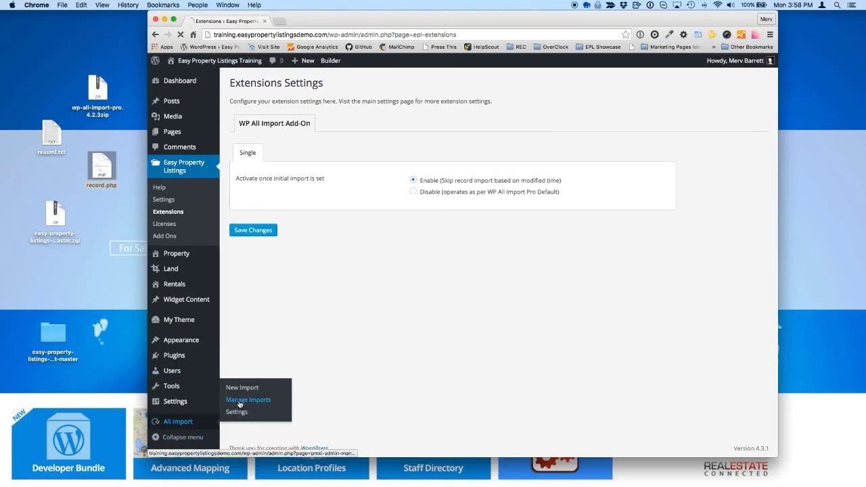
left_click(248, 400)
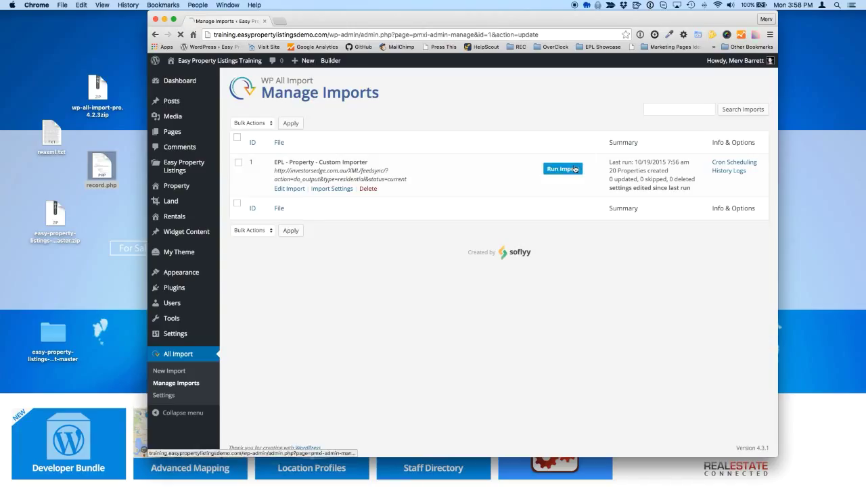
Re-run the saved import and read the log reporting unchanged records as SKIPPED
left_click(563, 167)
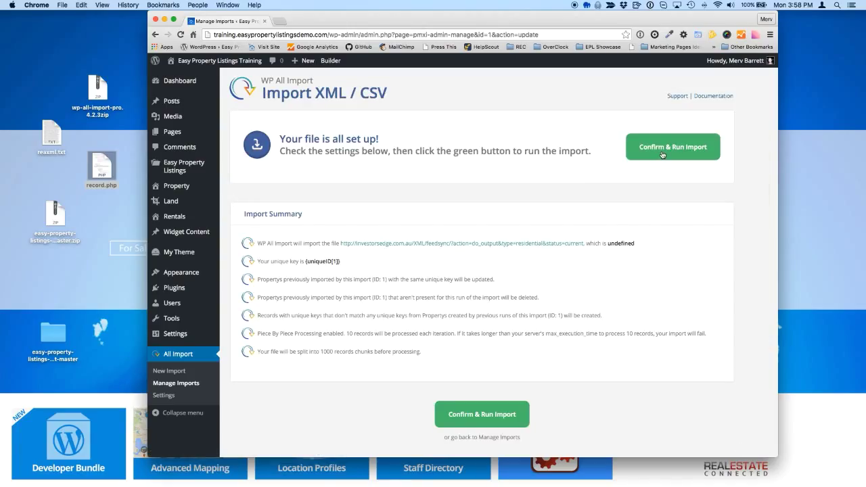
left_click(673, 146)
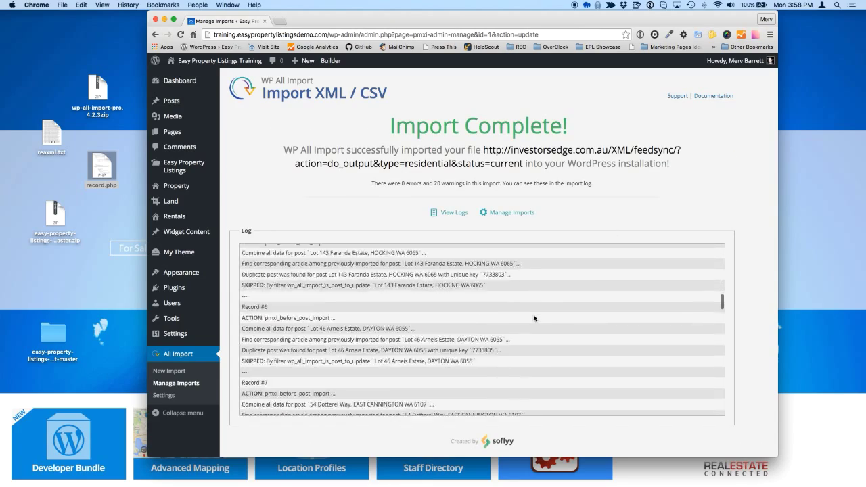
scroll("down", 3)
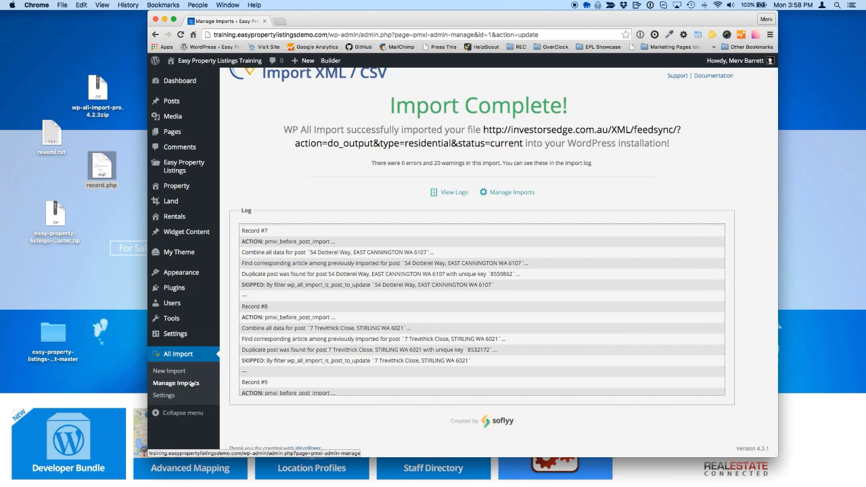
mouse_move(184, 385)
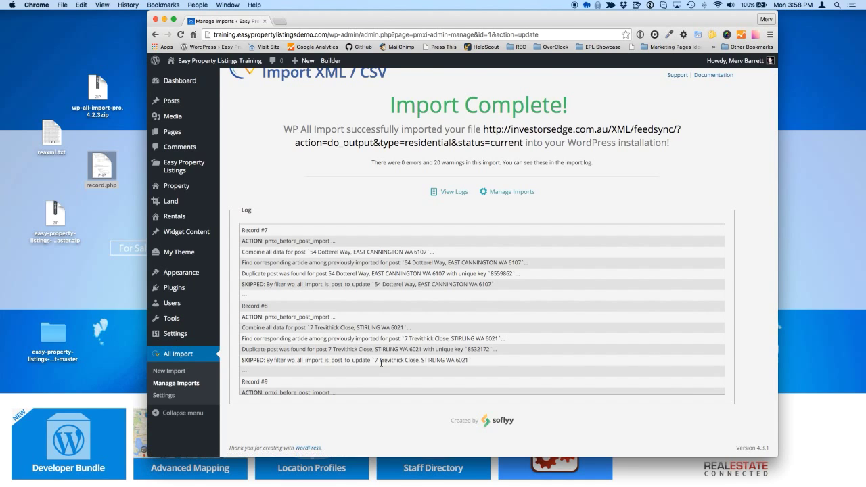
mouse_move(206, 381)
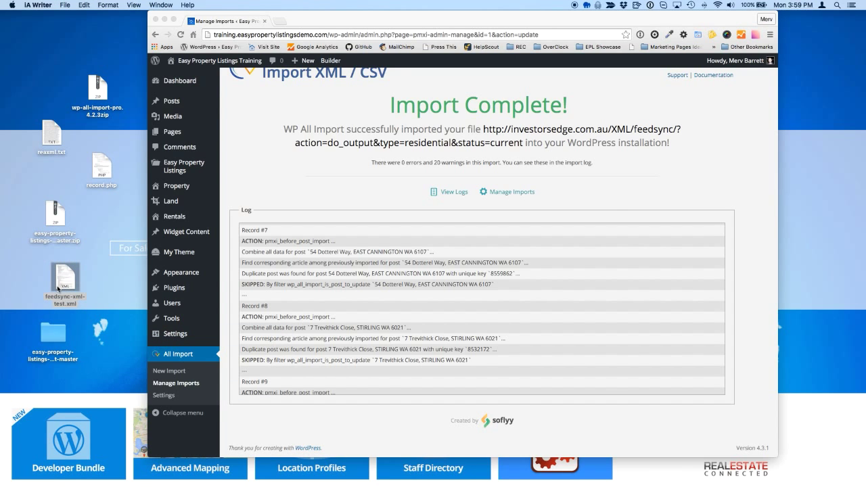
Open feedsync-xml-test.xml from the desktop with TextWrangler
right_click(65, 280)
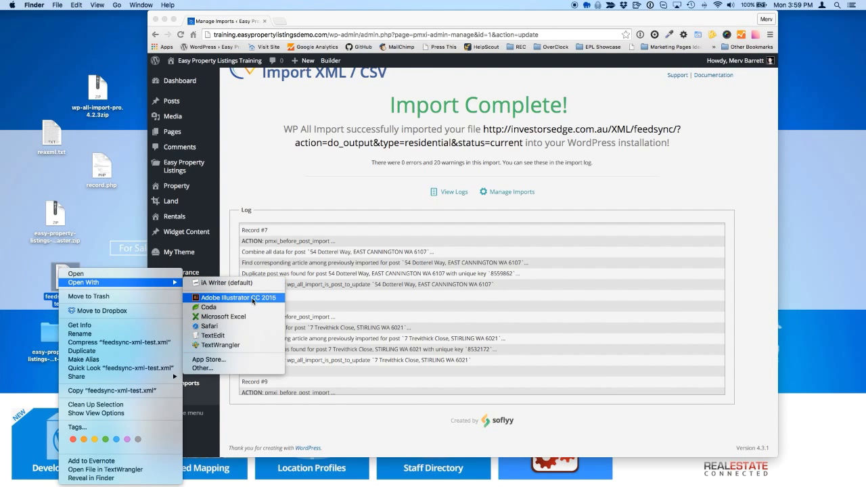
mouse_move(241, 361)
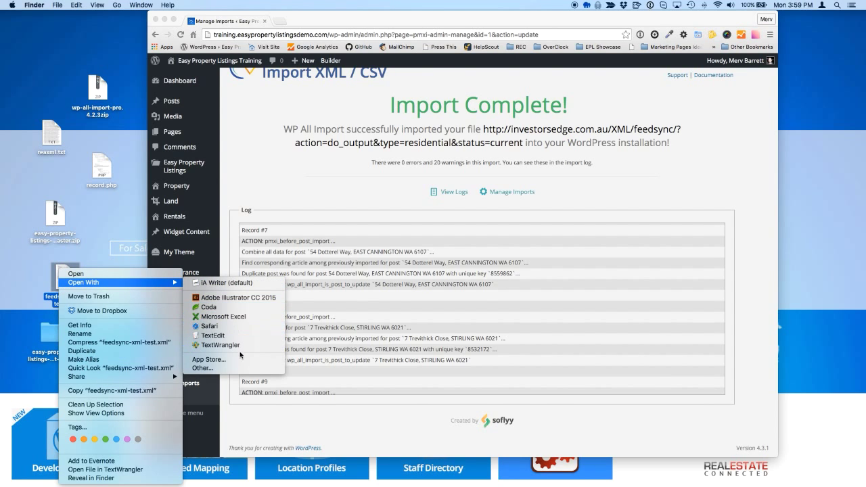
mouse_move(243, 345)
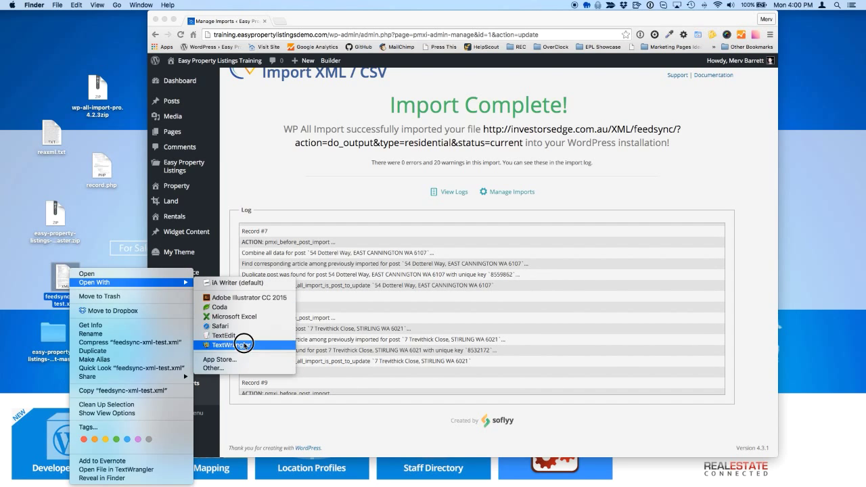
left_click(224, 335)
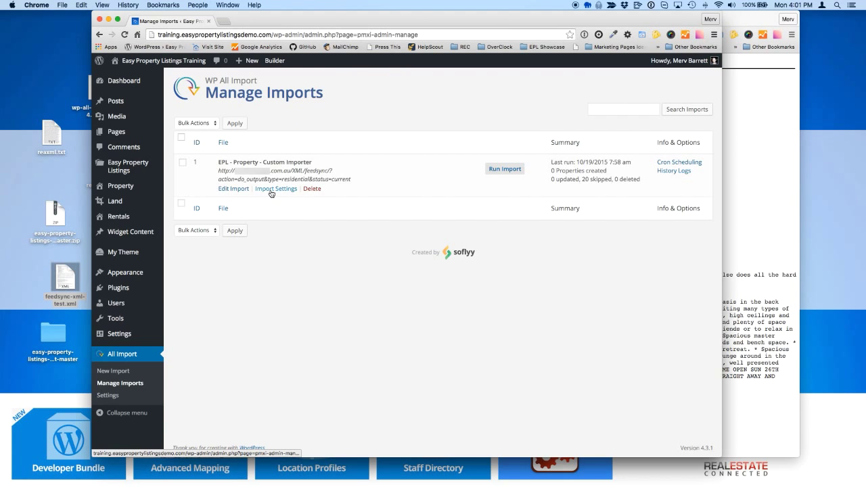
Review the saved import's settings, then run the EPL property importer again and confirm
left_click(276, 188)
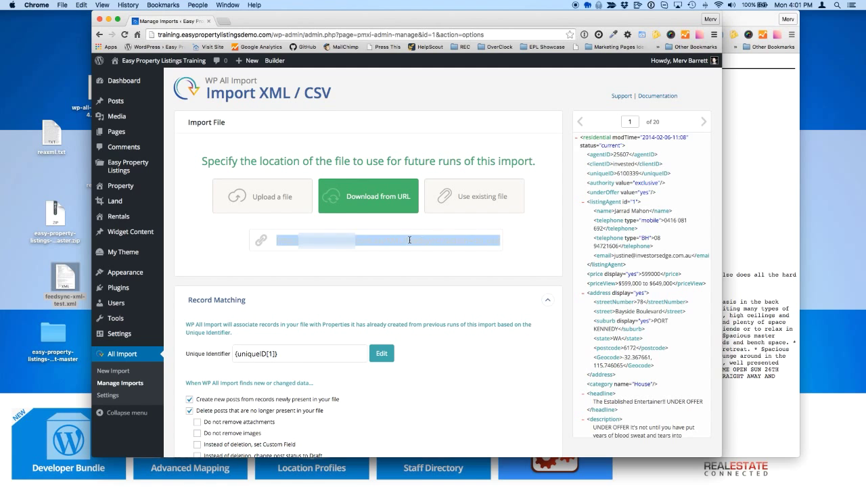
scroll("down", 3)
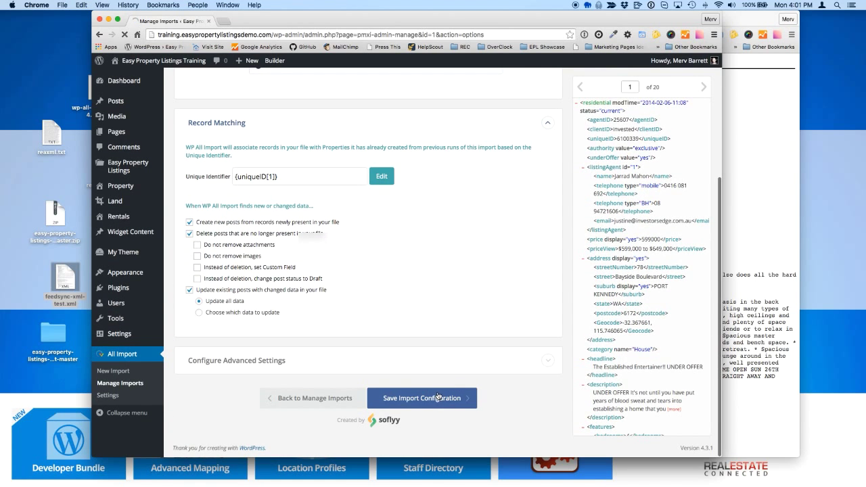
left_click(422, 398)
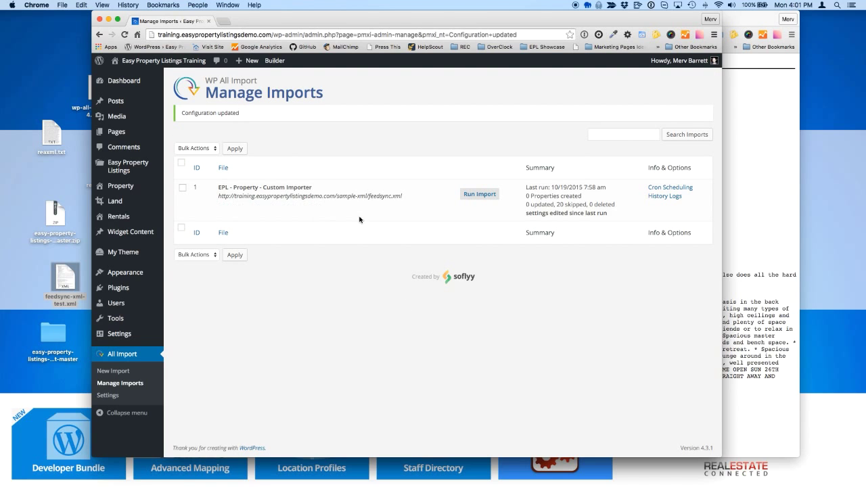
left_click(479, 195)
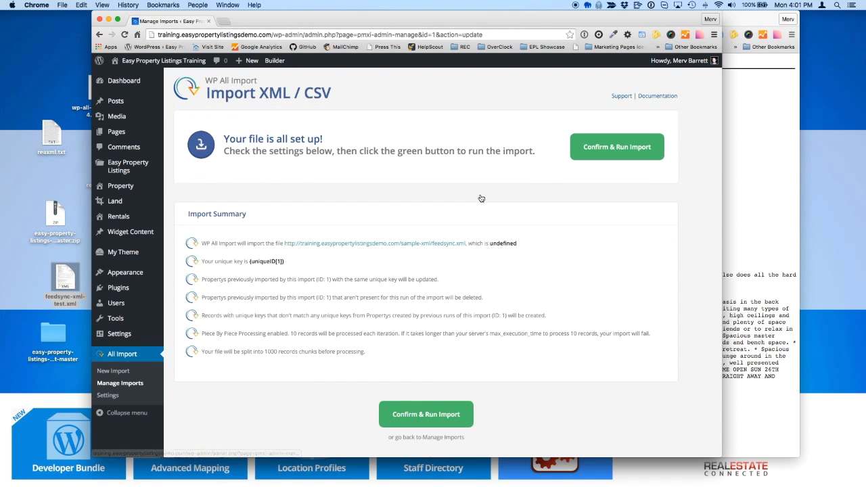
left_click(617, 146)
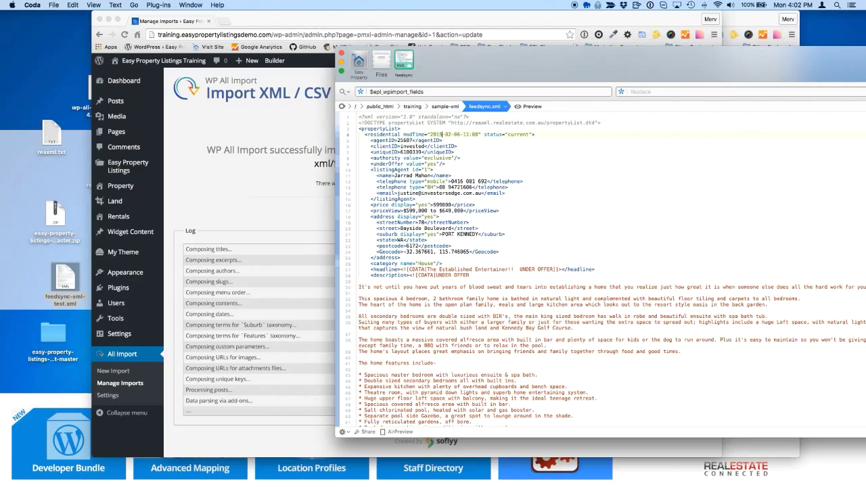
mouse_move(325, 61)
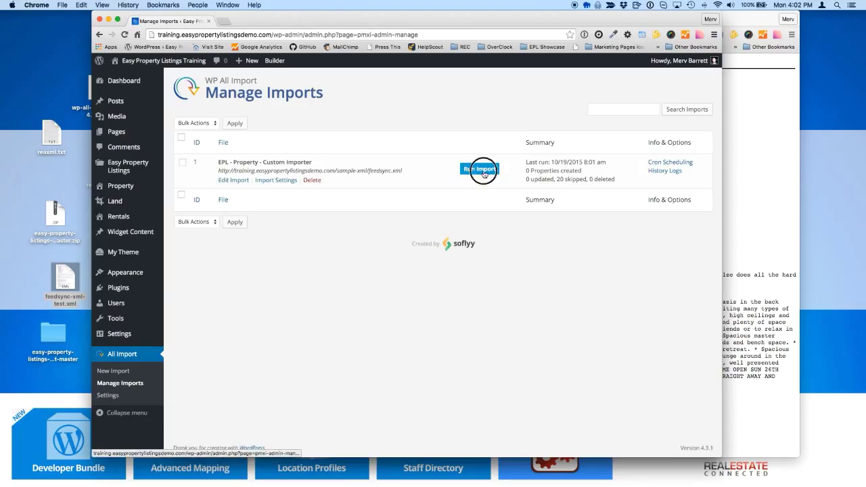
Run the property import once more and confirm the run
left_click(482, 169)
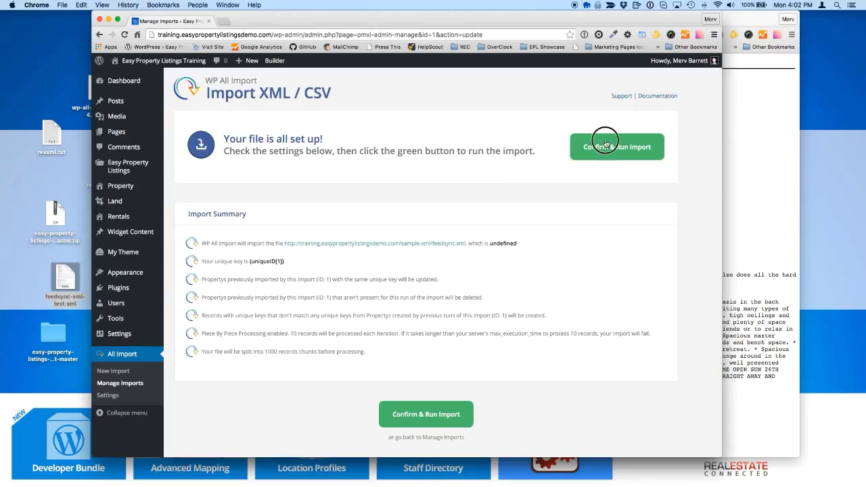
left_click(606, 143)
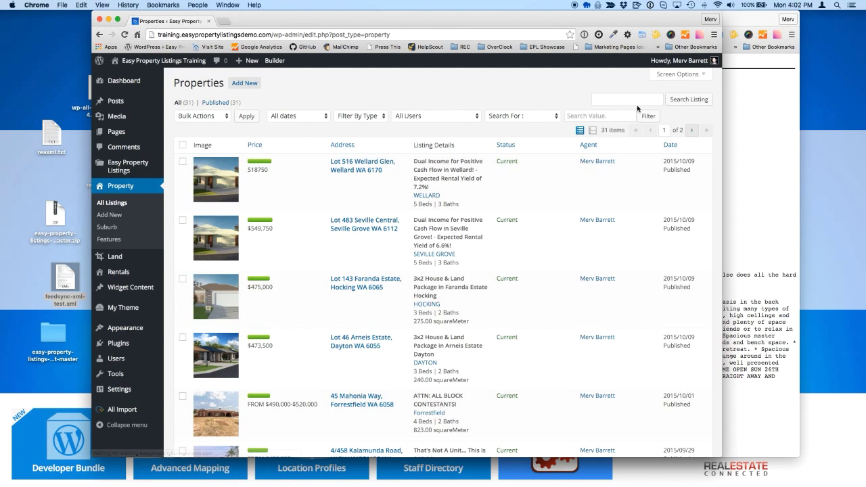
Find the 78 Bayside Boulevard listing and review its Media Library images filtered to Uploaded to this post
left_click(687, 98)
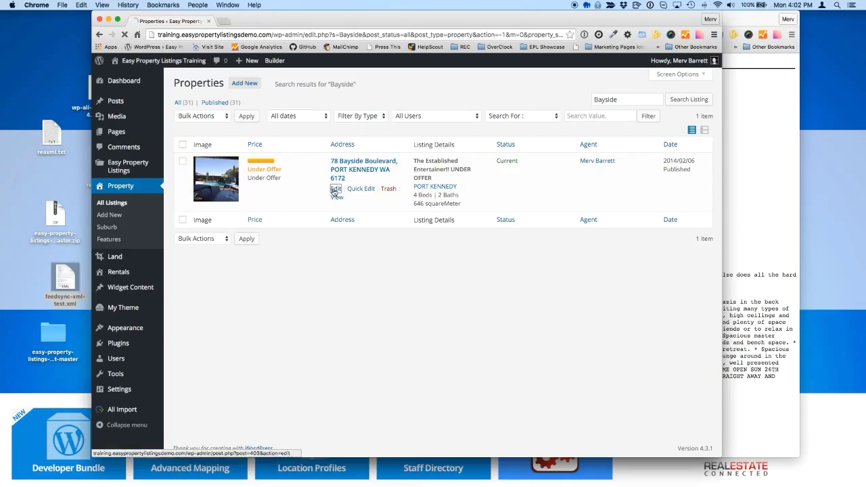
left_click(336, 188)
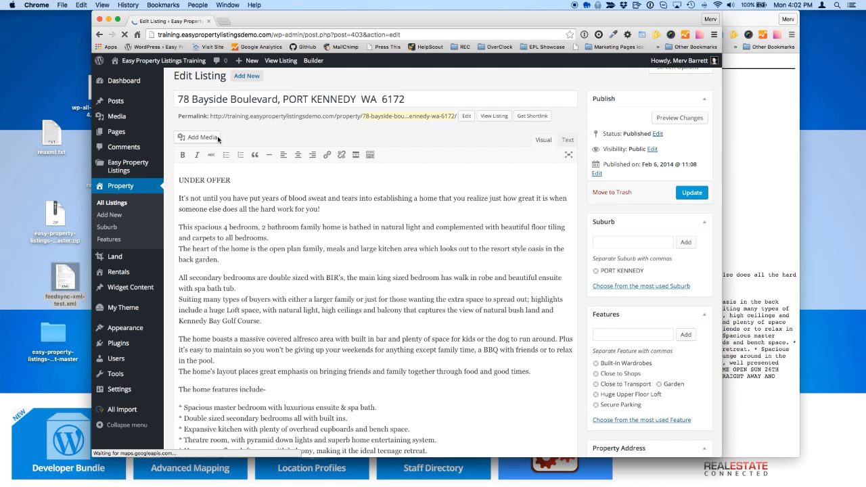
left_click(198, 138)
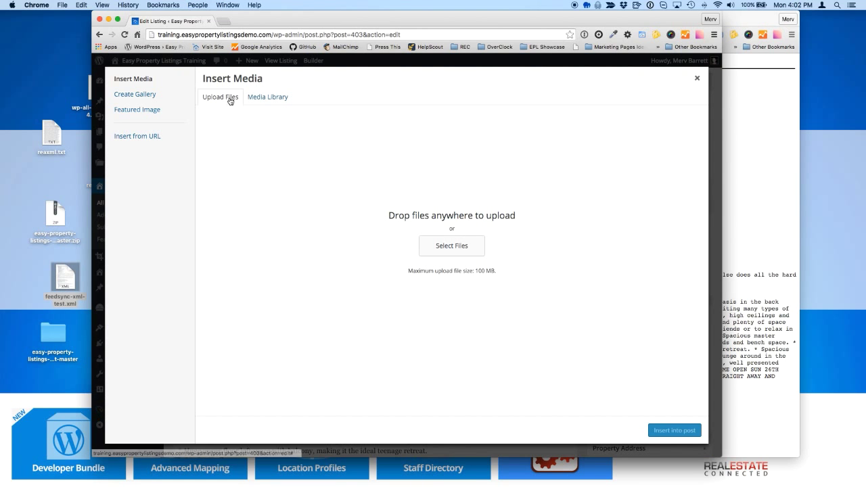
left_click(266, 98)
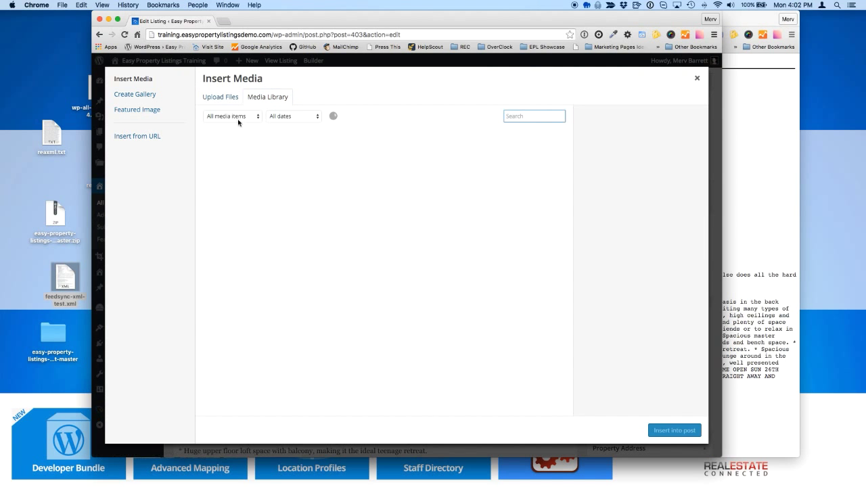
left_click(233, 116)
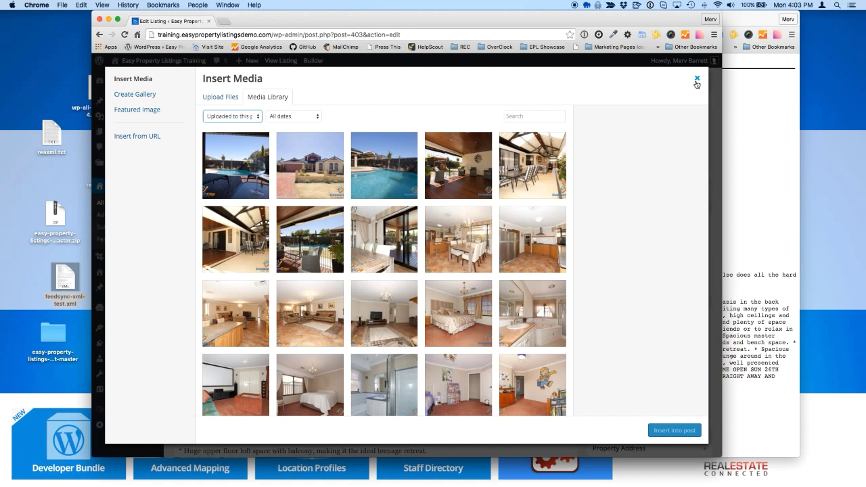
left_click(694, 76)
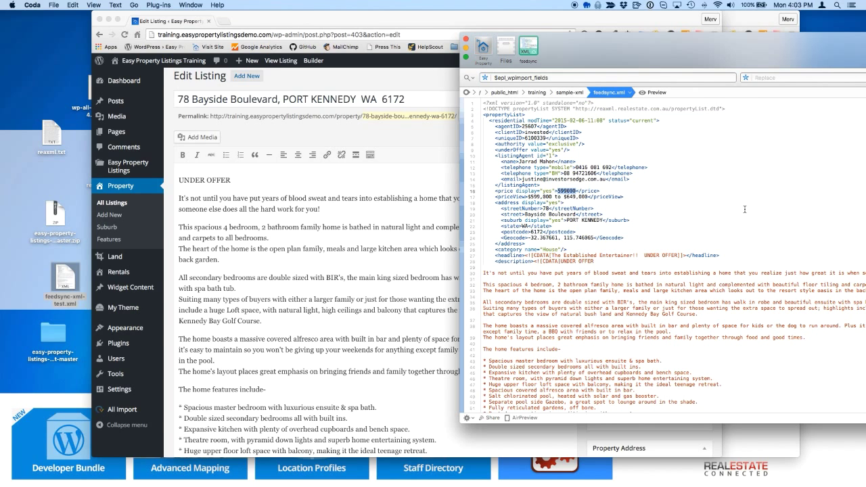
Scroll feedsync.xml to the Bayside features block, then return to Manage Imports in Chrome
scroll("down", 3)
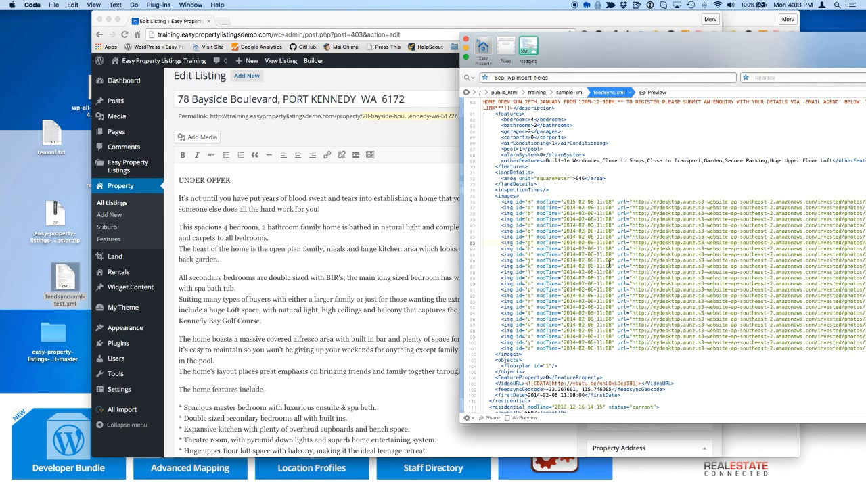
mouse_move(583, 195)
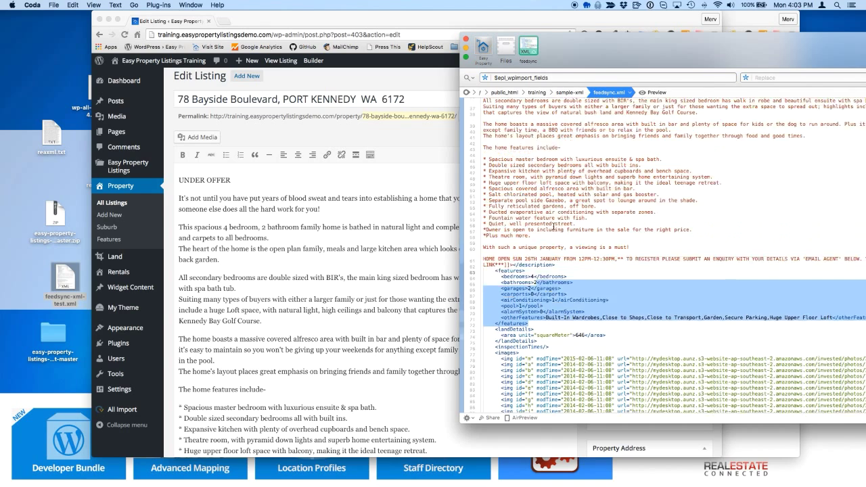
scroll("down", 3)
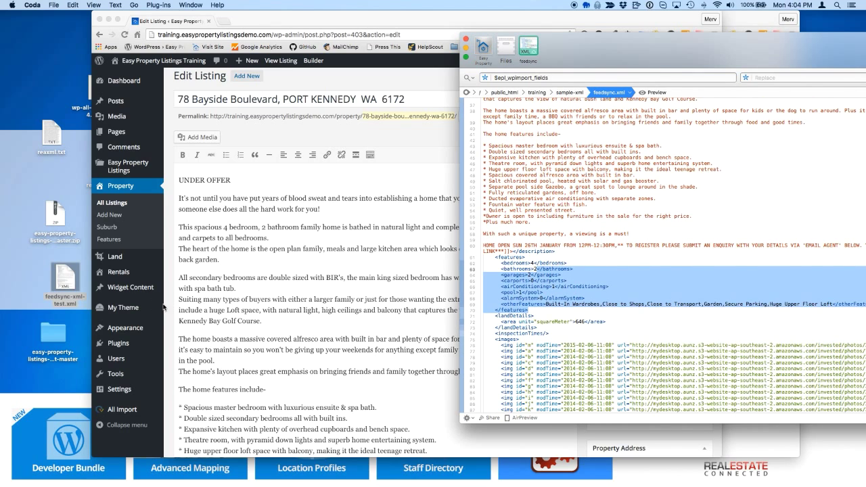
left_click(123, 409)
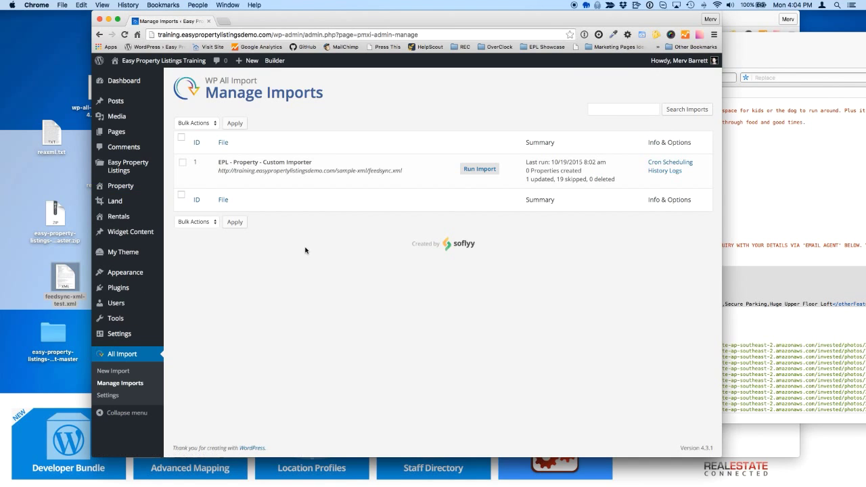
mouse_move(479, 168)
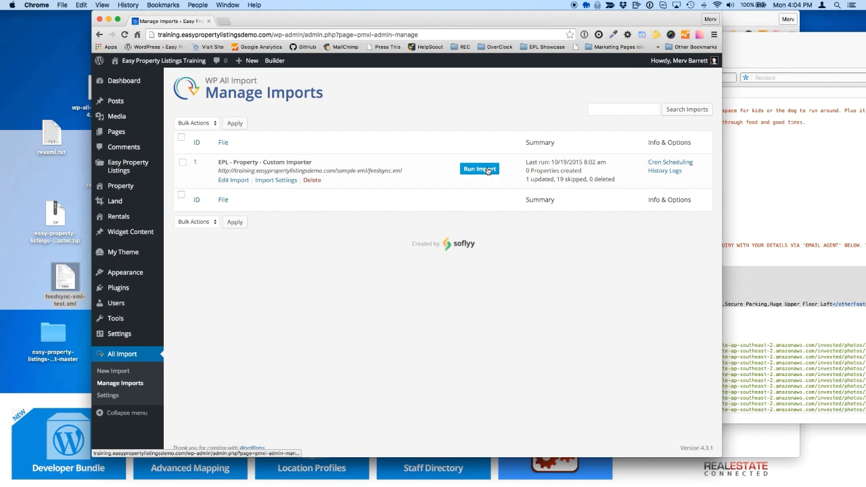
Run the saved property import to Import Complete and review the log of downloaded Bayside images
left_click(479, 168)
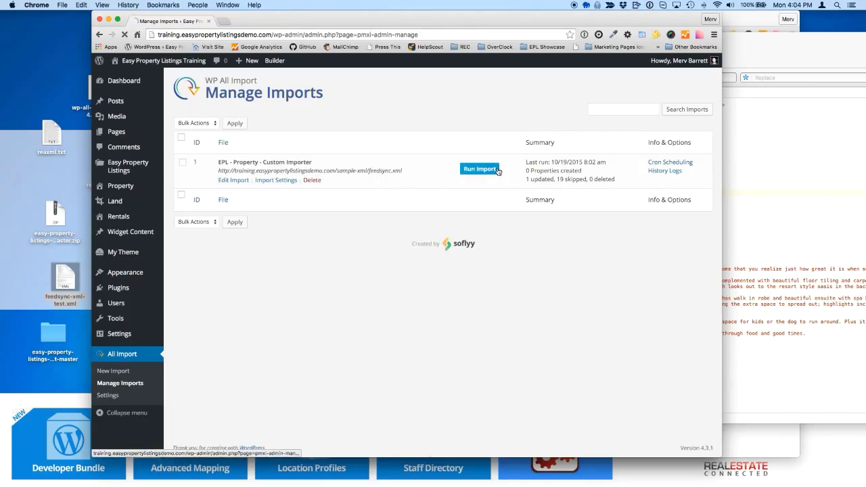
left_click(480, 168)
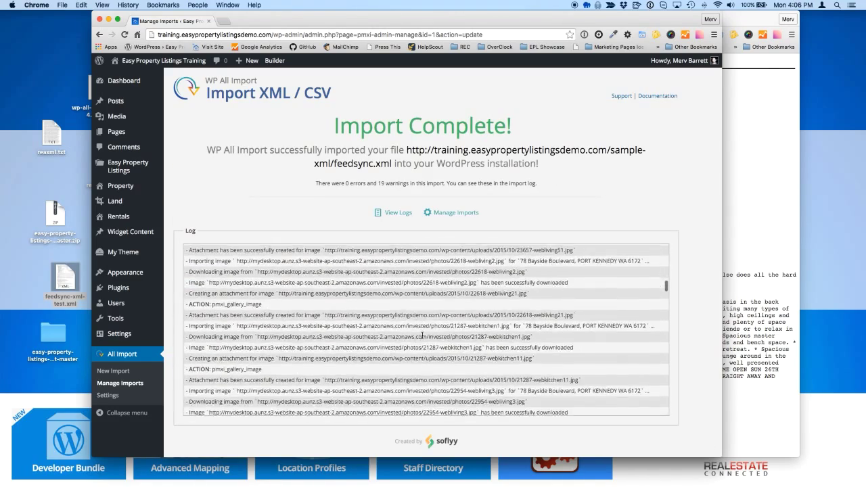
scroll("down", 3)
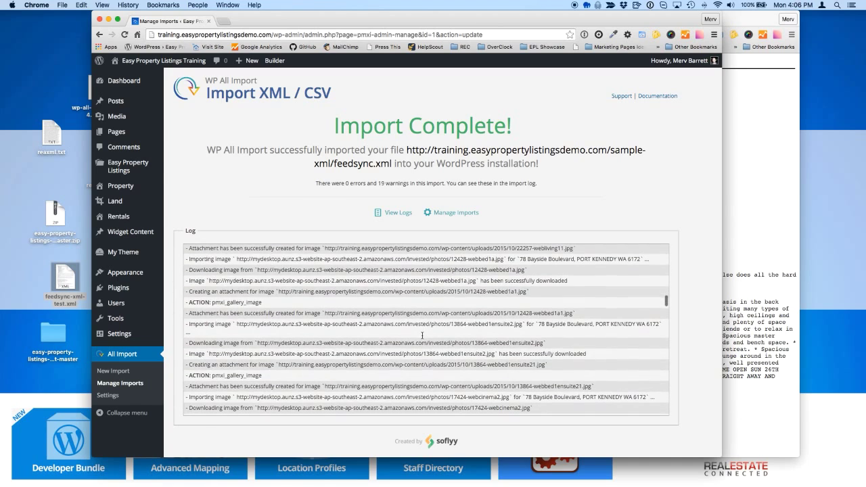
scroll("down", 3)
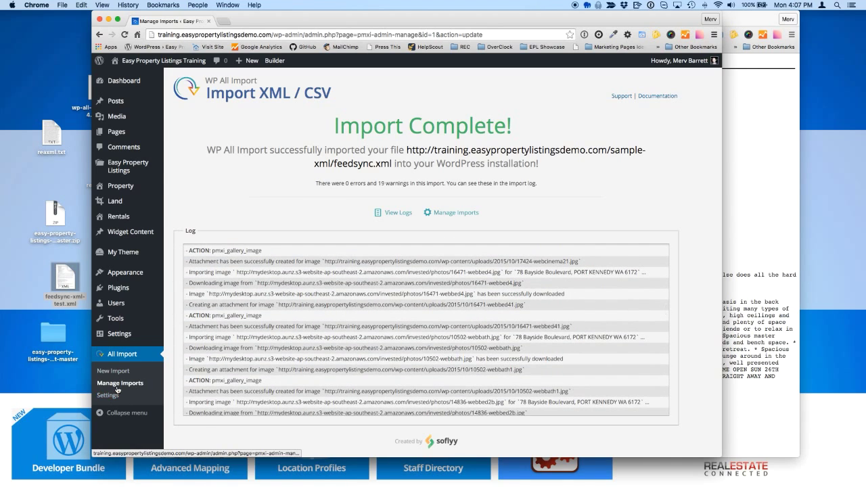
Launch the import again from Manage Imports so Seville and Wellard records are reported SKIPPED
left_click(119, 383)
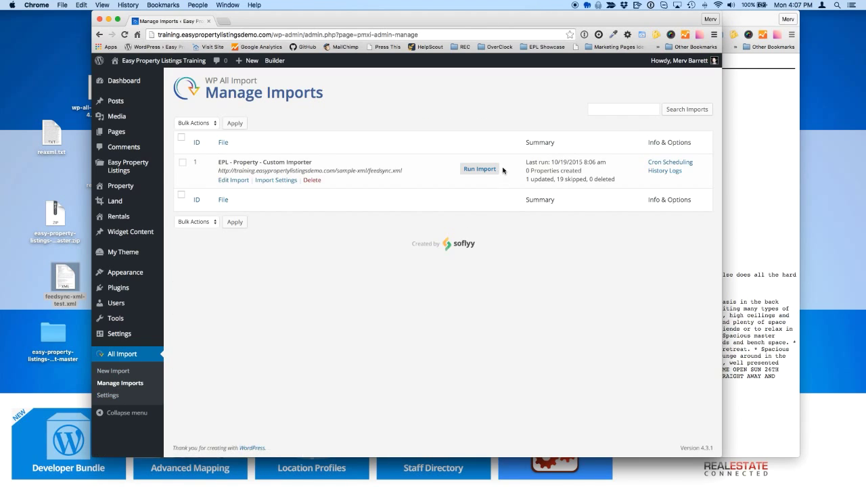
left_click(478, 167)
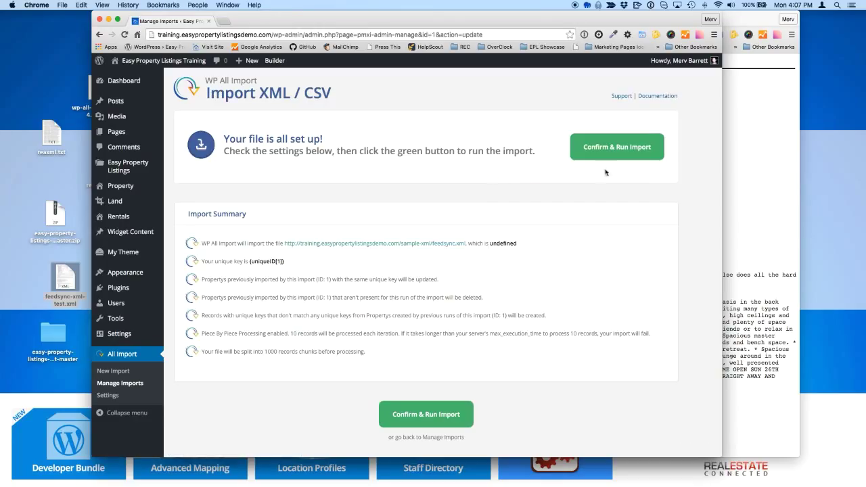
left_click(616, 146)
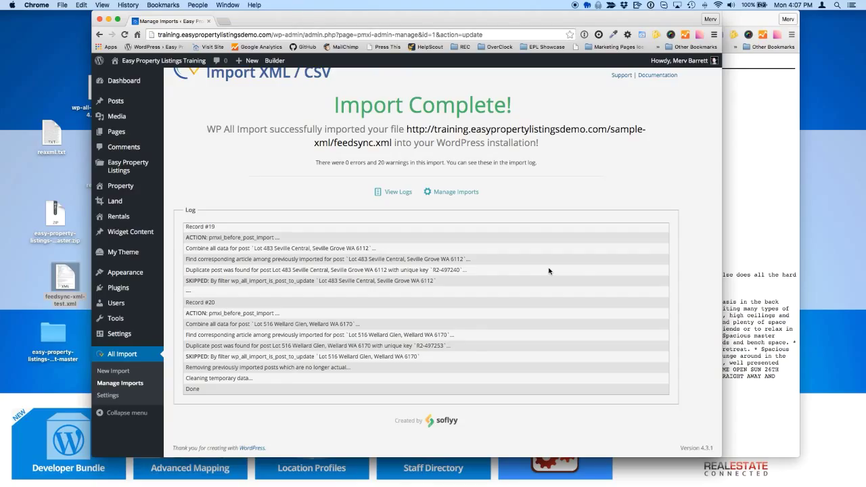
mouse_move(517, 314)
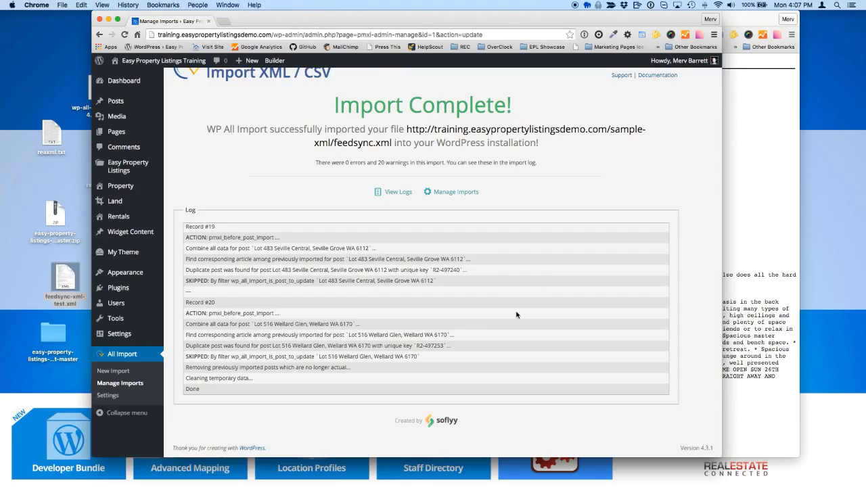
mouse_move(424, 280)
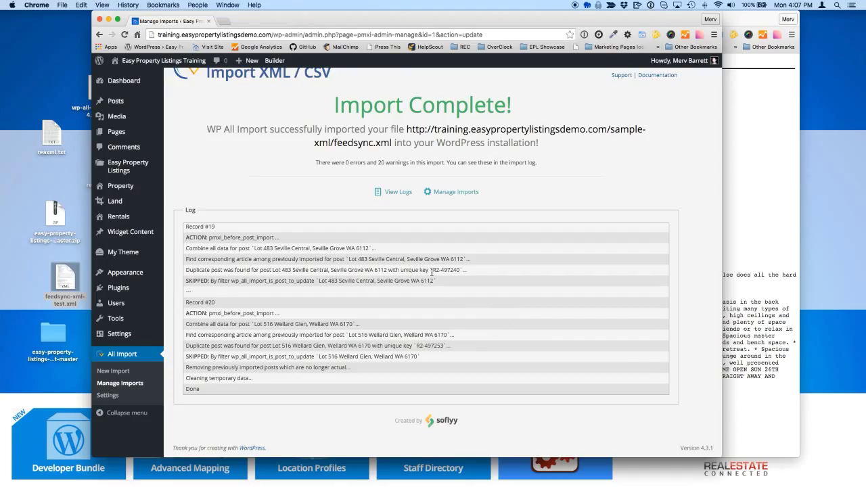
mouse_move(452, 233)
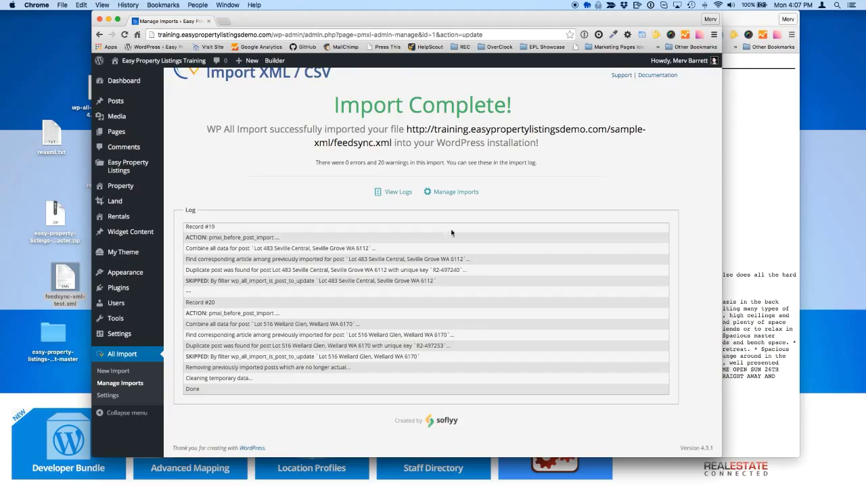
mouse_move(443, 175)
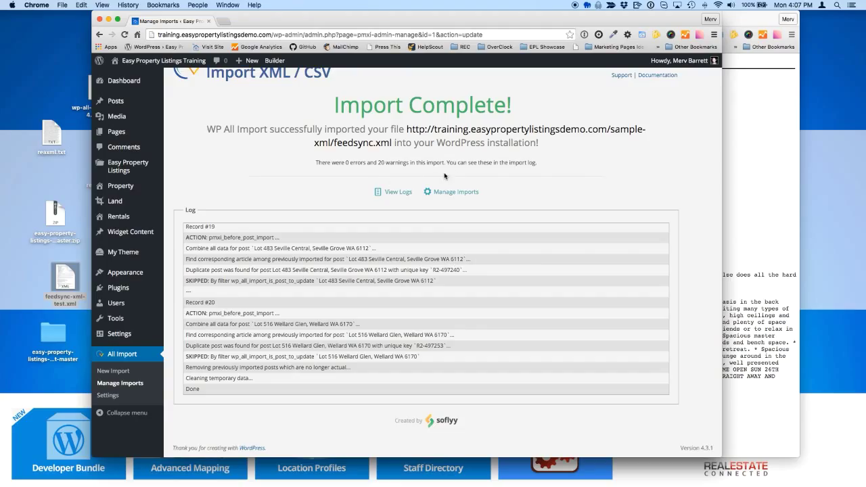
mouse_move(487, 176)
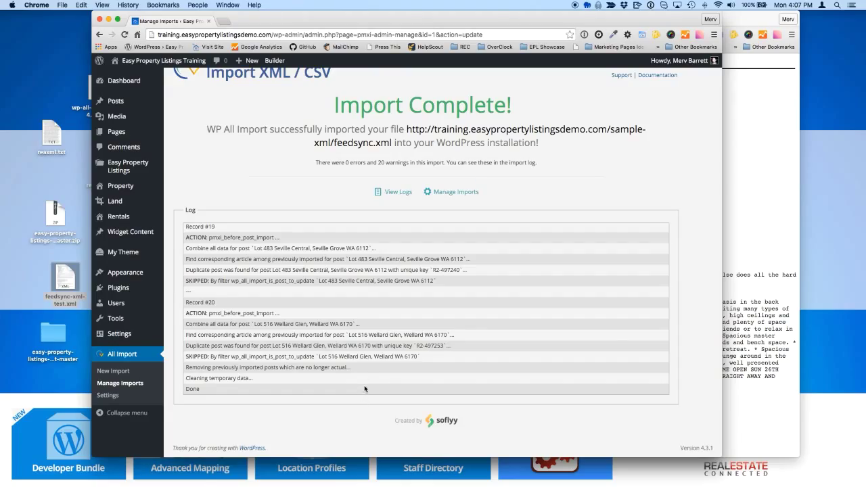
mouse_move(579, 276)
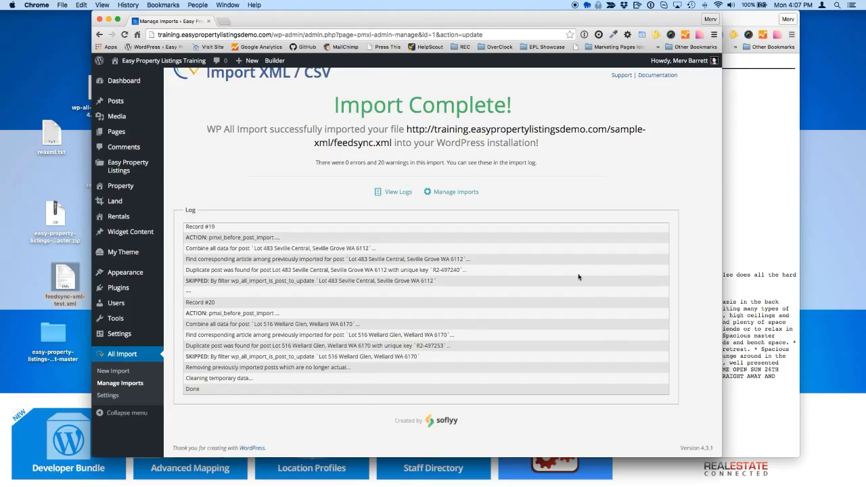